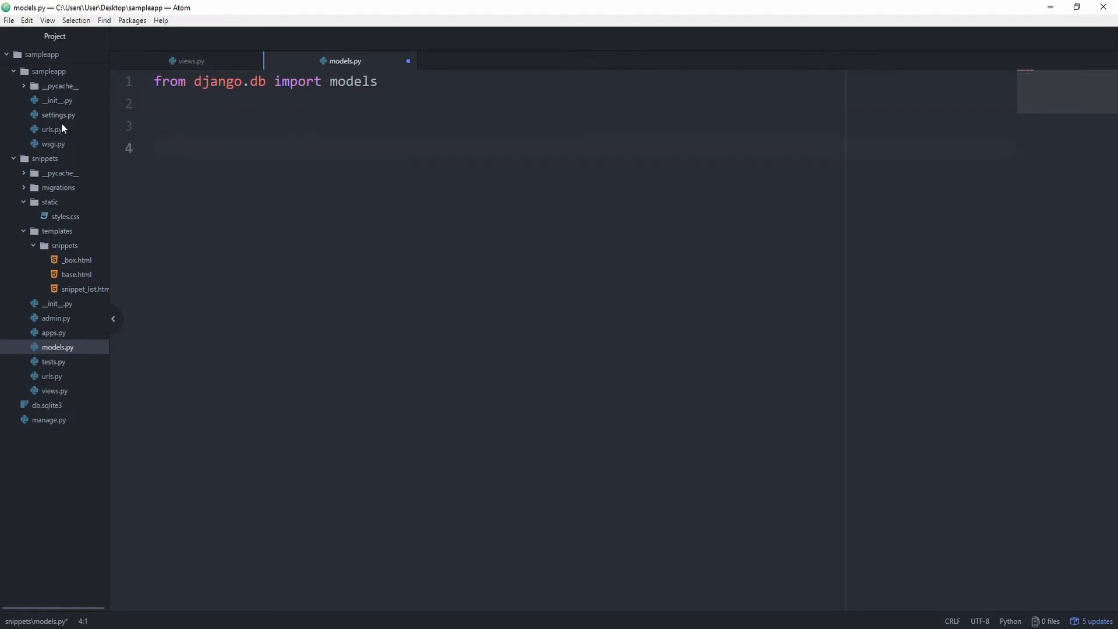
Define class Snippet(models.Model) with a title CharField of max_length=100.
{"action": "type", "text": "class"}
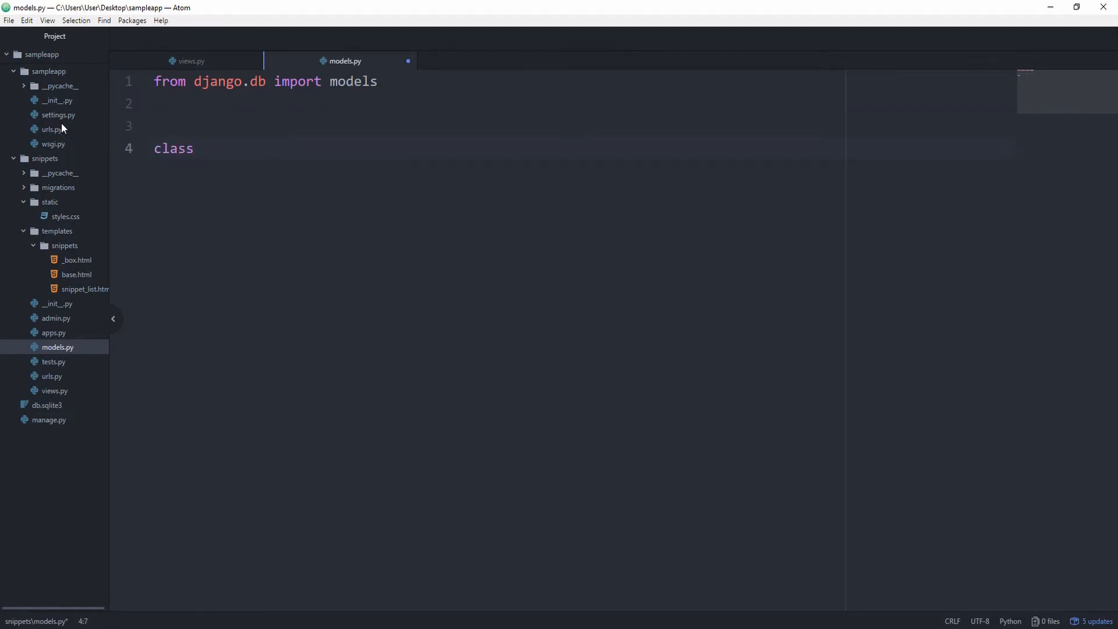
{"action": "type", "text": "Snippet()"}
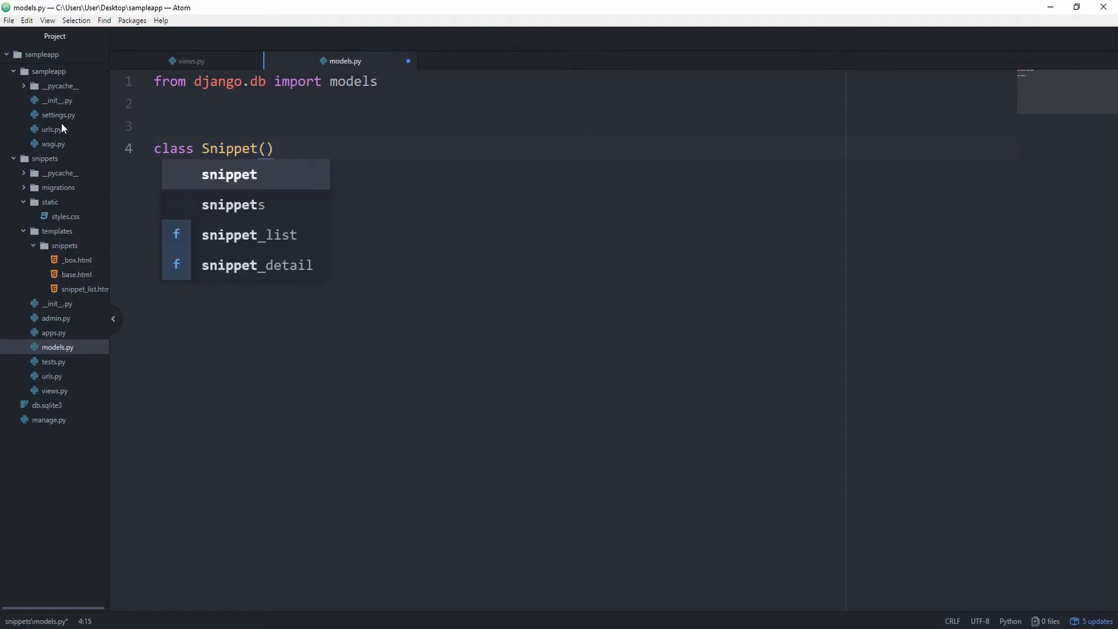
{"action": "type", "text": "models."}
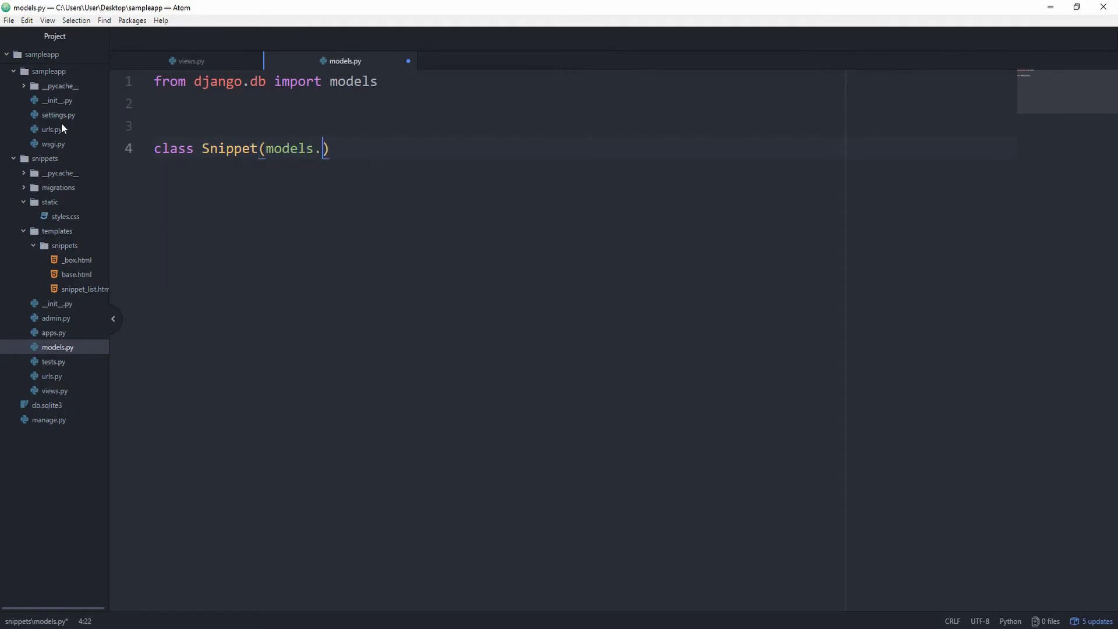
{"action": "type", "text": "Model):"}
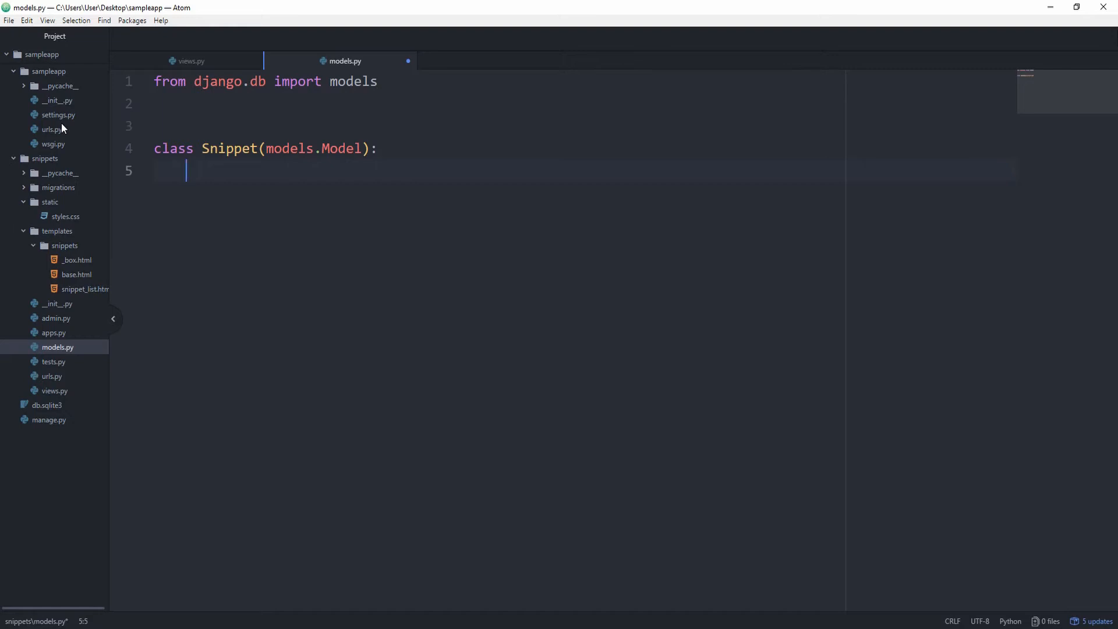
{"action": "type", "text": "title ="}
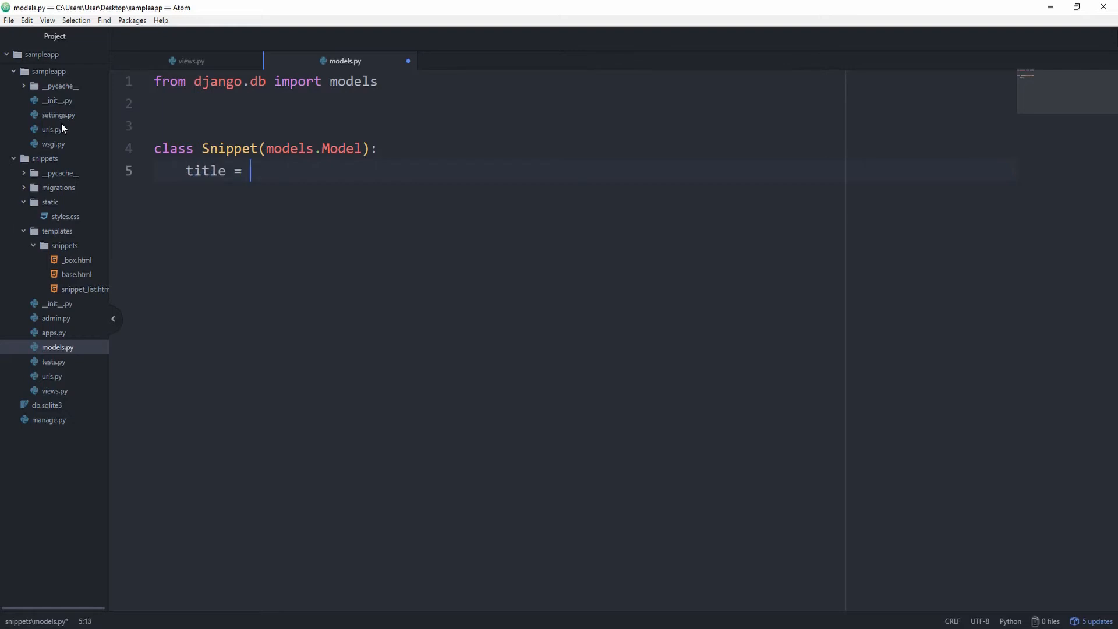
{"action": "type", "text": "models.Ch"}
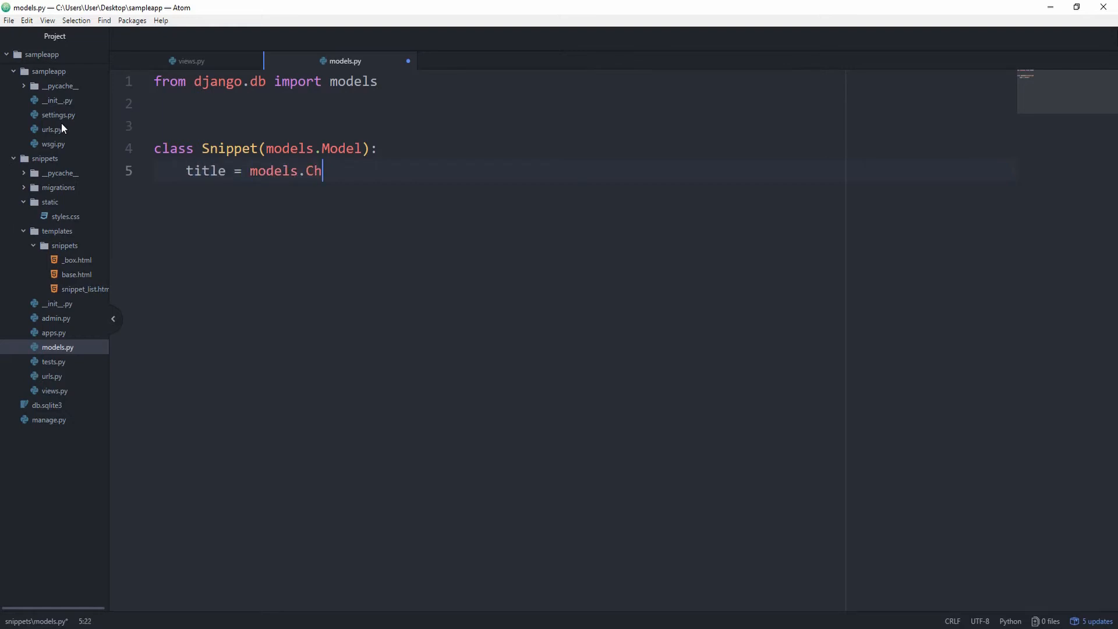
{"action": "type", "text": "arField()"}
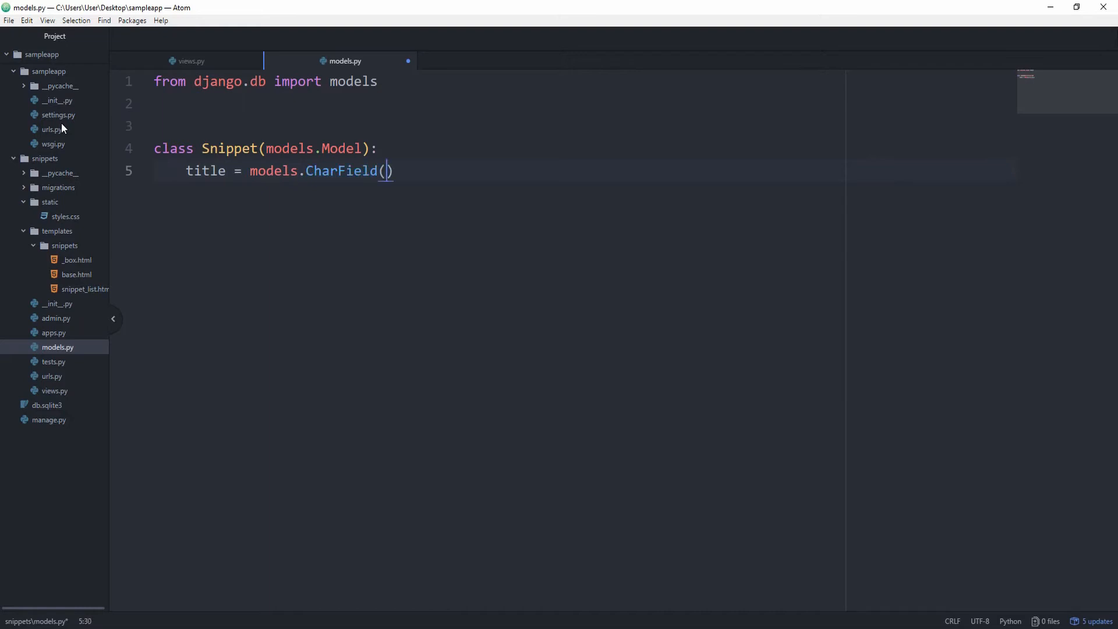
{"action": "type", "text": "max_"}
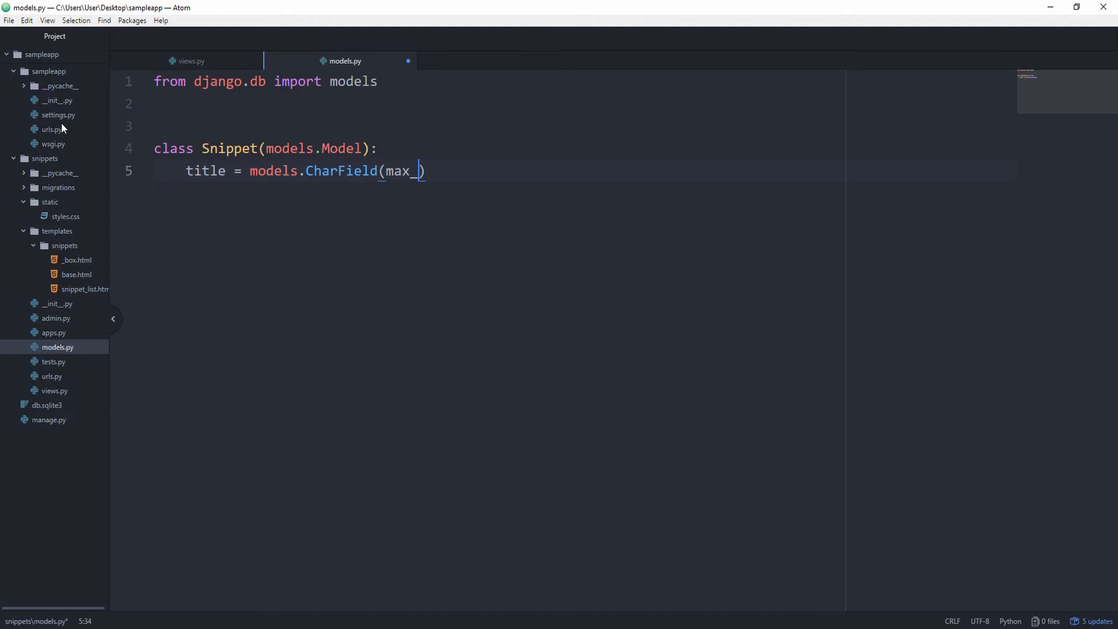
{"action": "type", "text": "length="}
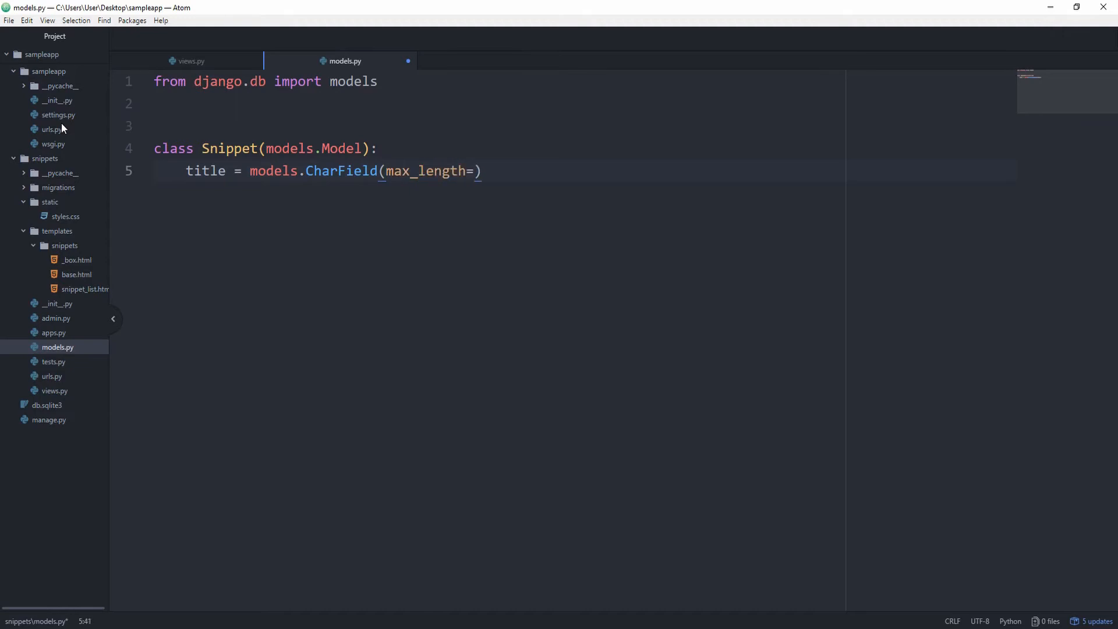
{"action": "type", "text": "100"}
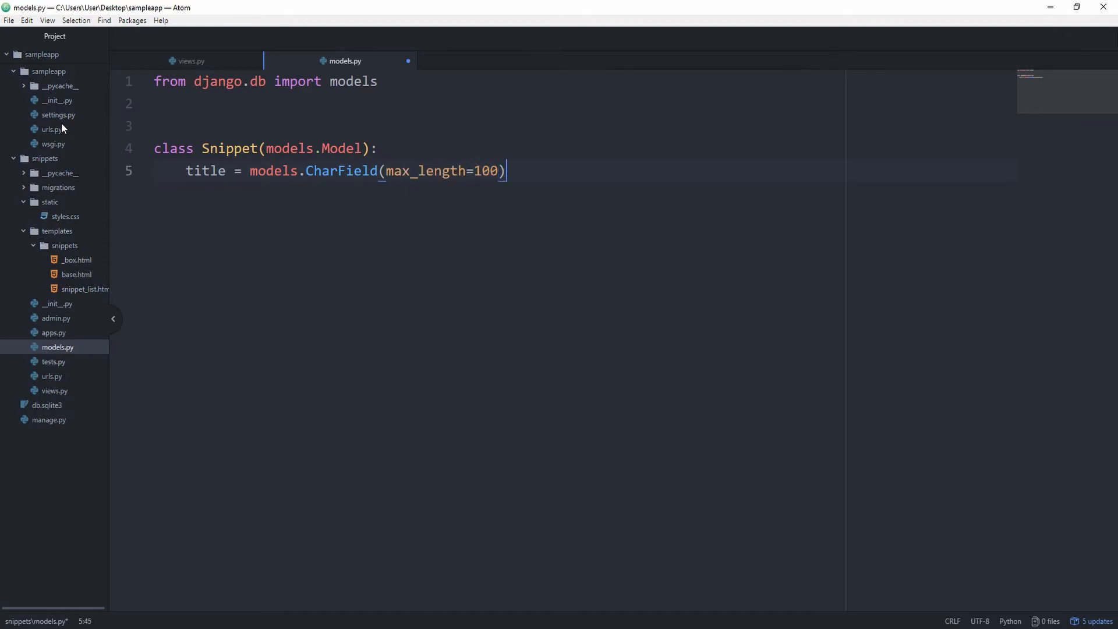
Add a body TextField and a created DateTimeField with auto_now_add=True.
{"action": "type", "text": "bo"}
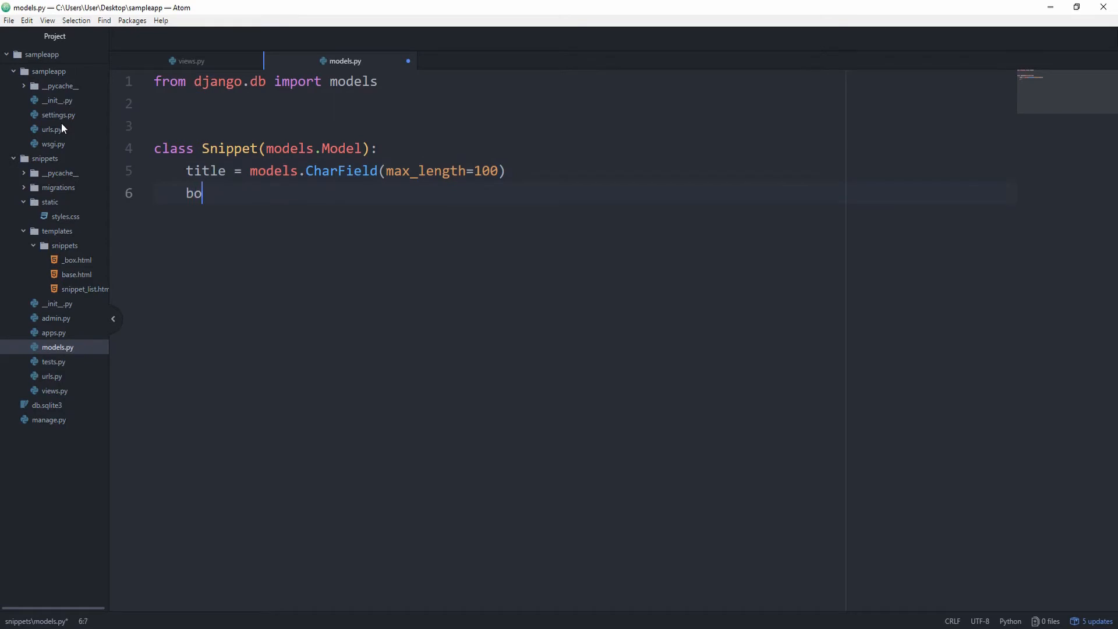
{"action": "type", "text": "dy ="}
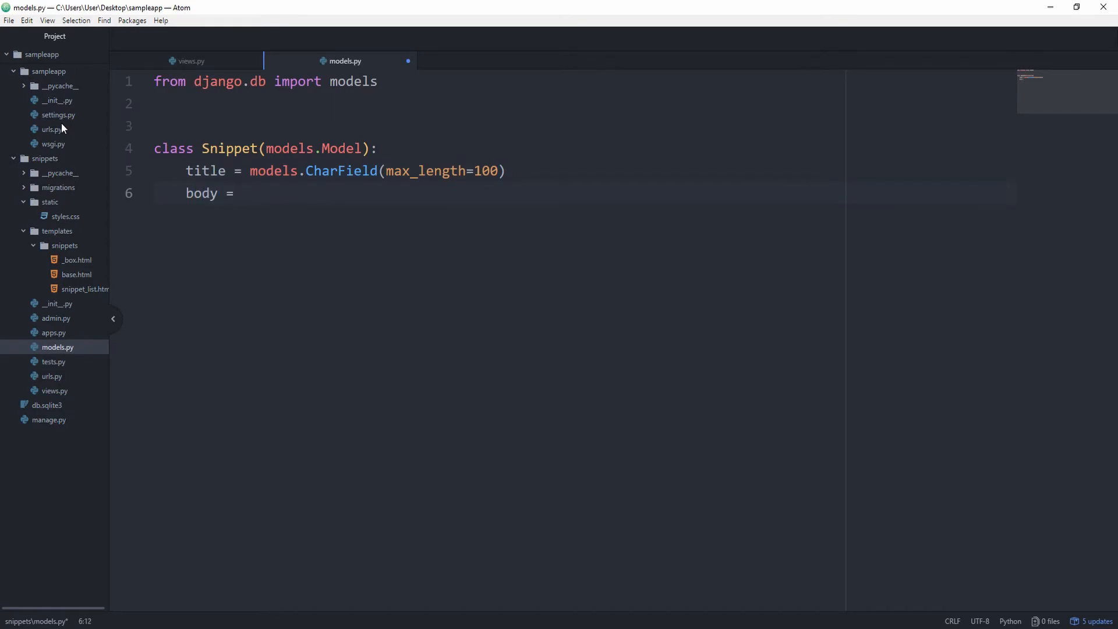
{"action": "type", "text": "models.TextField()"}
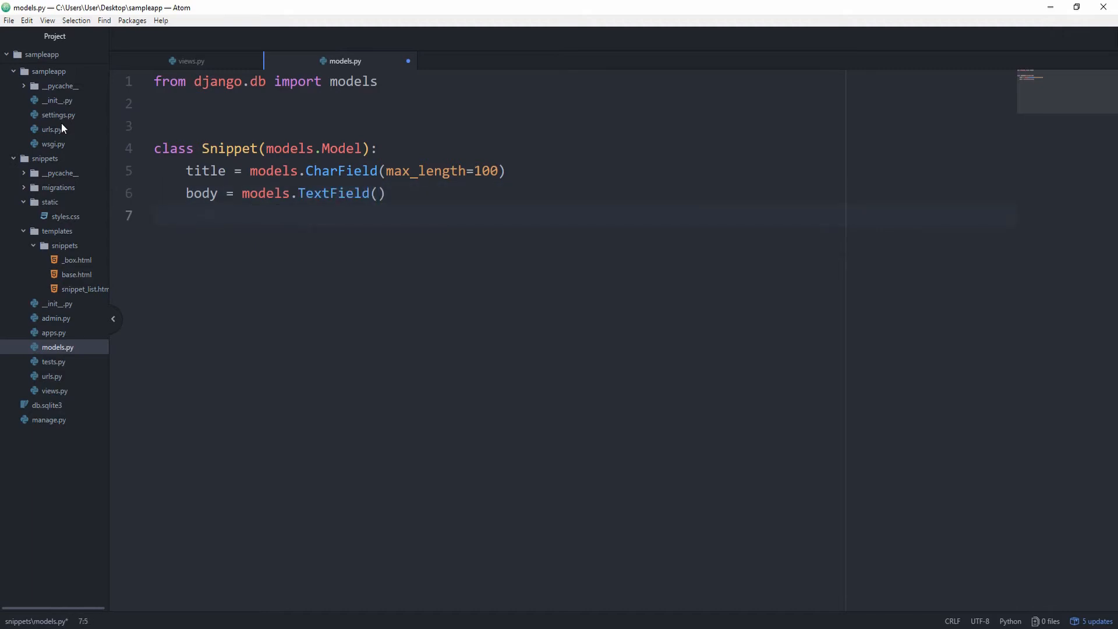
{"action": "type", "text": "created = mode"}
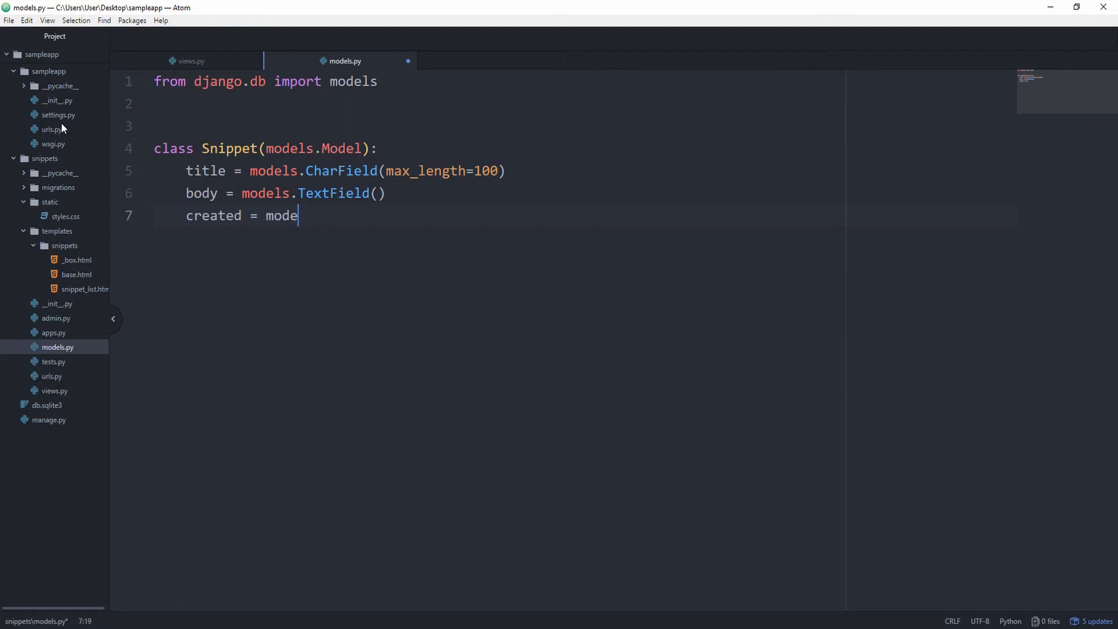
{"action": "type", "text": "ls.DateT"}
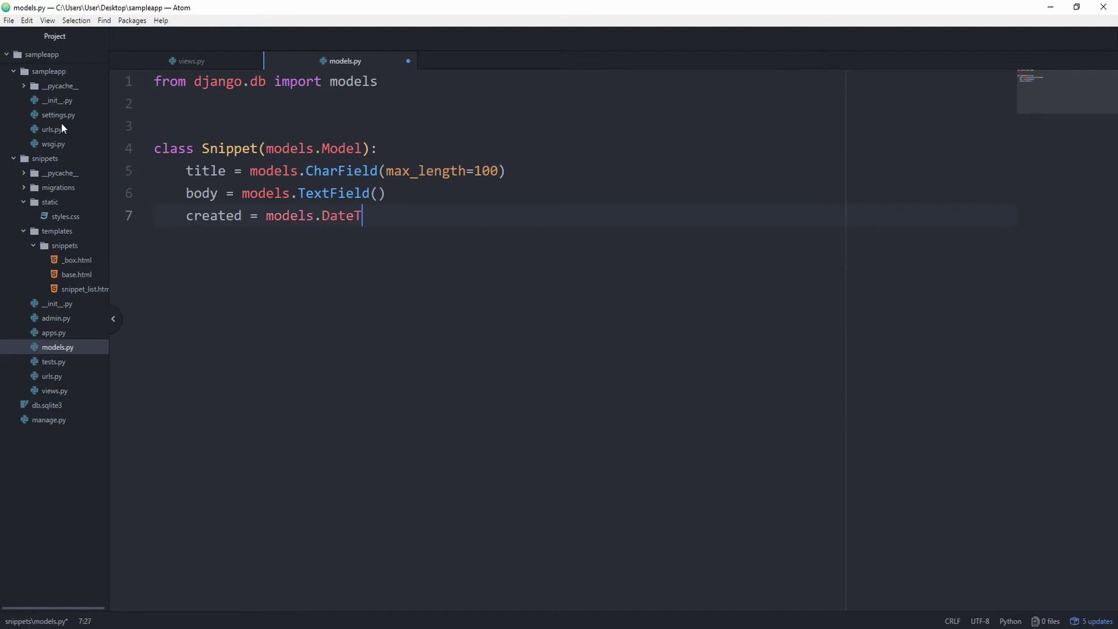
{"action": "type", "text": "imeField()"}
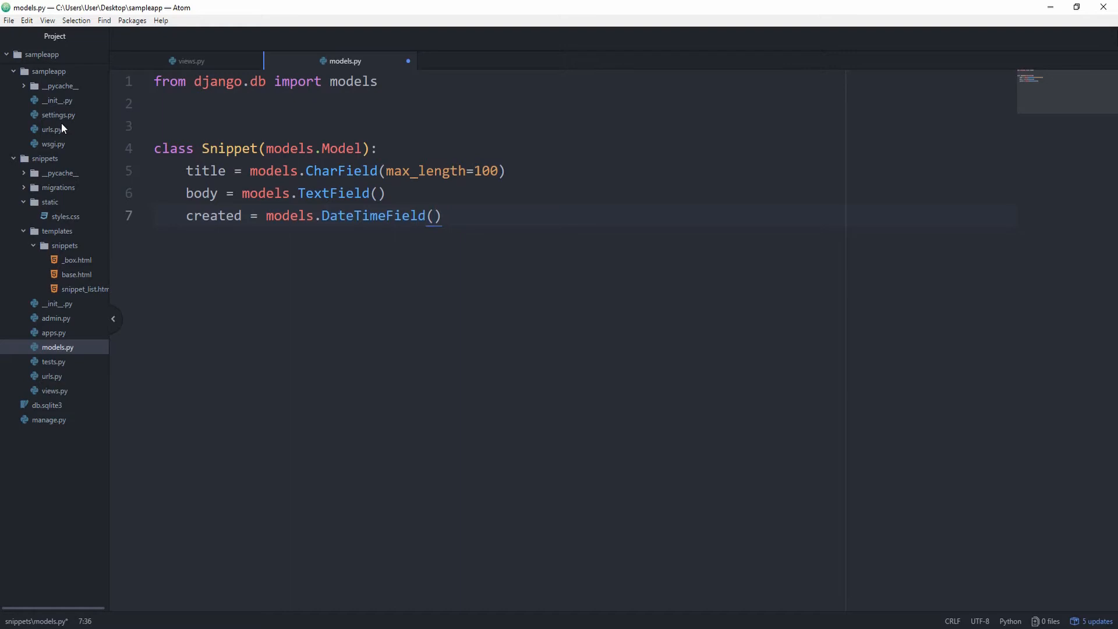
{"action": "type", "text": "auto_now_"}
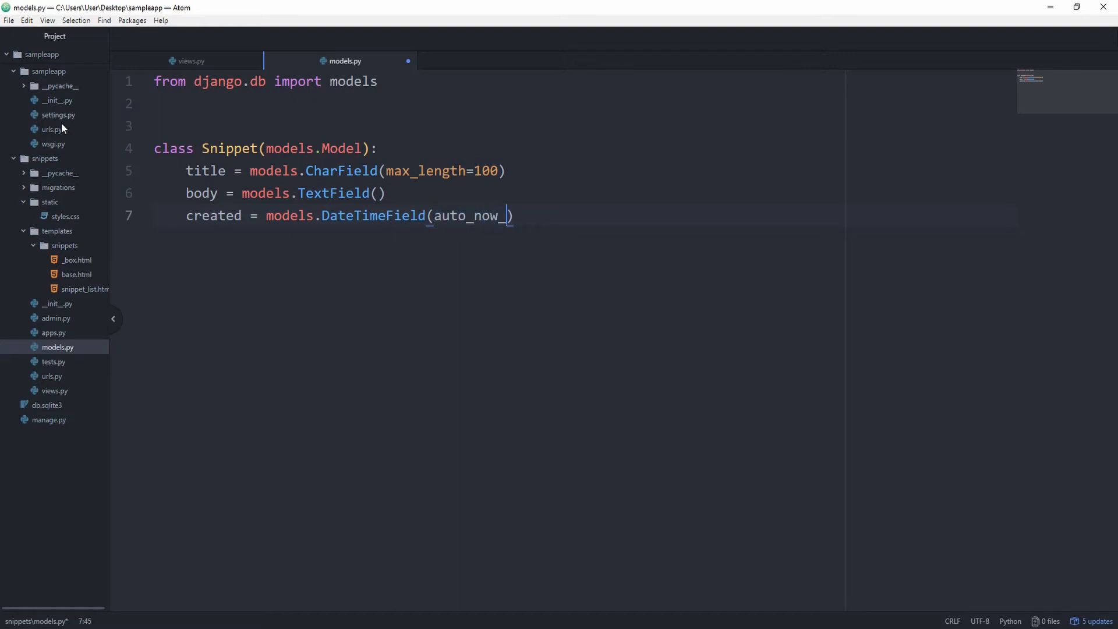
{"action": "type", "text": "add="}
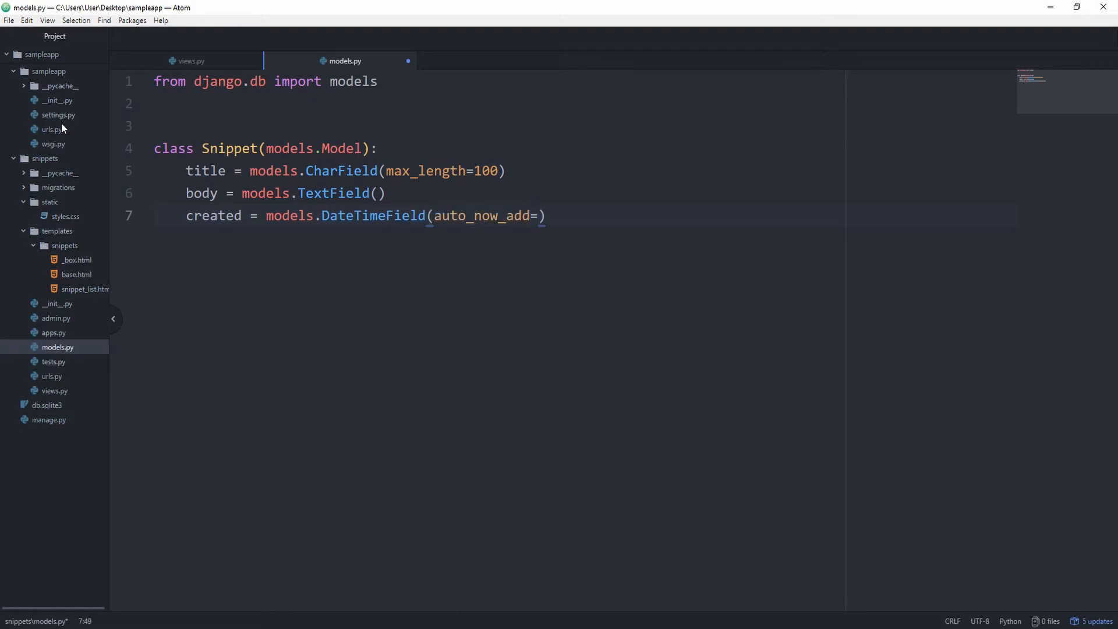
{"action": "type", "text": "True"}
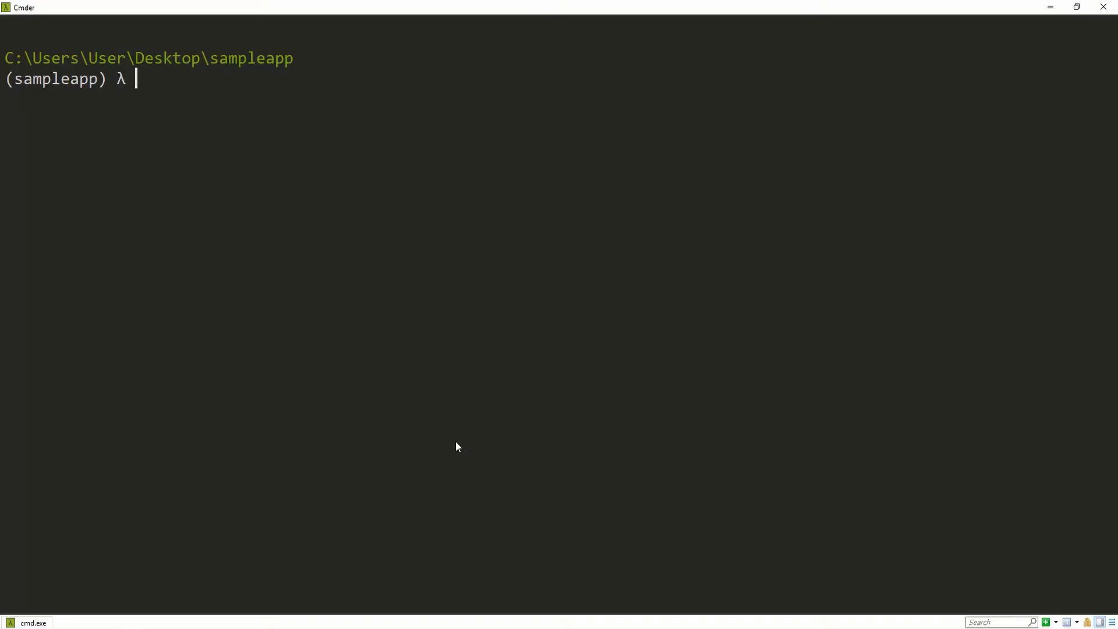
Run manage.py makemigrations and then manage.py migrate for the Snippet model.
{"action": "type", "text": "manage.py makemigrations"}
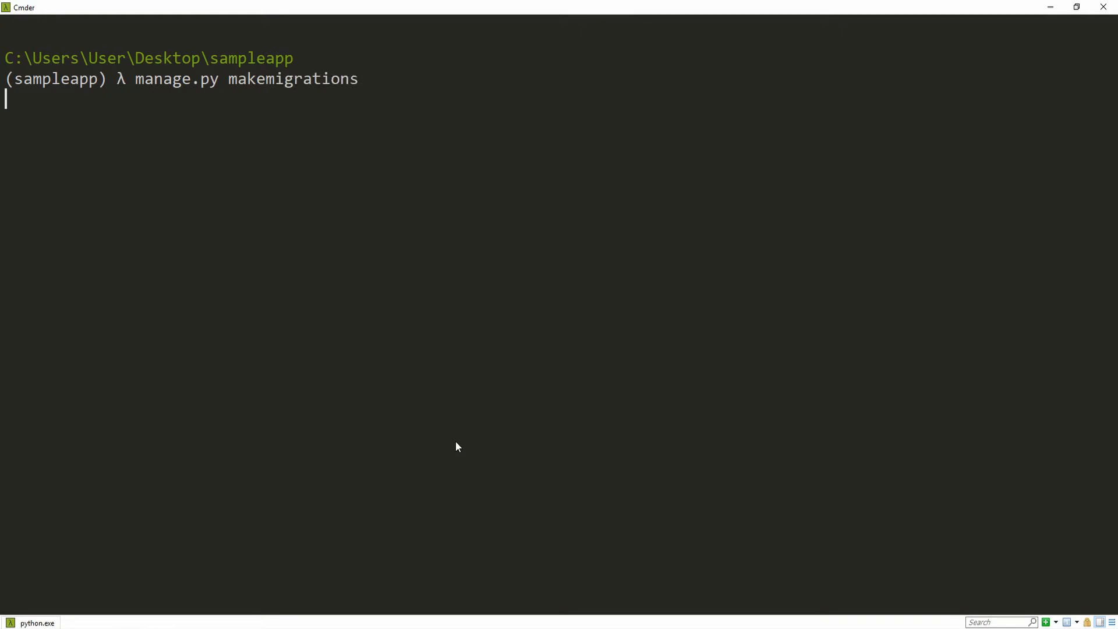
{"action": "key", "text": "Return"}
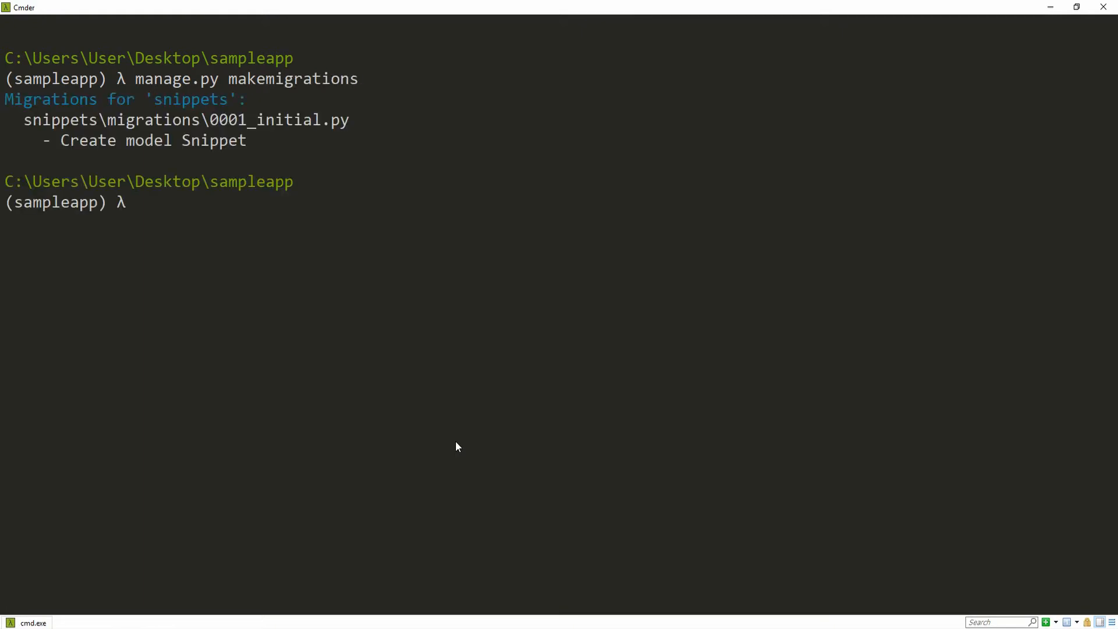
{"action": "type", "text": "manage"}
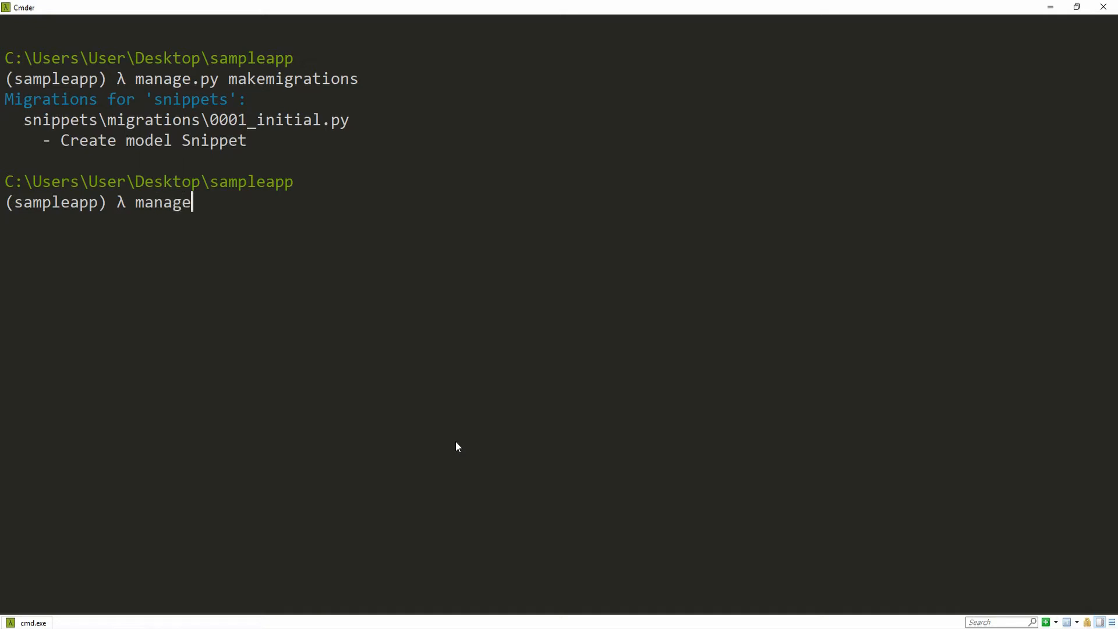
{"action": "type", "text": ".py migra"}
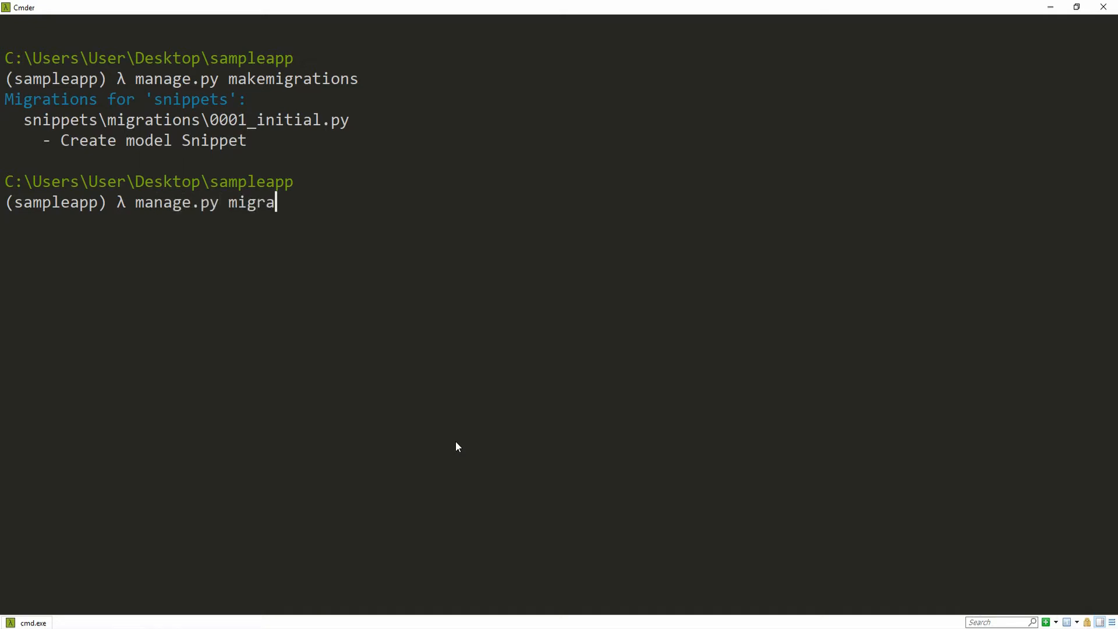
{"action": "key", "text": "Return"}
{"action": "type", "text": "mana"}
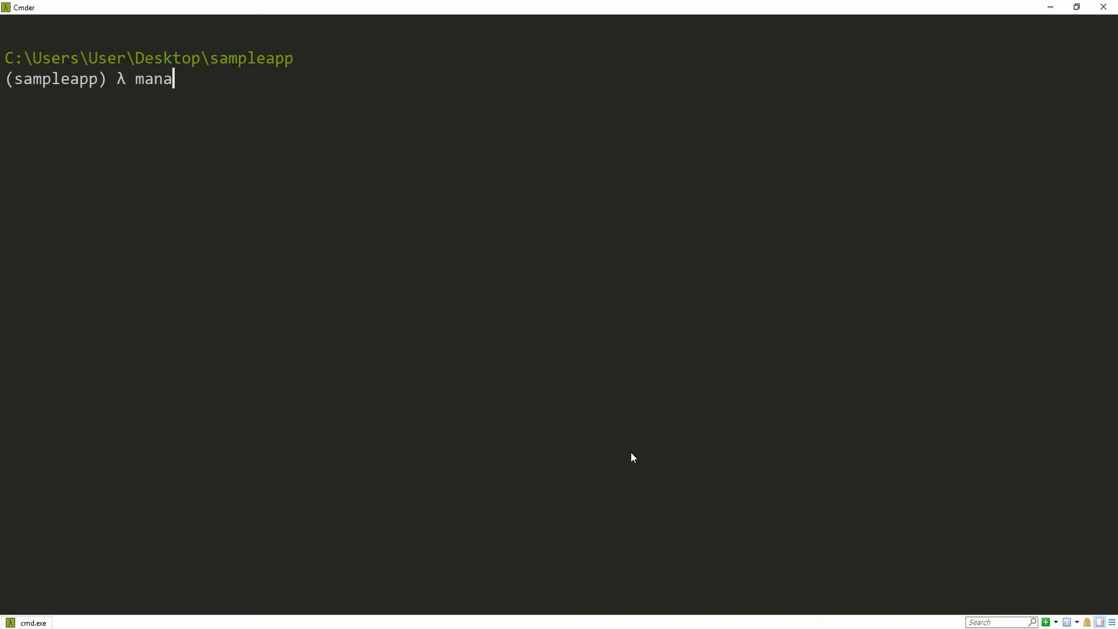
Start the Django shell, import Snippet from snippets.models, and list all snippets.
{"action": "type", "text": "ge.py shell"}
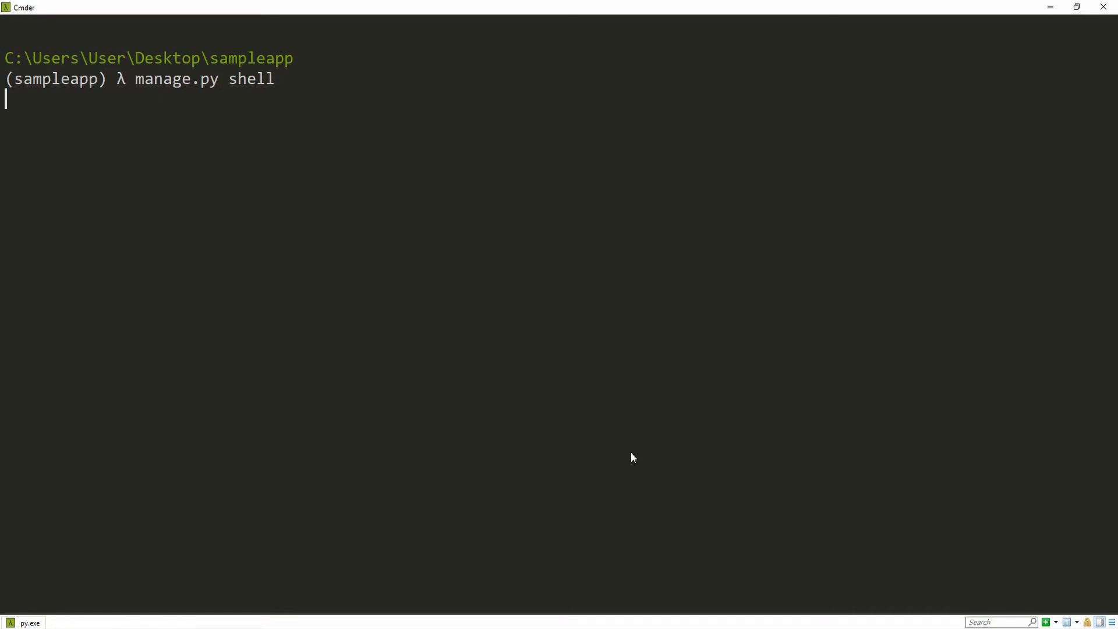
{"action": "key", "text": "Return"}
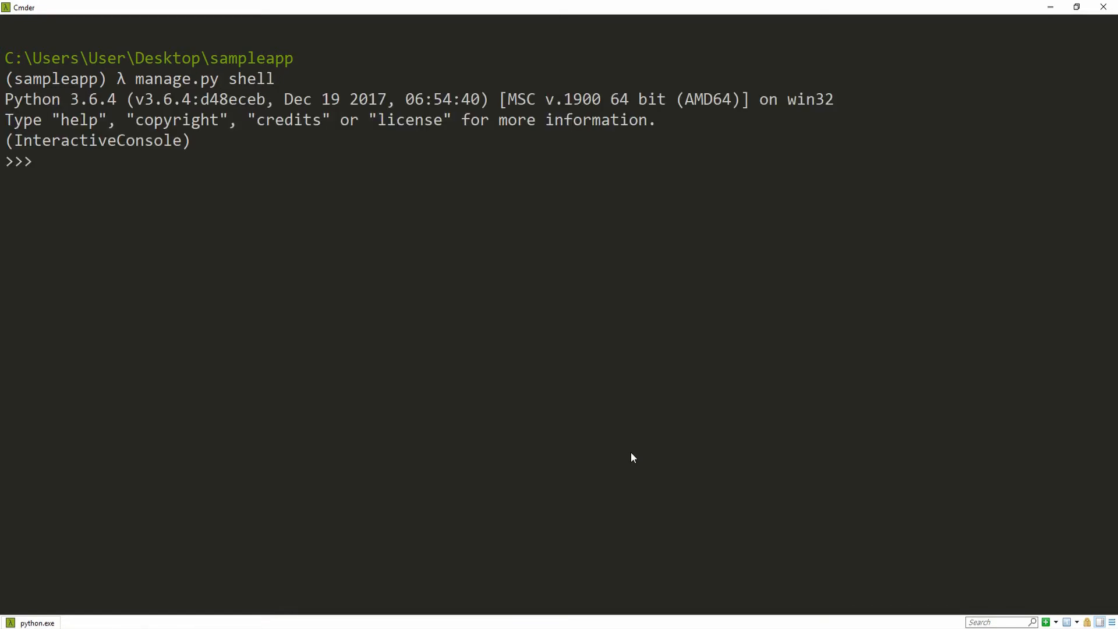
{"action": "type", "text": "from"}
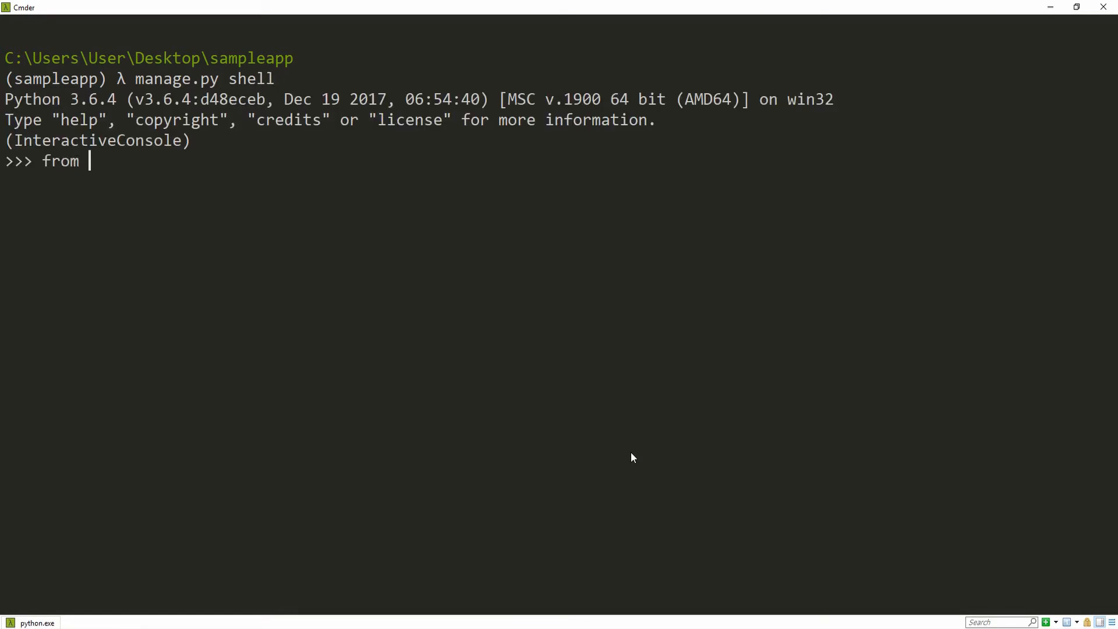
{"action": "type", "text": "snippets"}
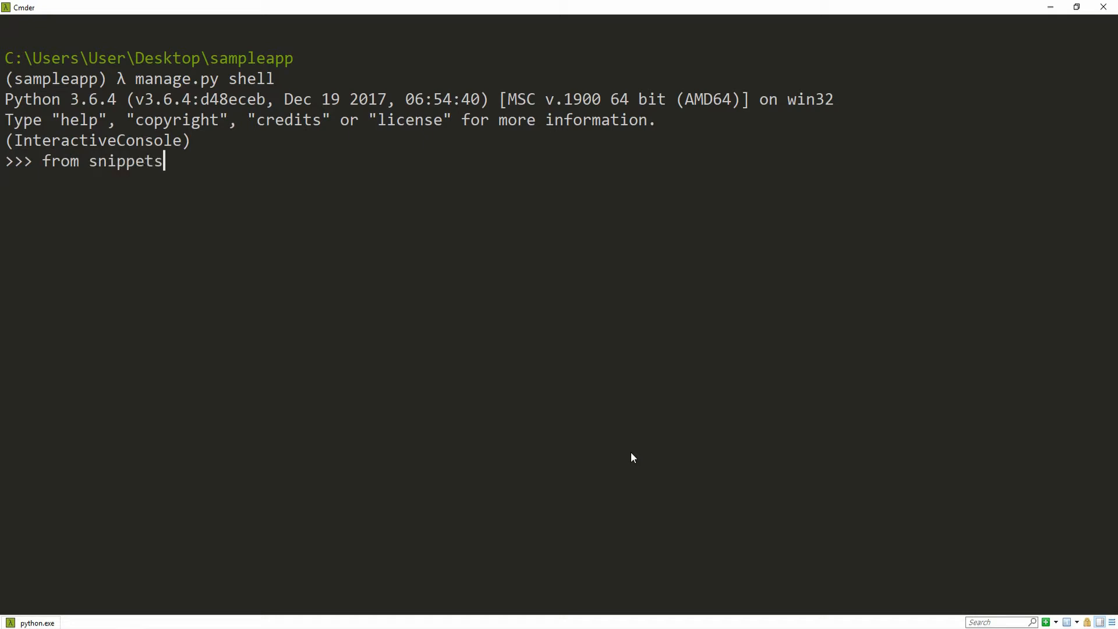
{"action": "type", "text": "."}
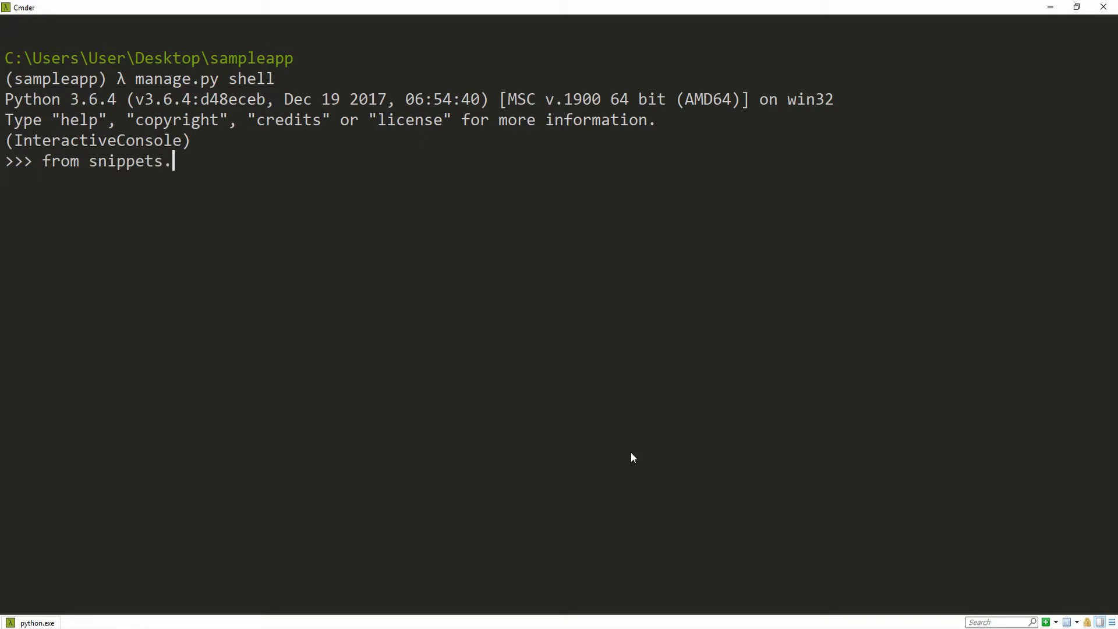
{"action": "type", "text": "models import"}
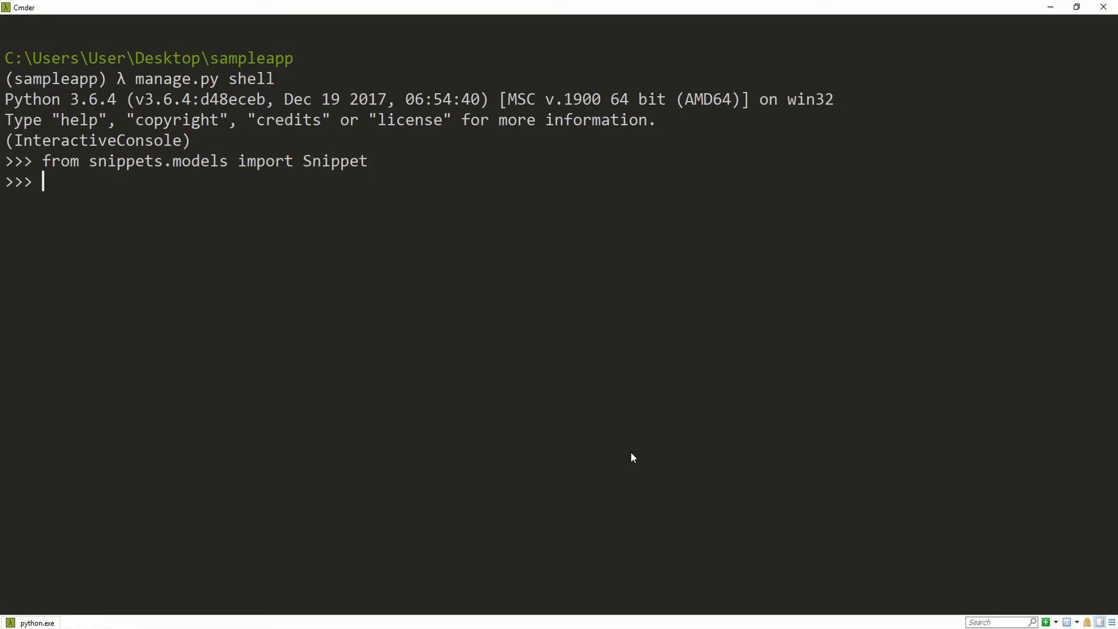
{"action": "type", "text": "Snipp"}
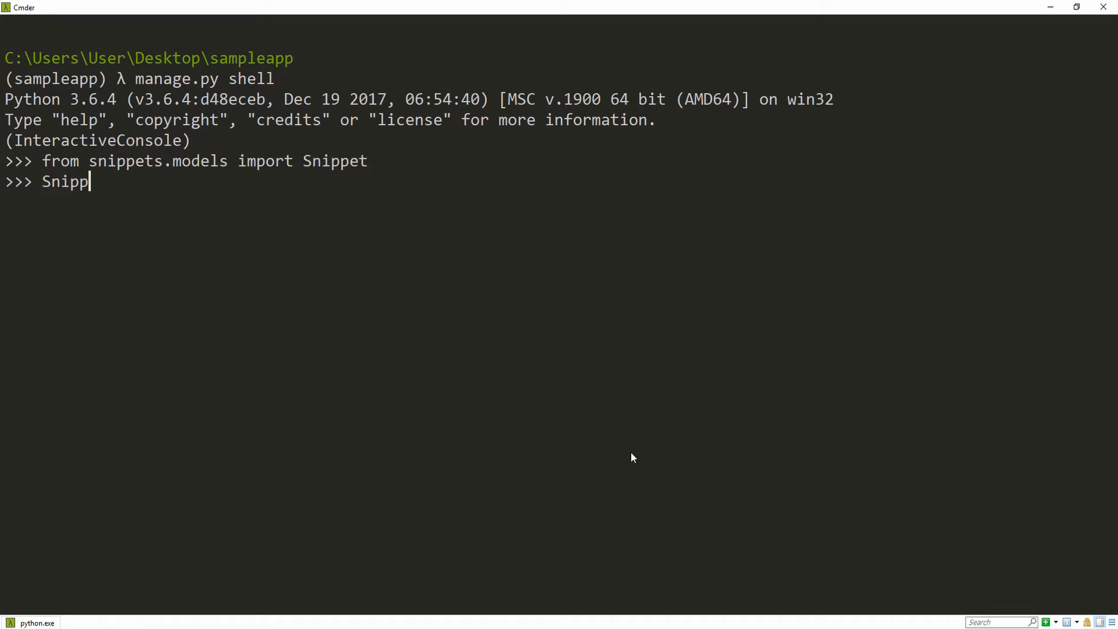
{"action": "type", "text": "et.objects"}
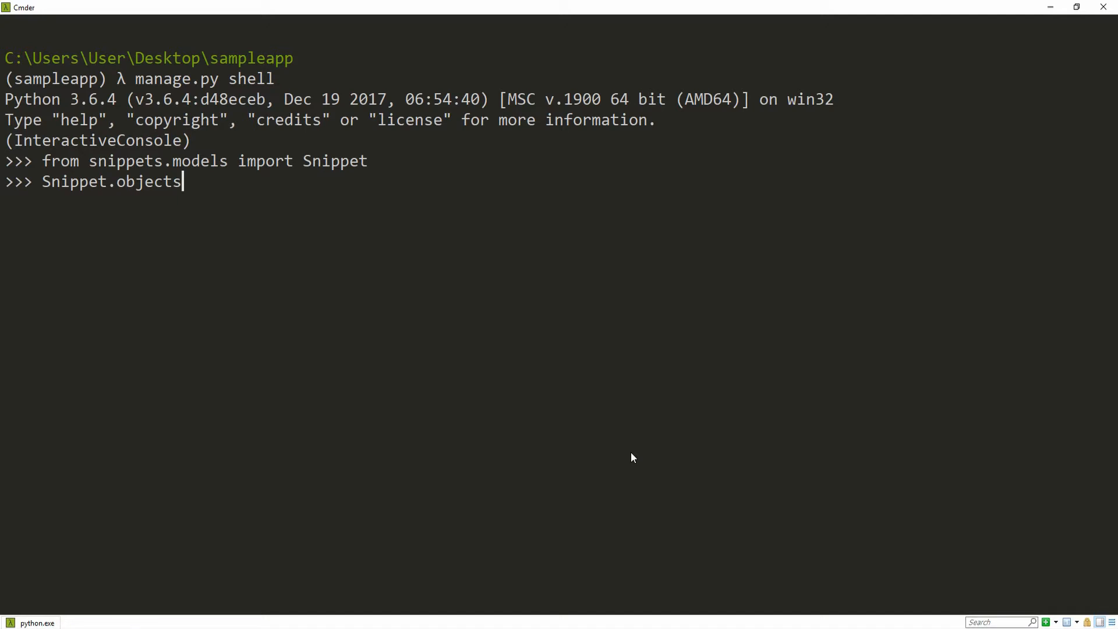
{"action": "type", "text": ".all"}
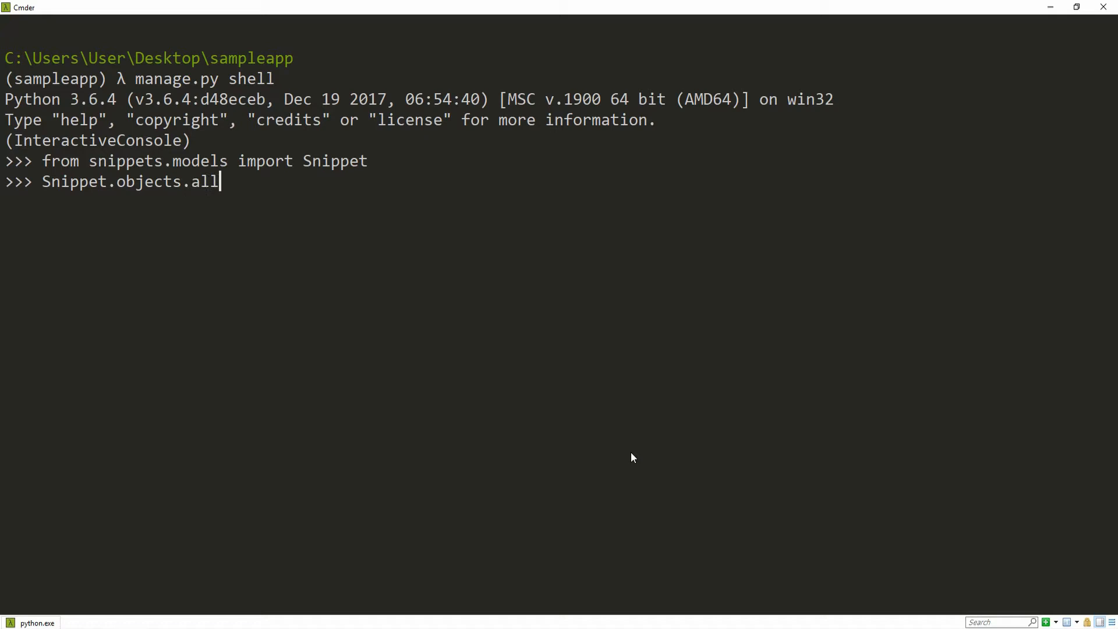
{"action": "type", "text": "()"}
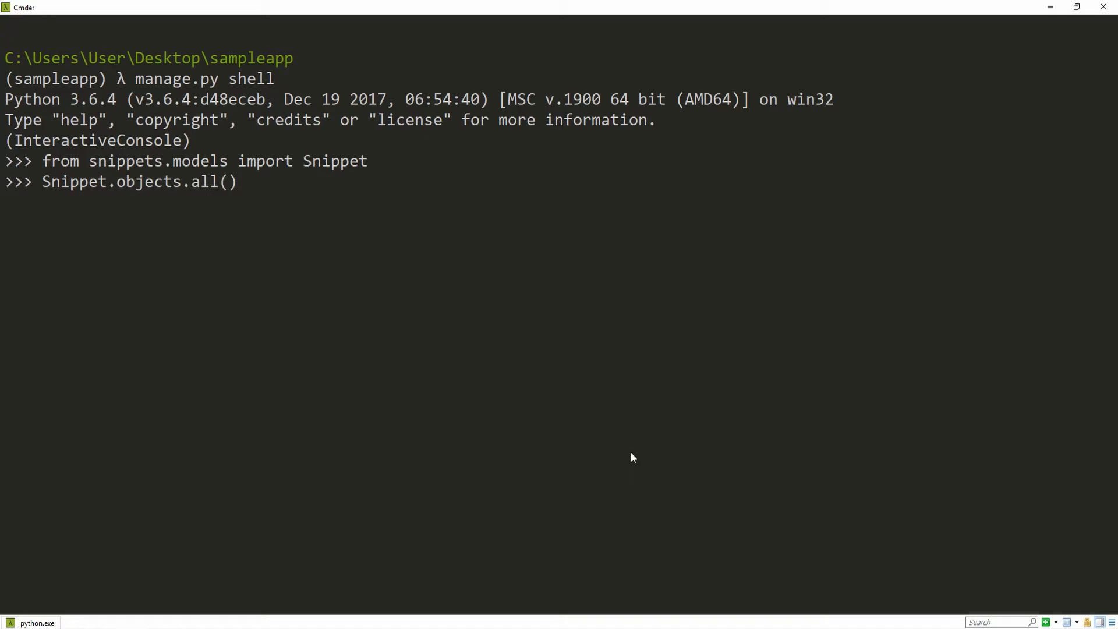
{"action": "key", "text": "Return"}
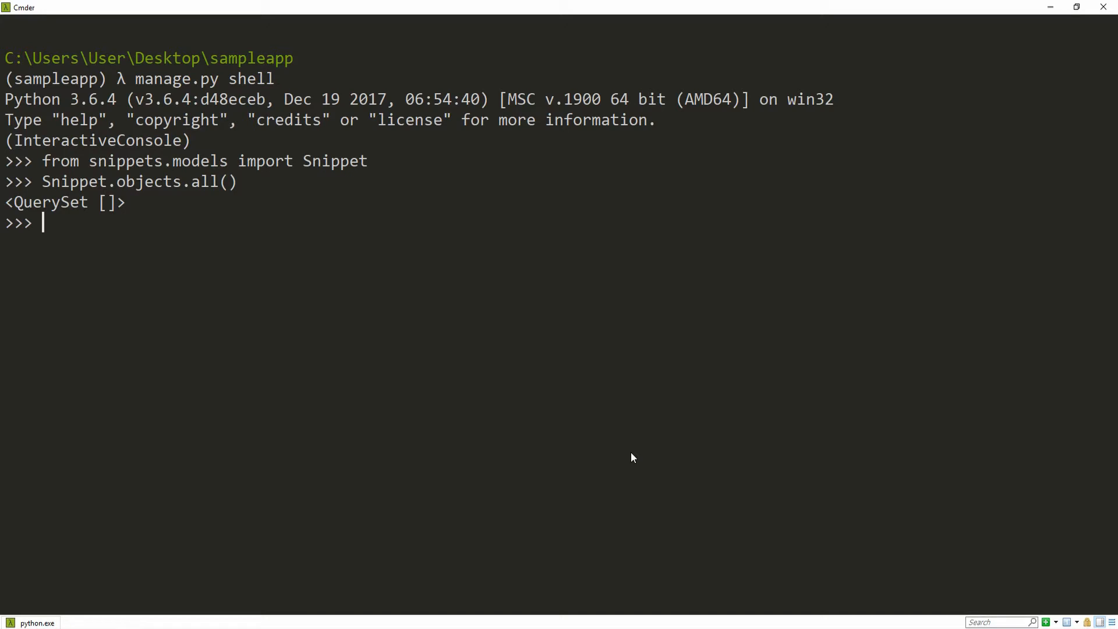
Create and save a Snippet titled 'h1 snippet' with body <h1></h1>, then list snippets again.
{"action": "type", "text": "Snippet"}
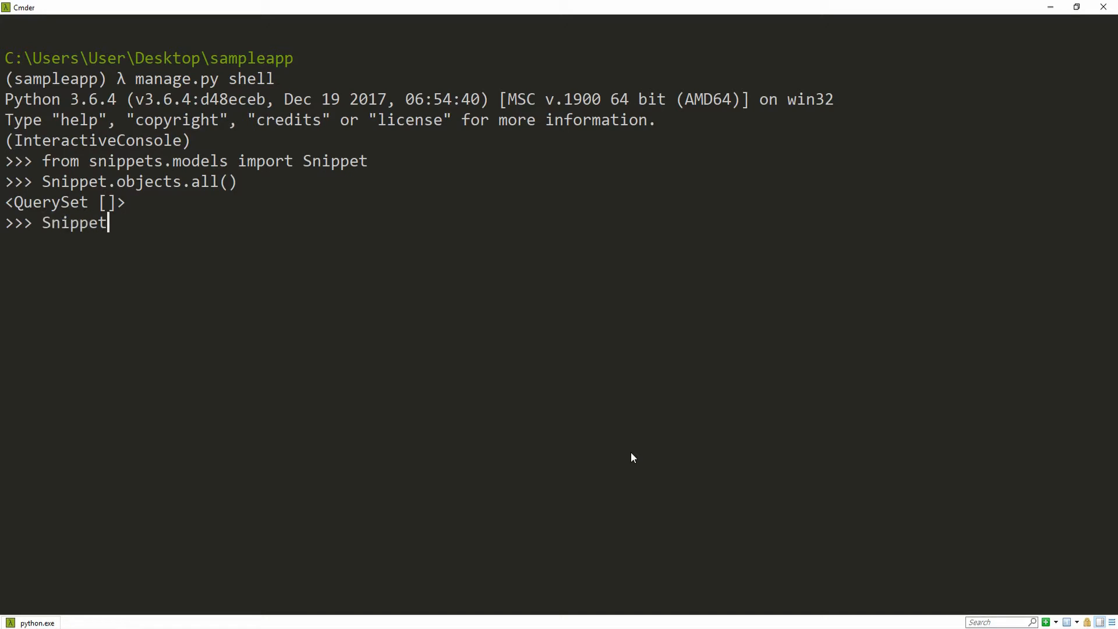
{"action": "type", "text": ".objects.cre"}
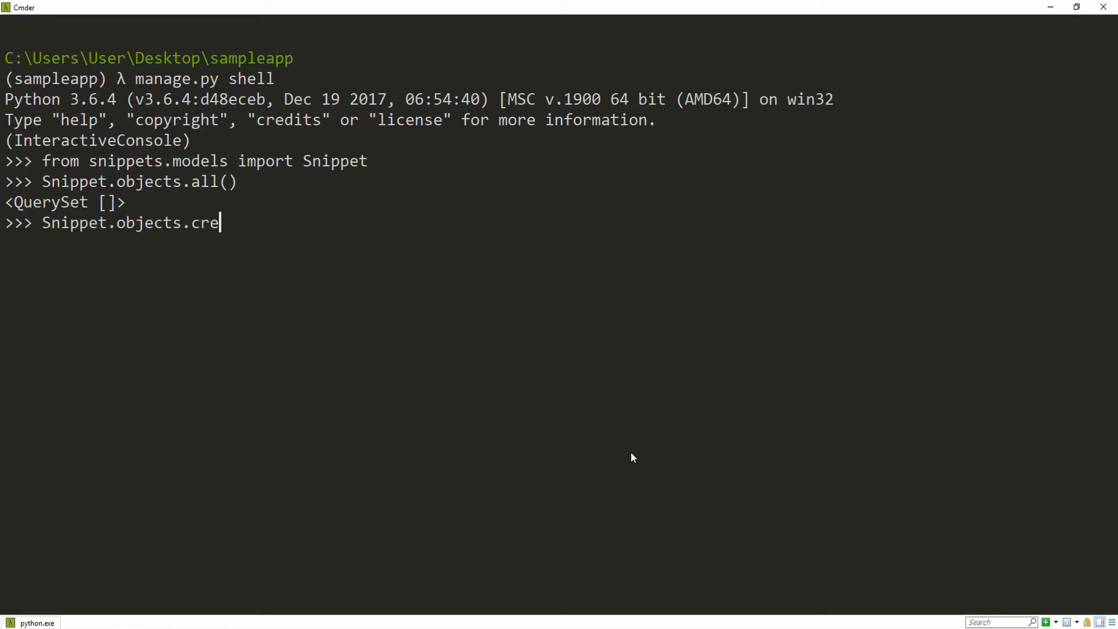
{"action": "type", "text": "ate(tit"}
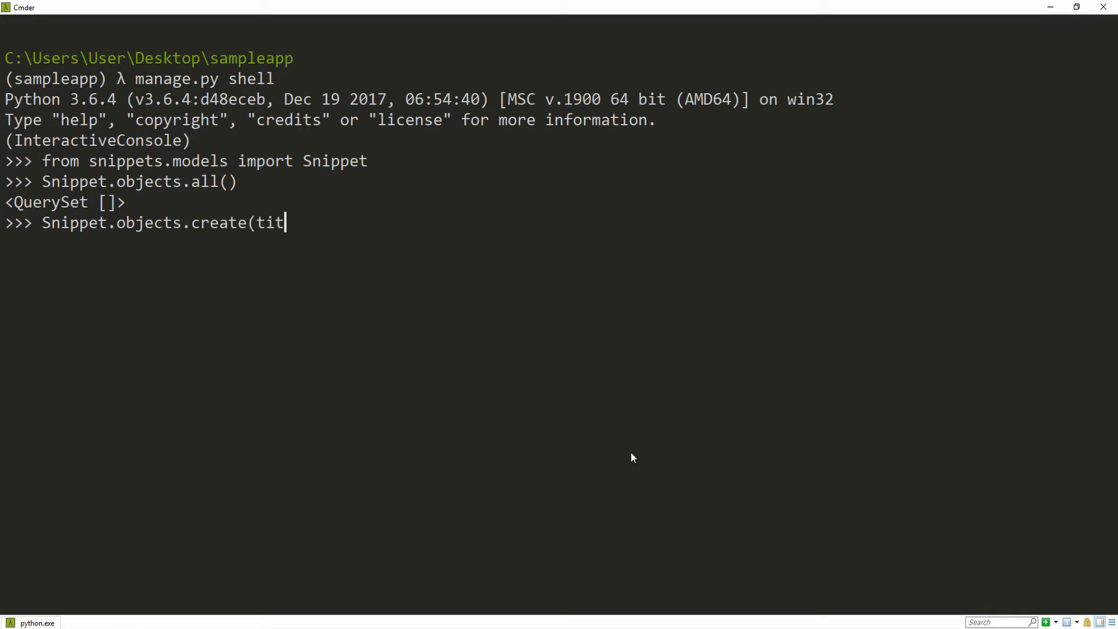
{"action": "type", "text": "le='h1"}
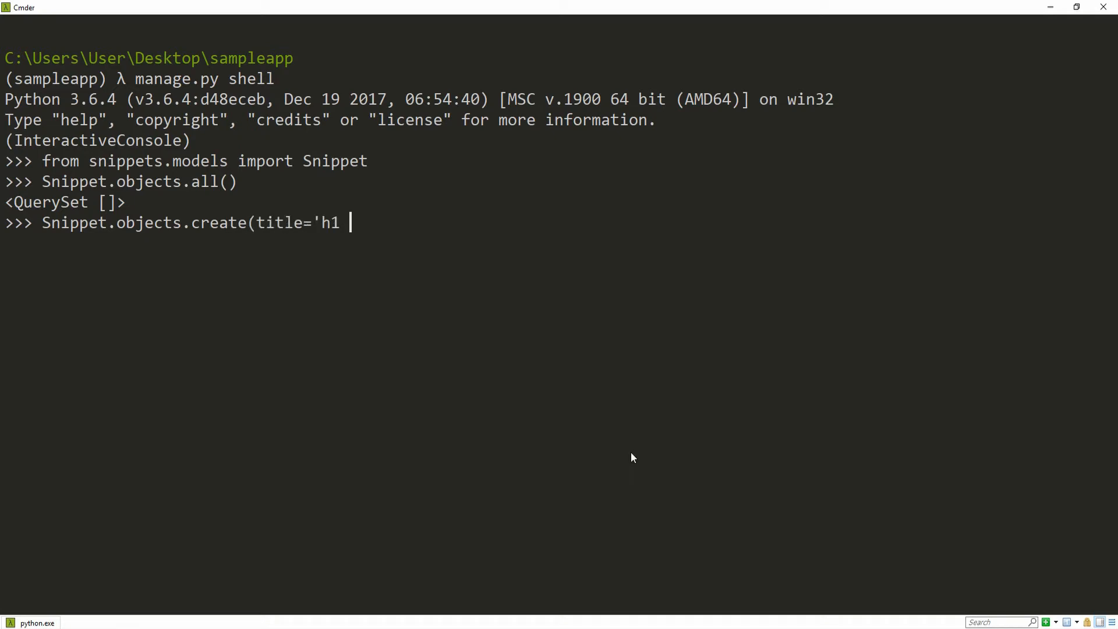
{"action": "type", "text": "snippet',"}
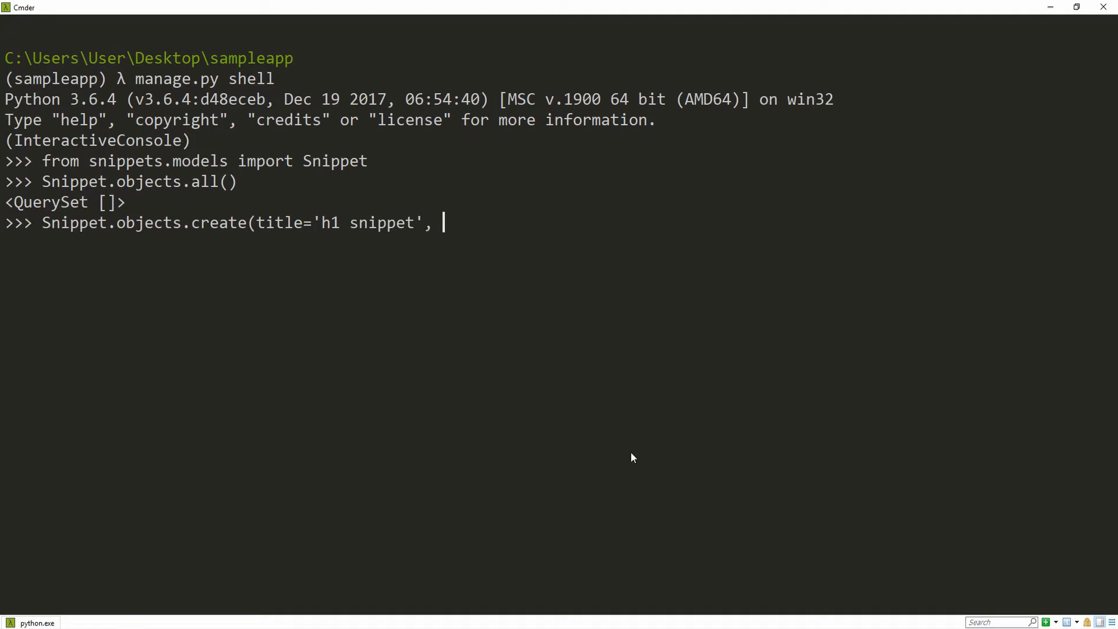
{"action": "type", "text": "body='<"}
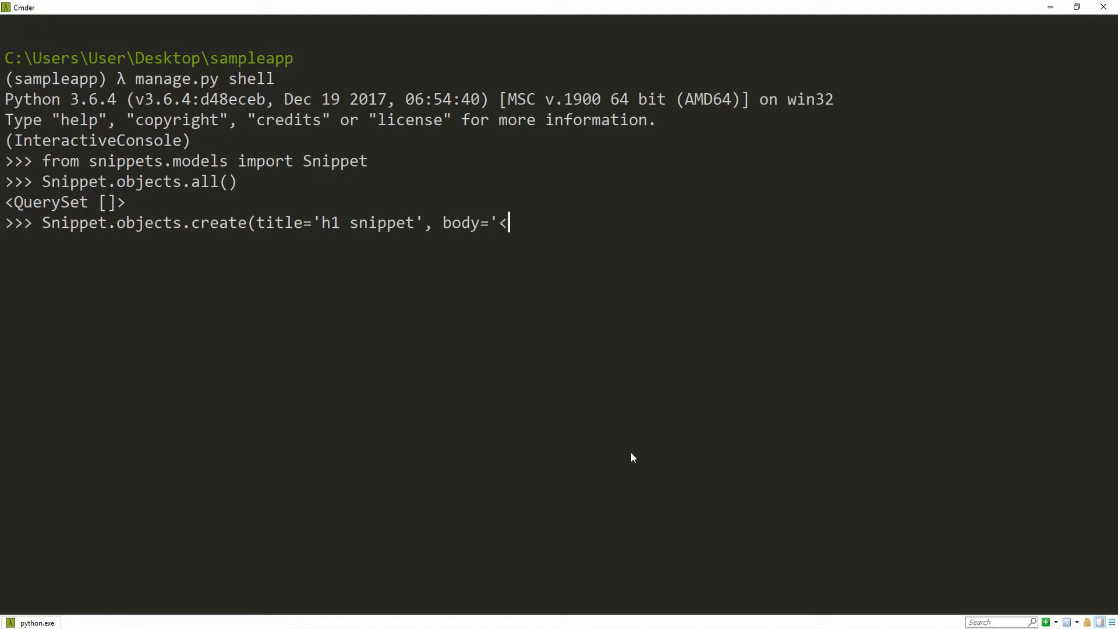
{"action": "type", "text": "h1></"}
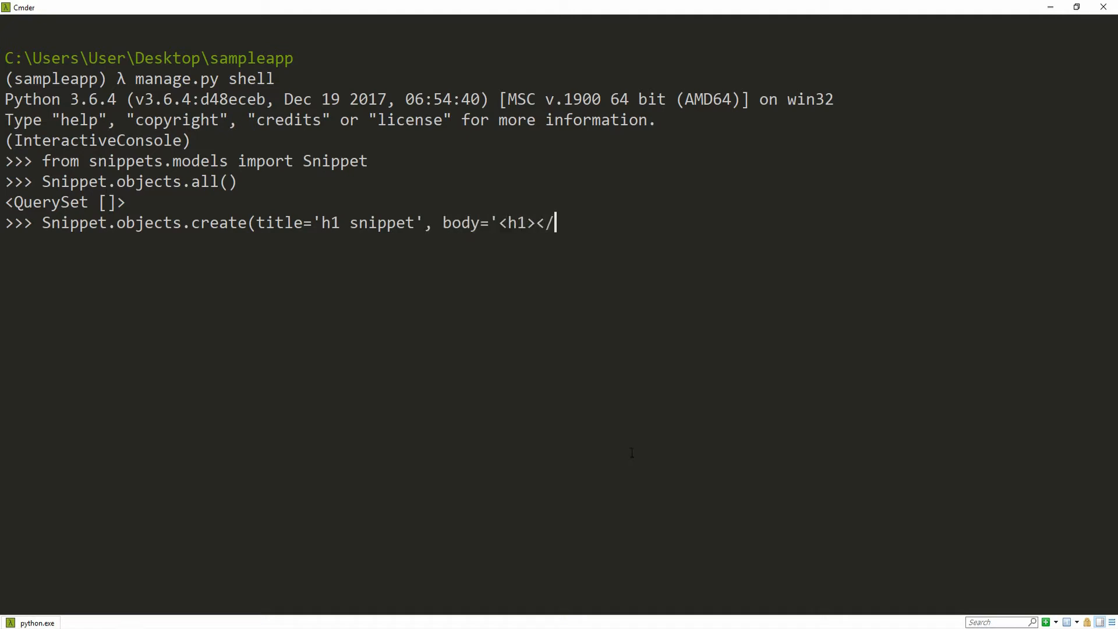
{"action": "type", "text": "h1>"}
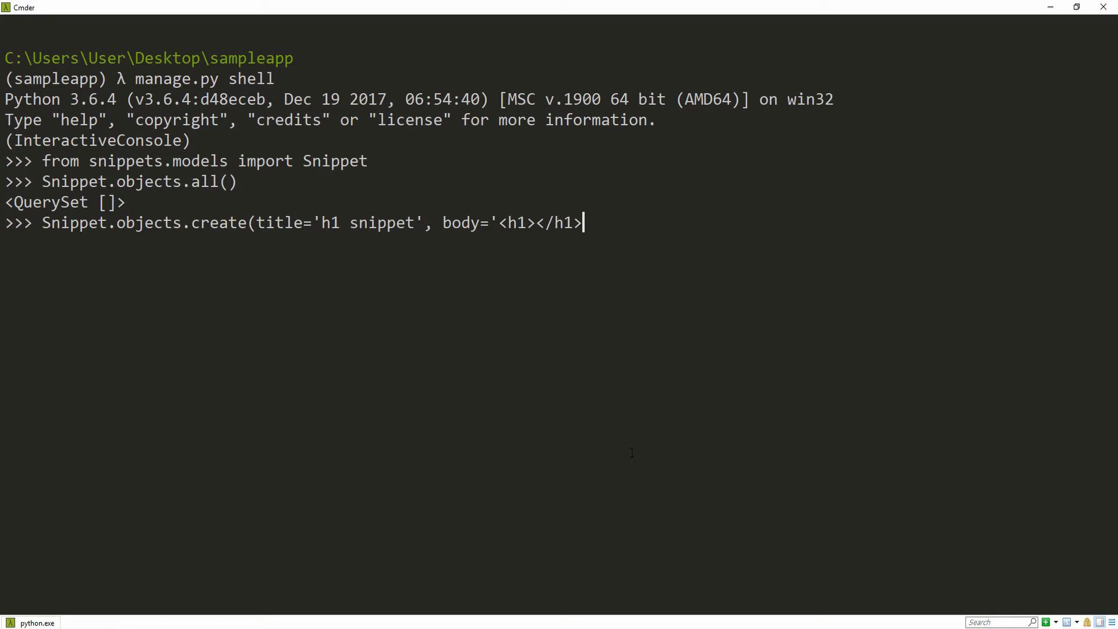
{"action": "type", "text": "').s"}
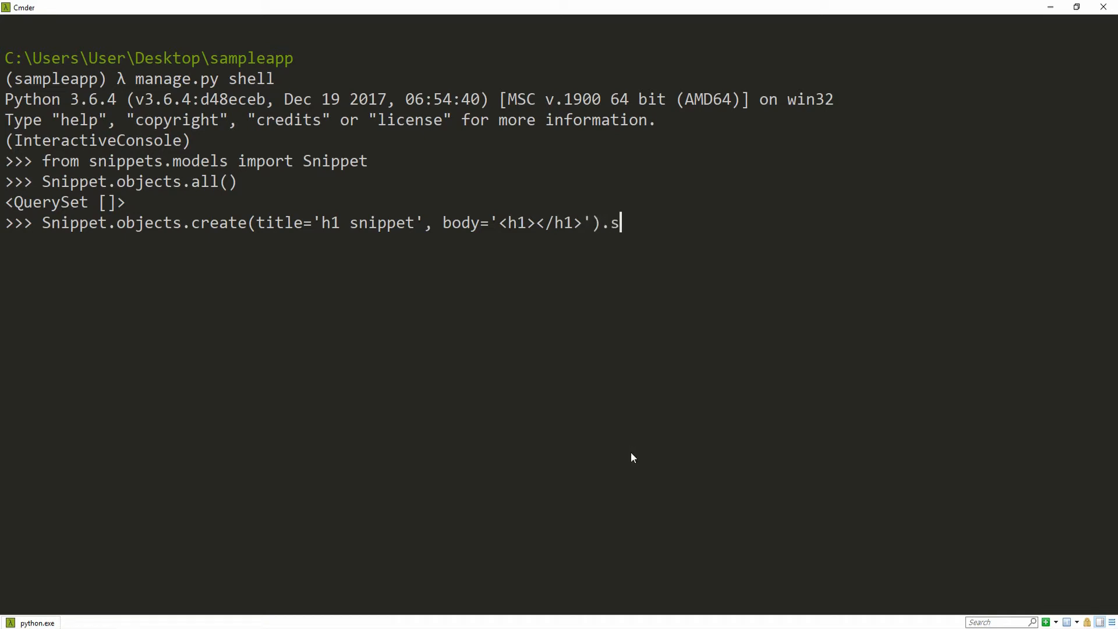
{"action": "type", "text": "ave()"}
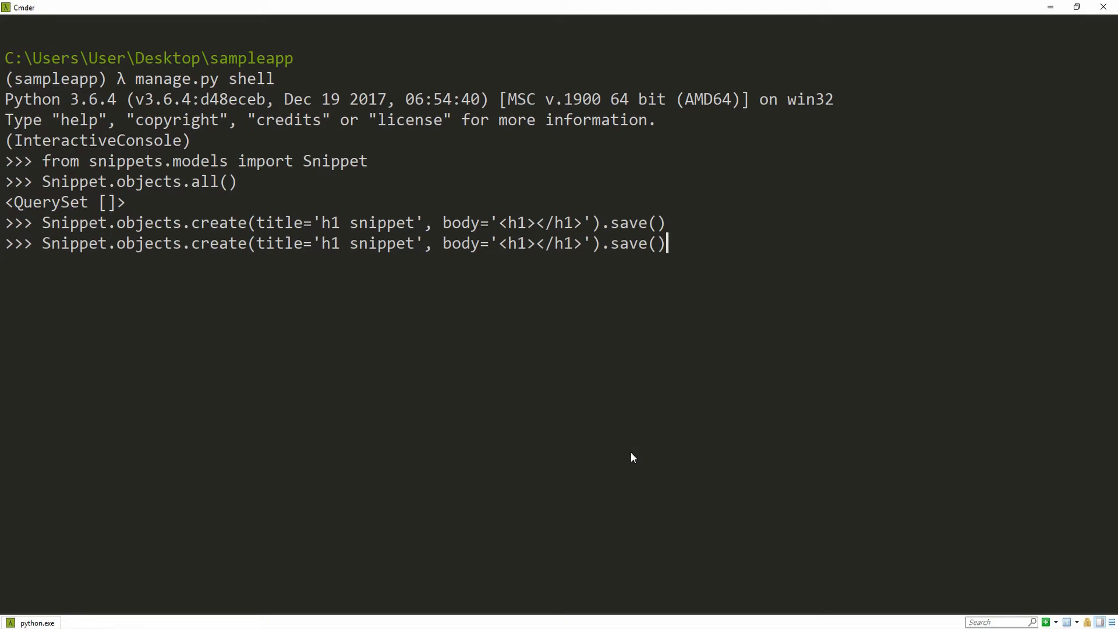
{"action": "type", "text": "Snippet.objects.all()"}
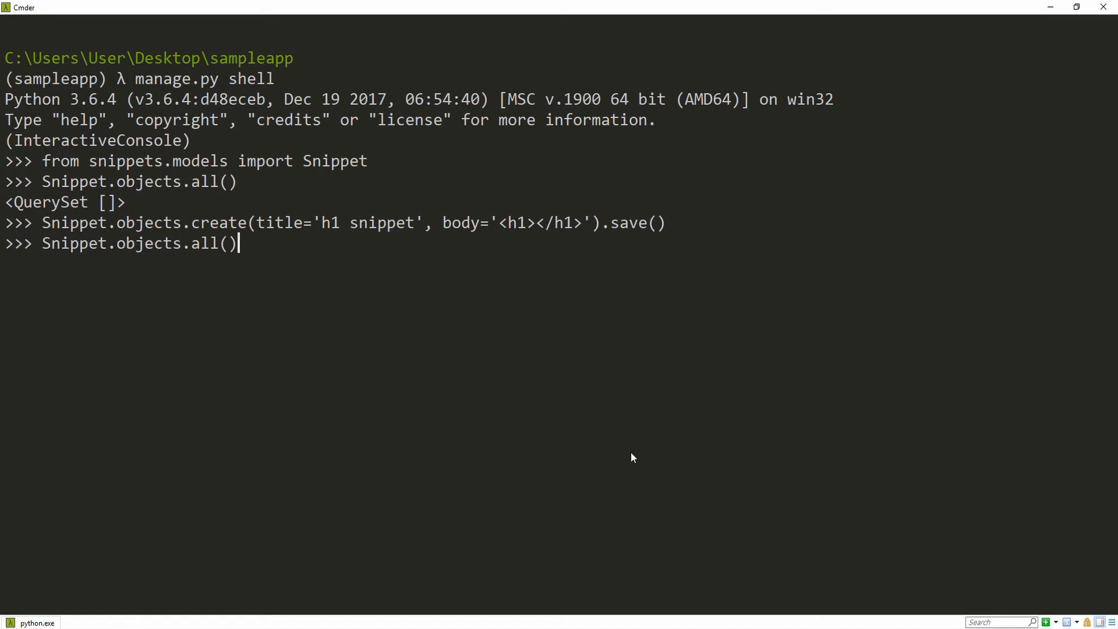
{"action": "key", "text": "Return"}
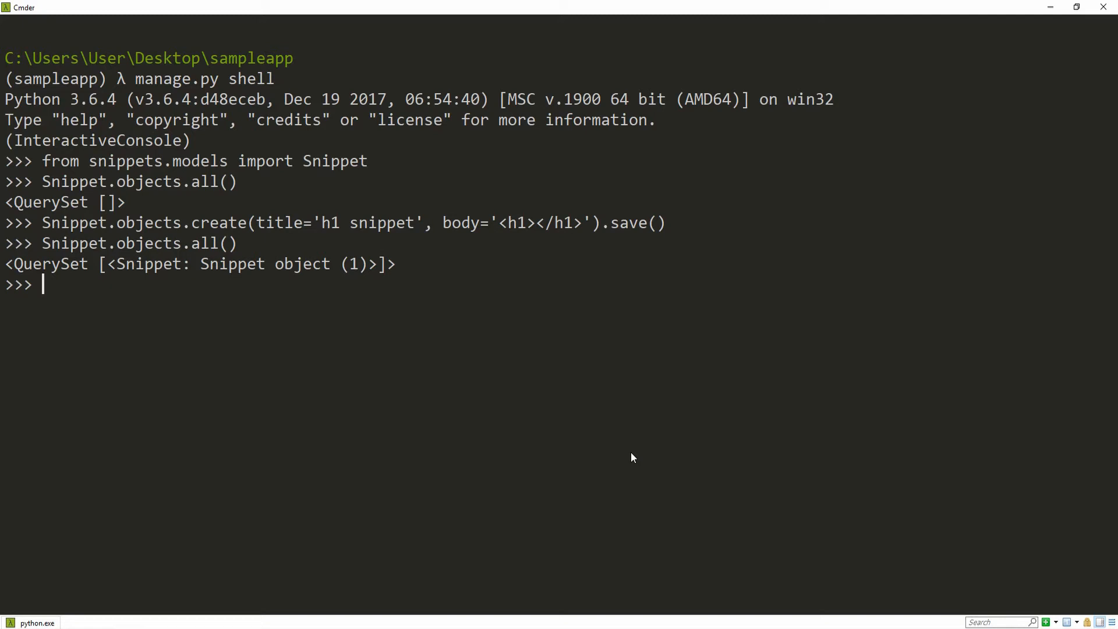
{"action": "mouse_move", "coordinate": [1052, 40]}
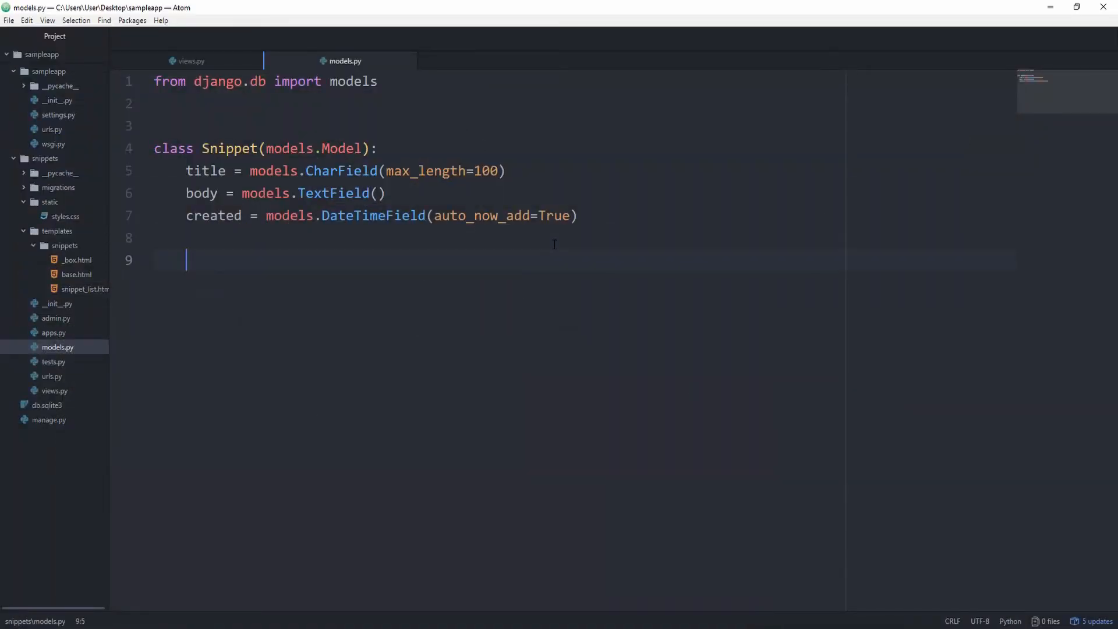
Add def __str__(self): to the Snippet model and begin its return self. line.
{"action": "type", "text": "def __str"}
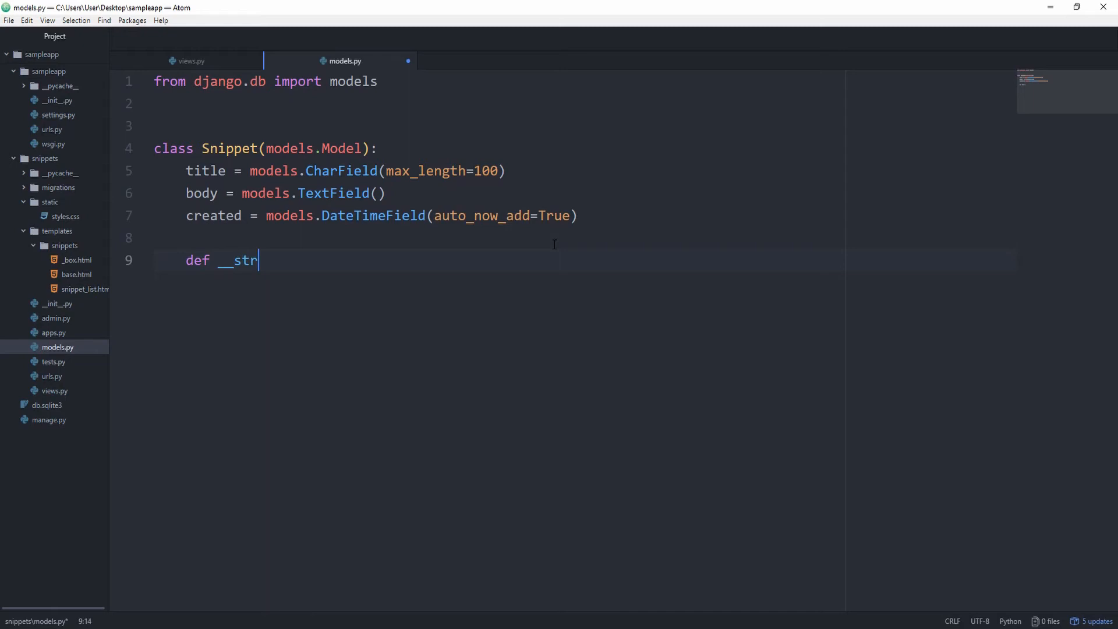
{"action": "type", "text": "__(self):"}
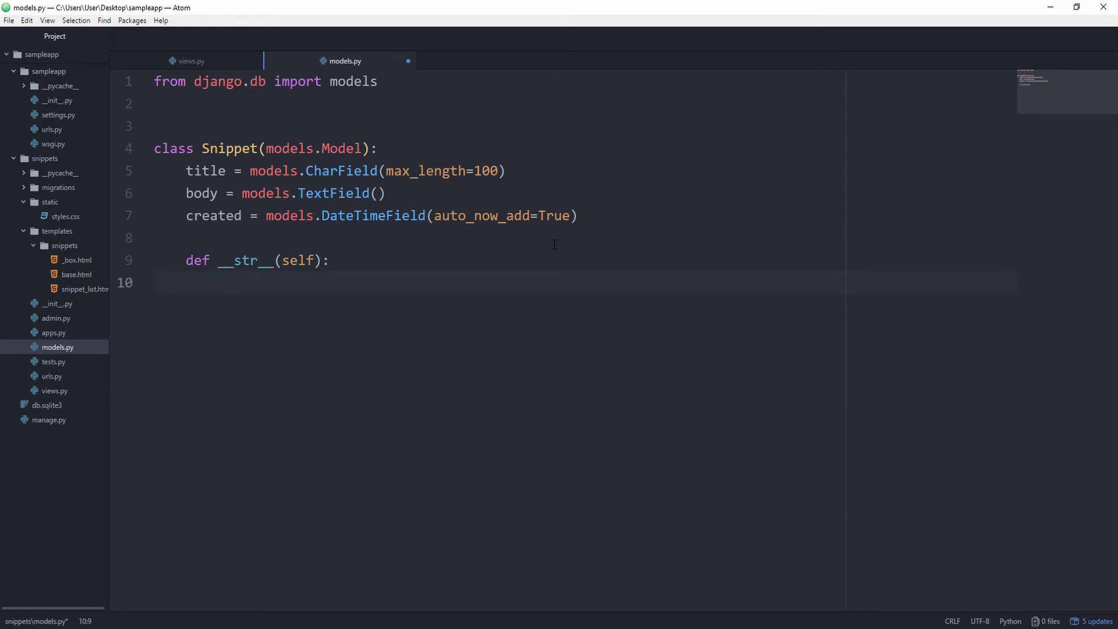
{"action": "type", "text": "return self."}
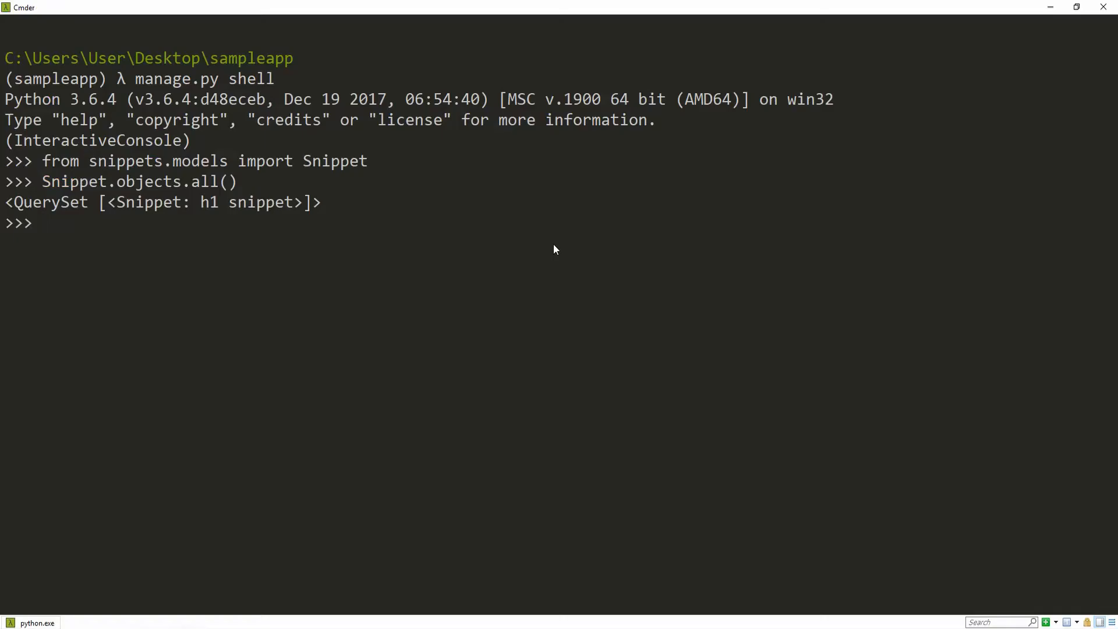
{"action": "mouse_move", "coordinate": [209, 200]}
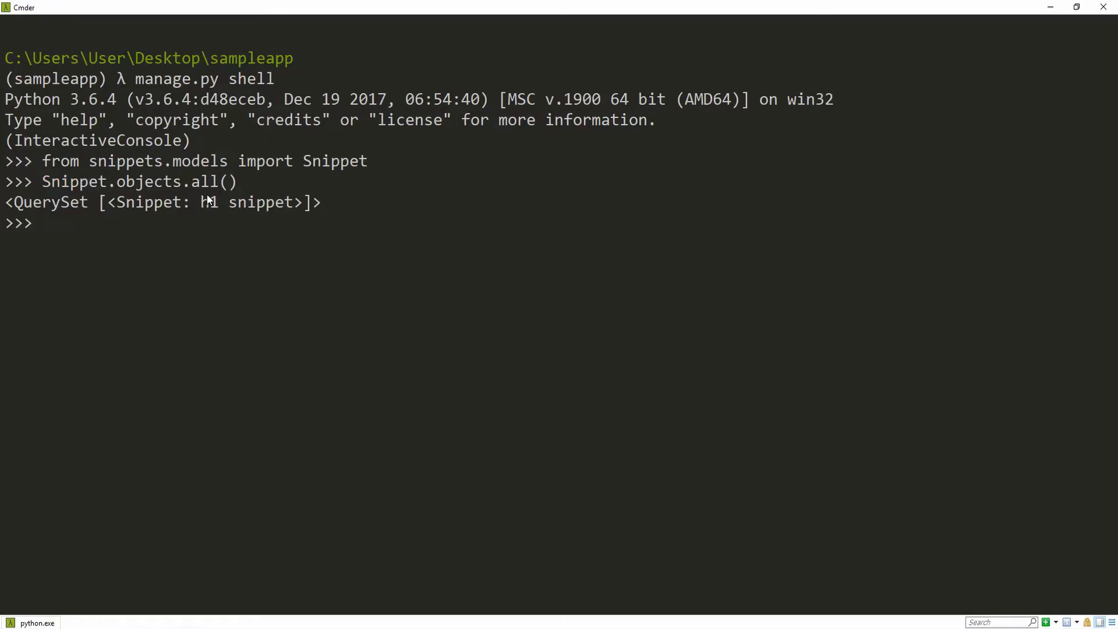
Begin a Snippet.objects.create command titled 'python function' in the Django shell.
{"action": "double_click", "coordinate": [246, 203]}
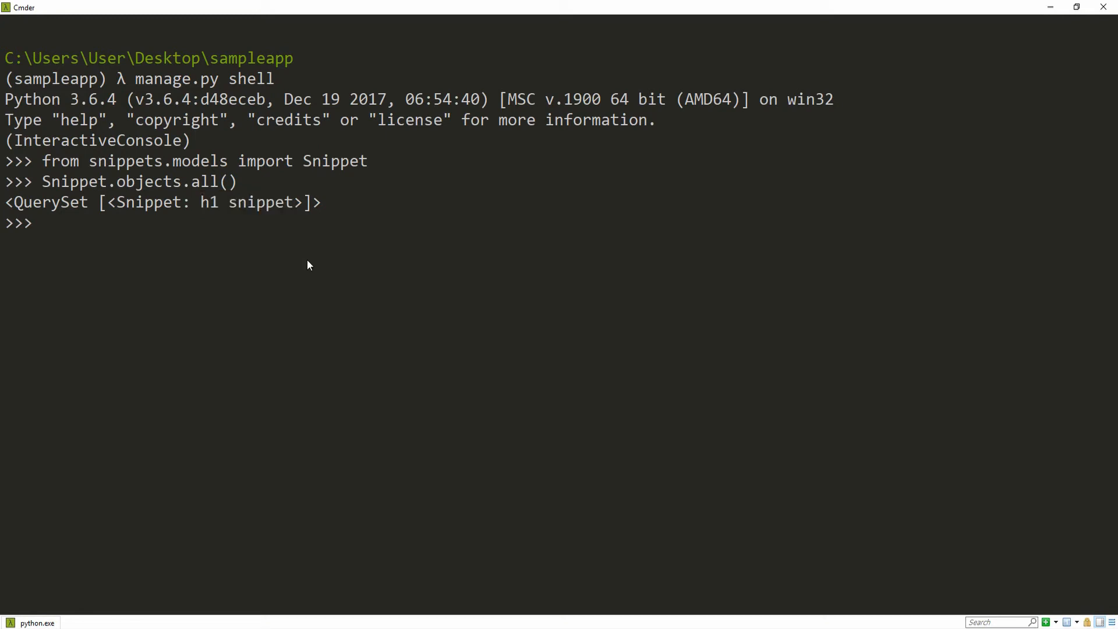
{"action": "type", "text": "Snippet"}
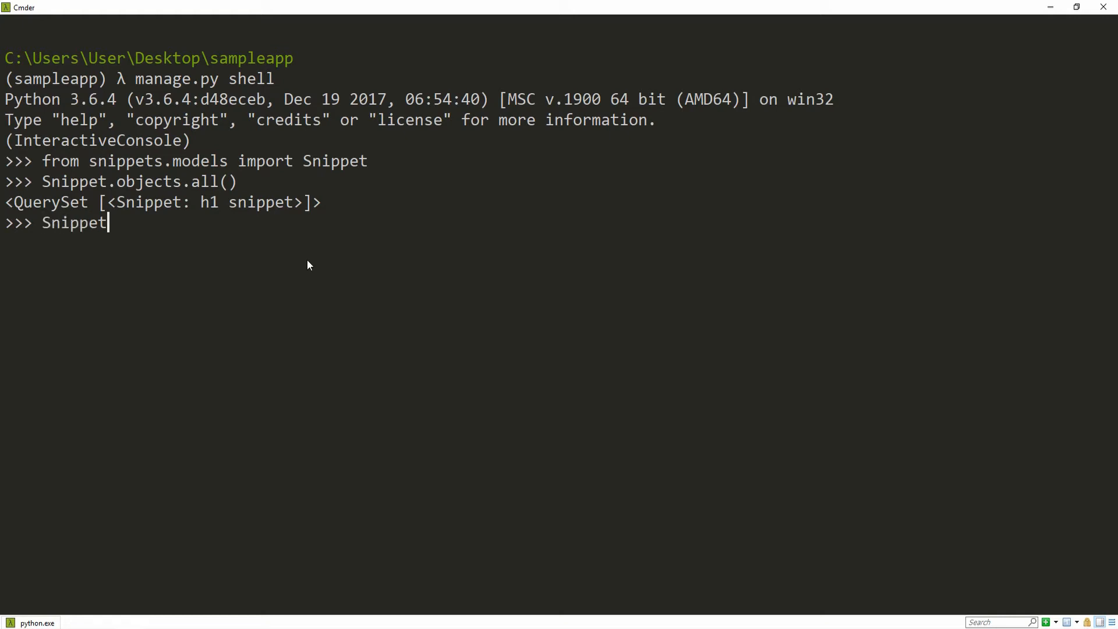
{"action": "type", "text": ".objects.c"}
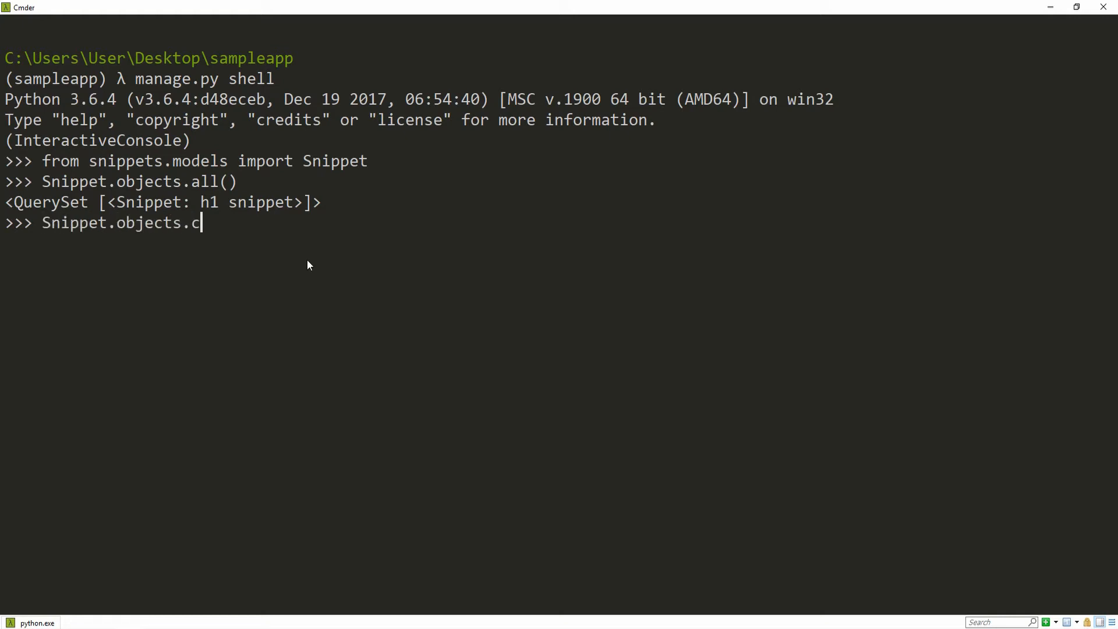
{"action": "type", "text": "reate(title"}
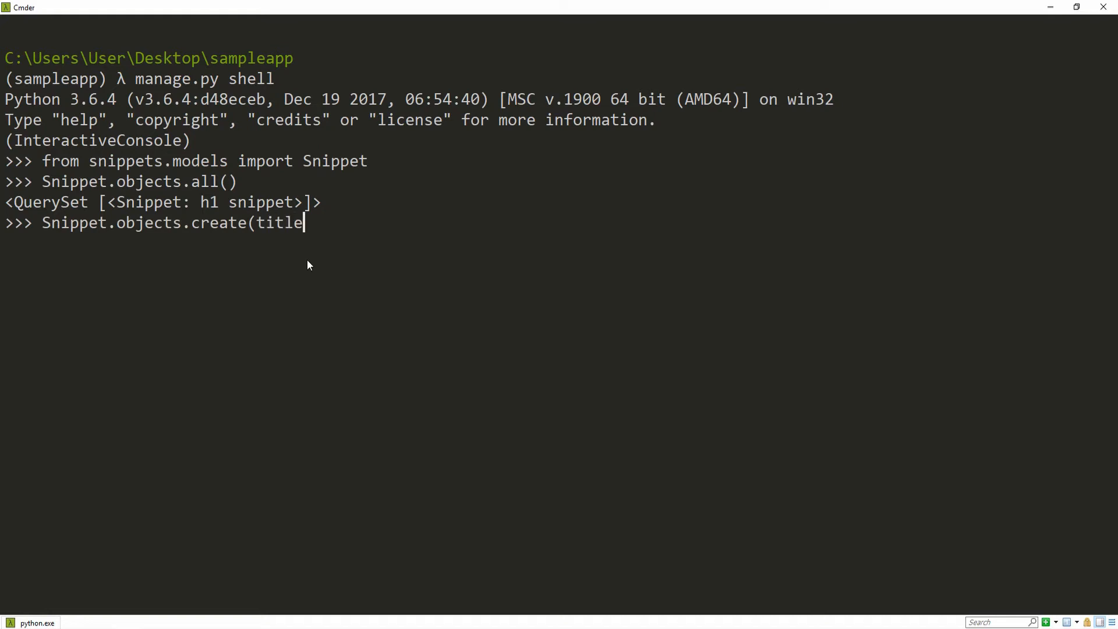
{"action": "type", "text": "='pytho"}
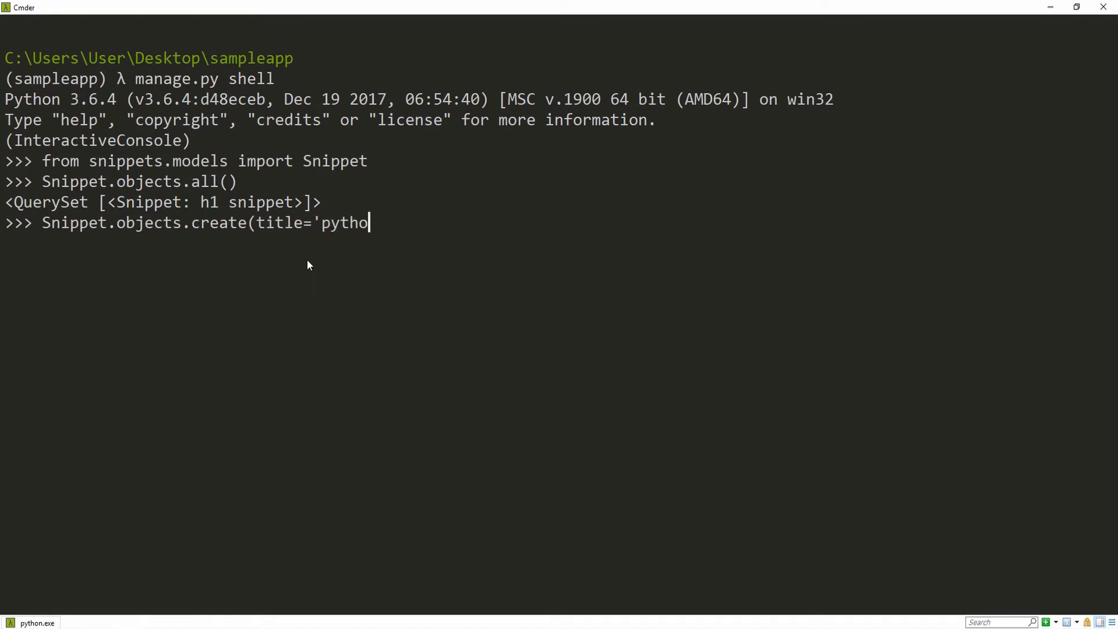
{"action": "type", "text": "n function', body='"}
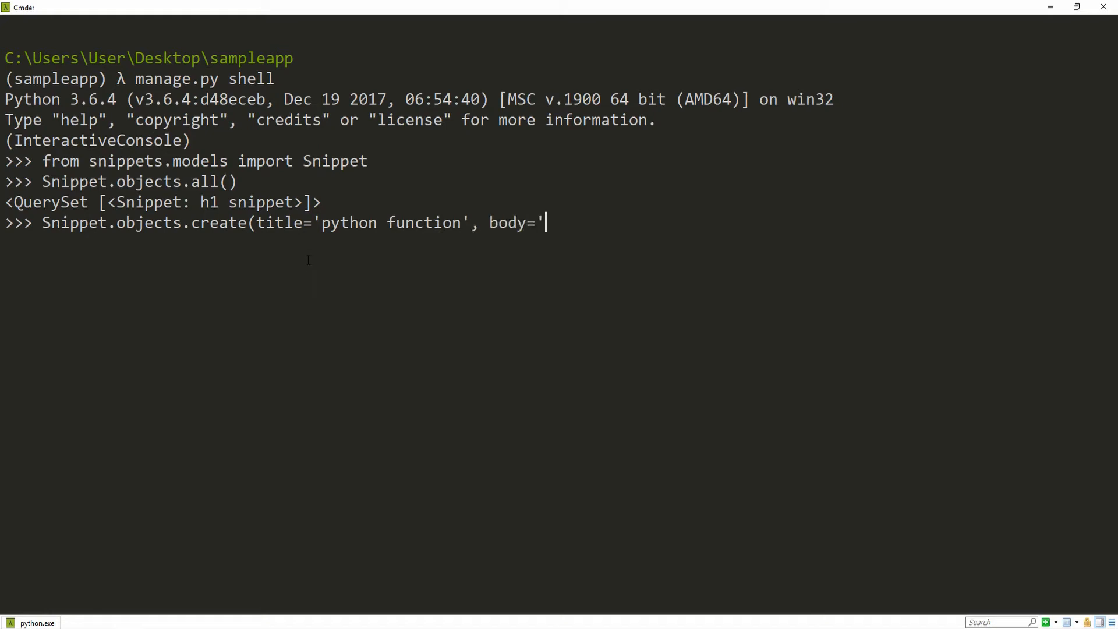
Give it the body 'def function_name():\n\tpass' and append .save.
{"action": "type", "text": "def functi"}
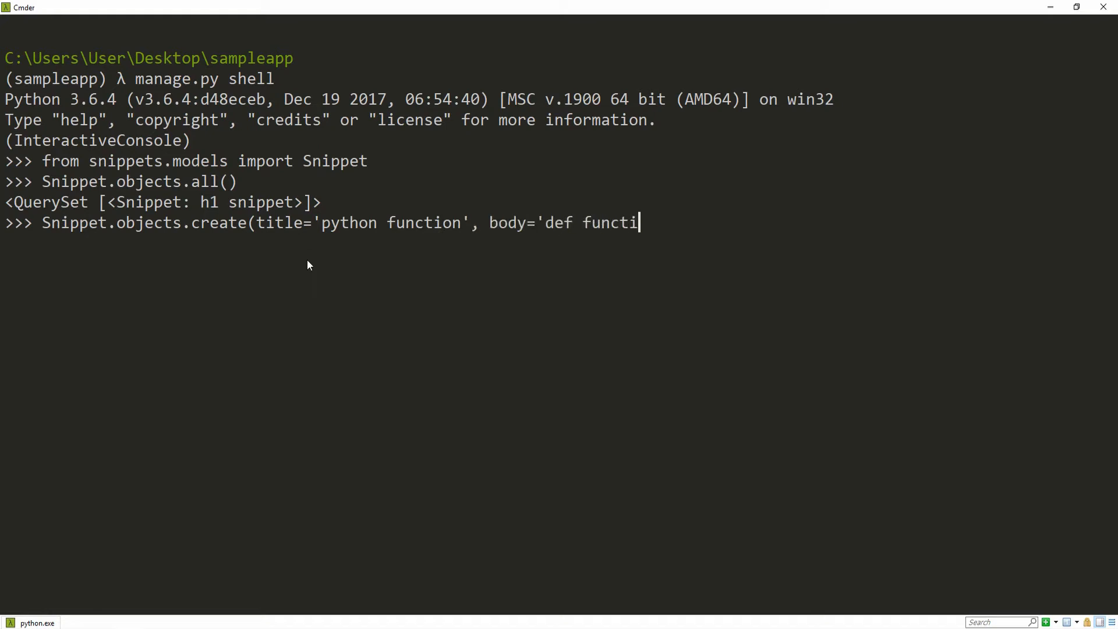
{"action": "type", "text": "on_name("}
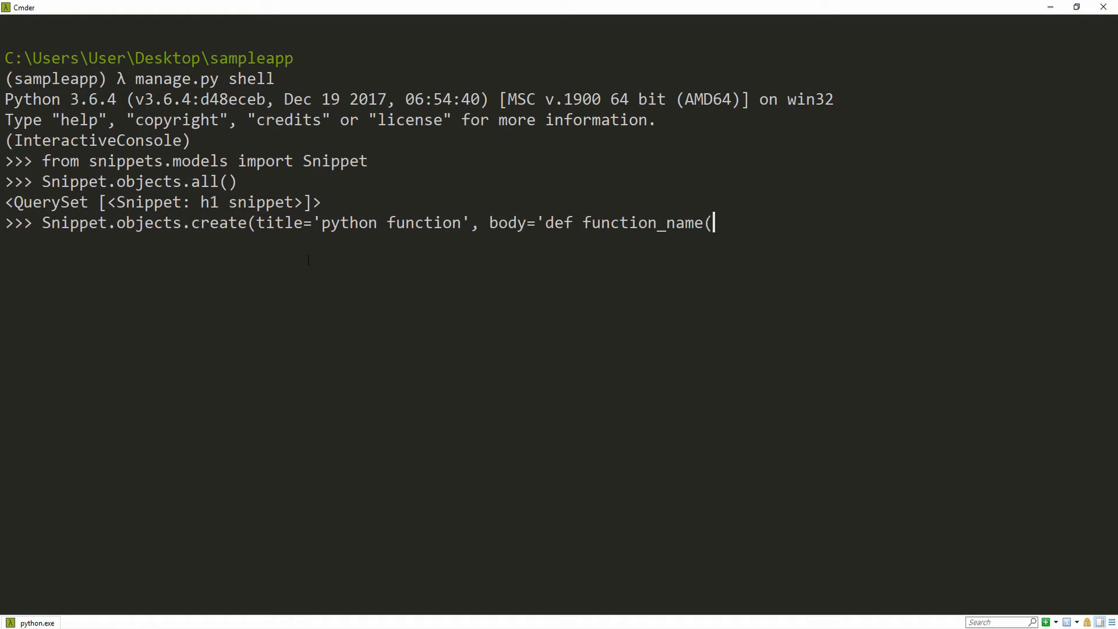
{"action": "type", "text": ")"}
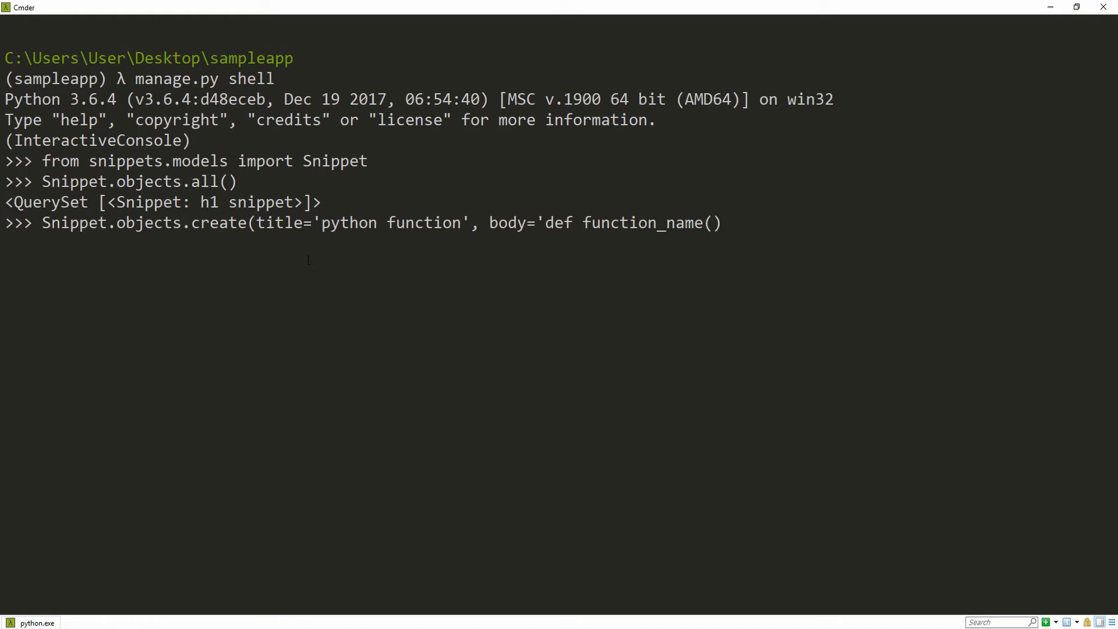
{"action": "type", "text": ":\\n"}
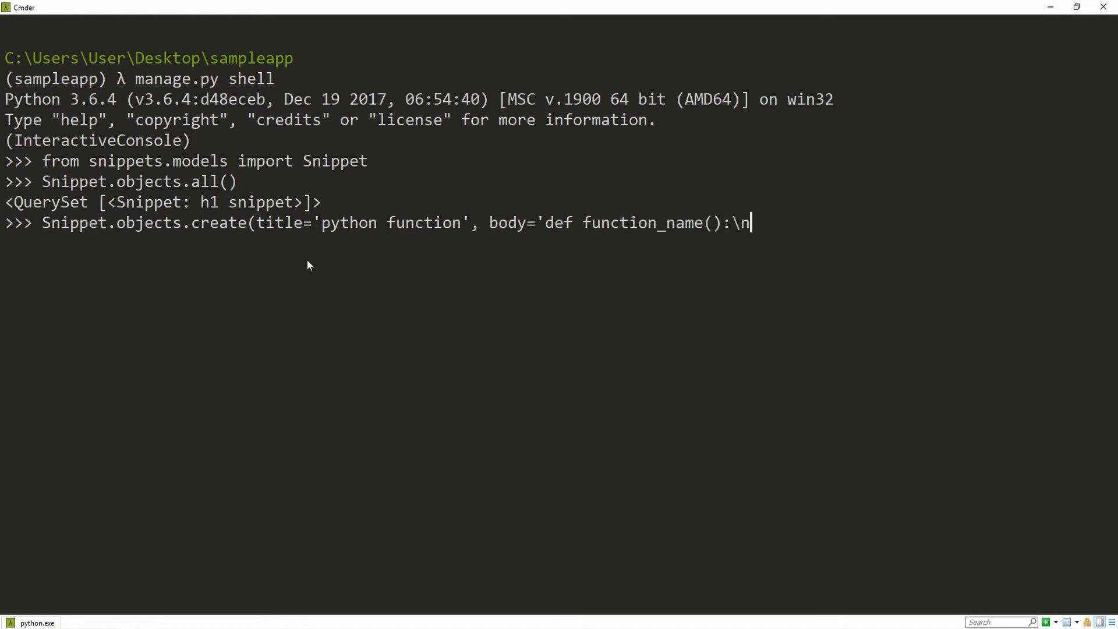
{"action": "type", "text": "\\t"}
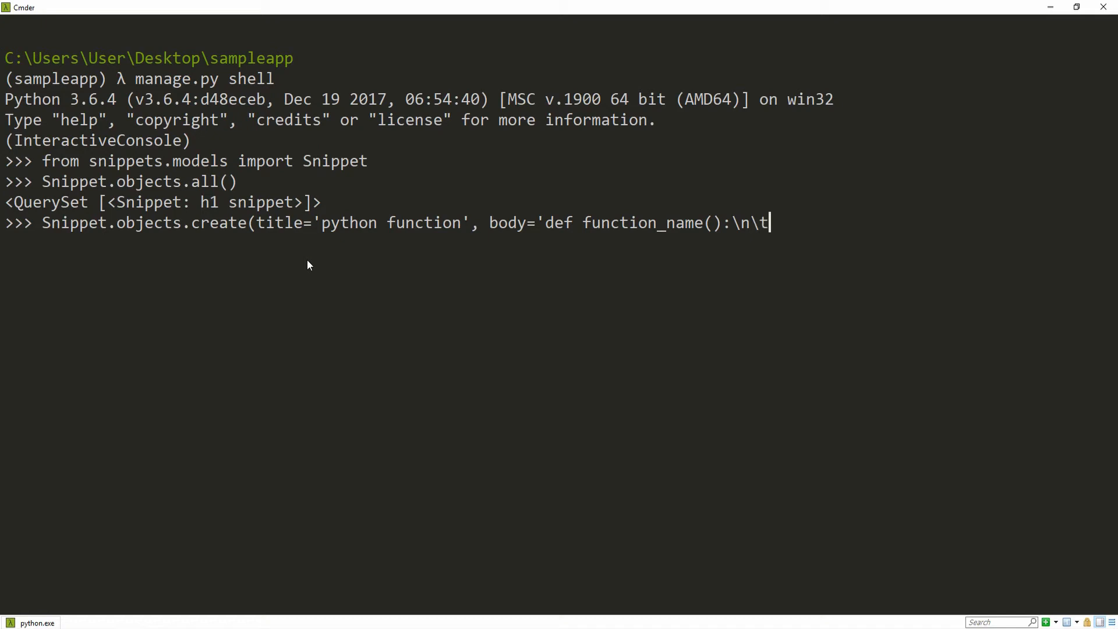
{"action": "type", "text": "pass'"}
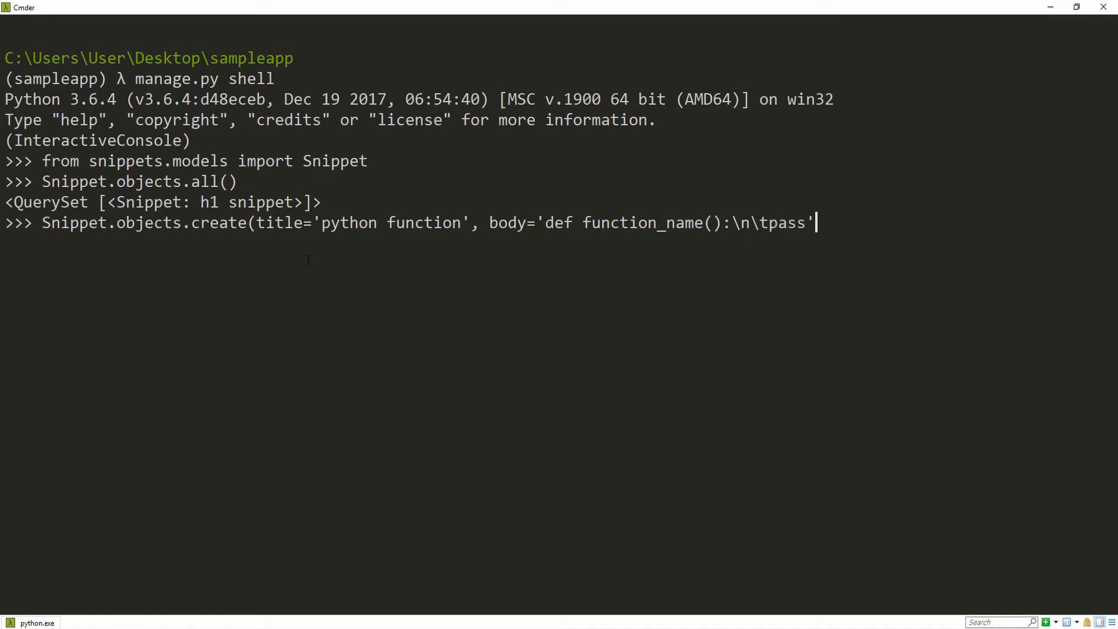
{"action": "mouse_move", "coordinate": [308, 266]}
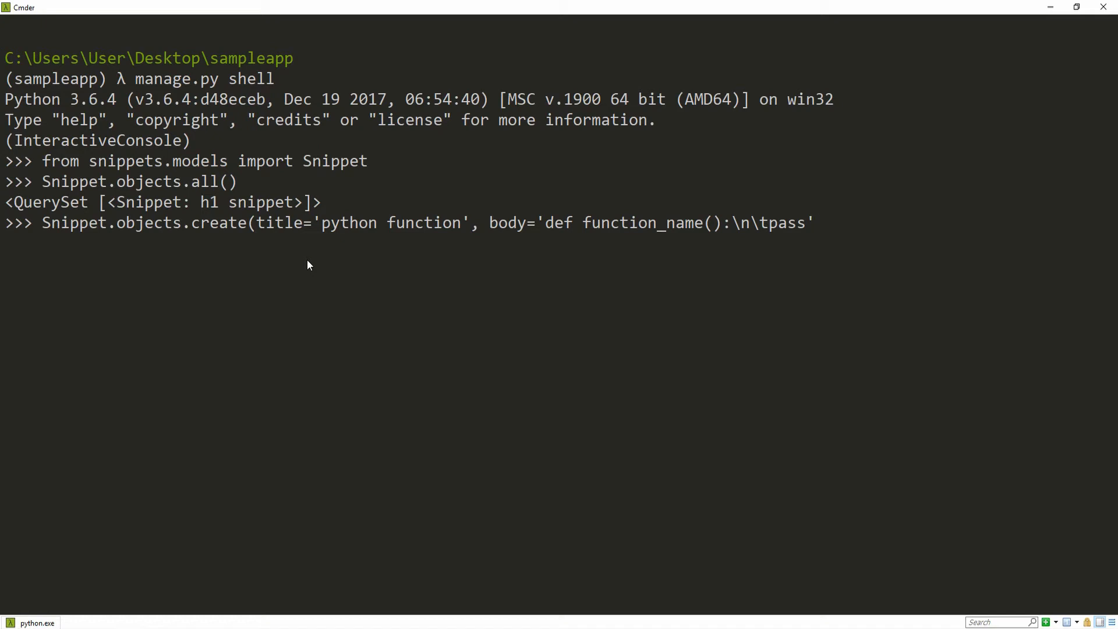
{"action": "type", "text": ")"}
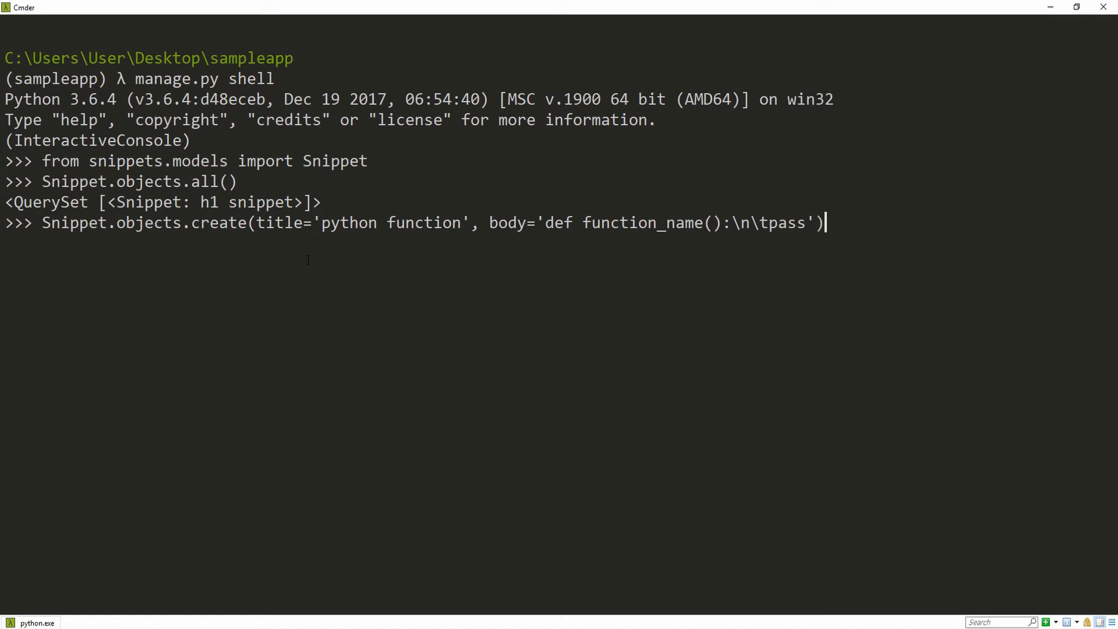
{"action": "mouse_move", "coordinate": [309, 266]}
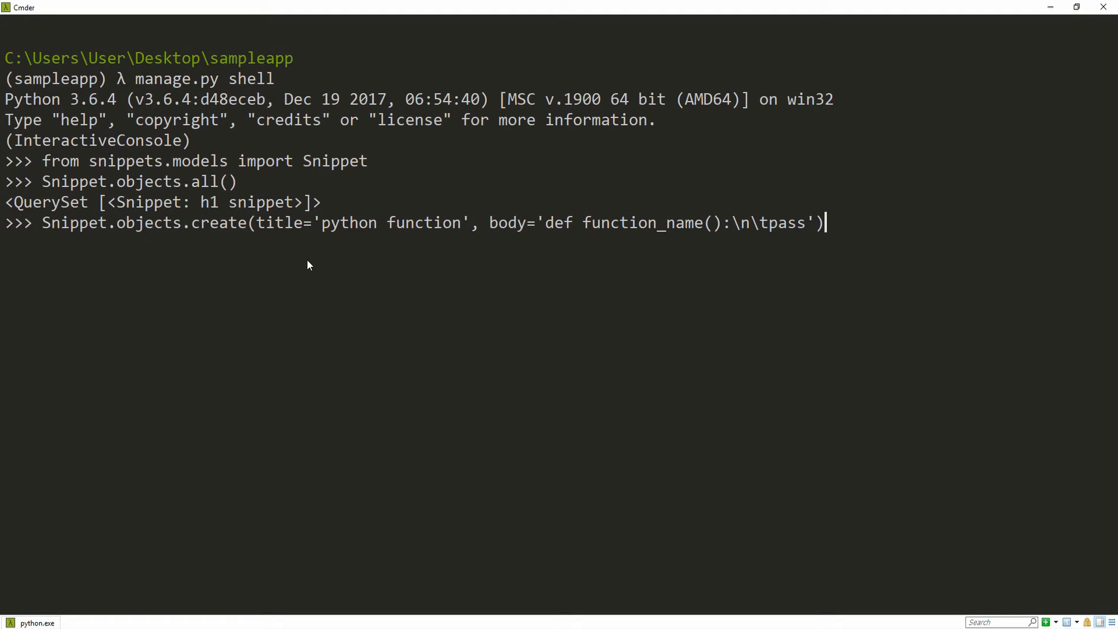
{"action": "type", "text": ".save"}
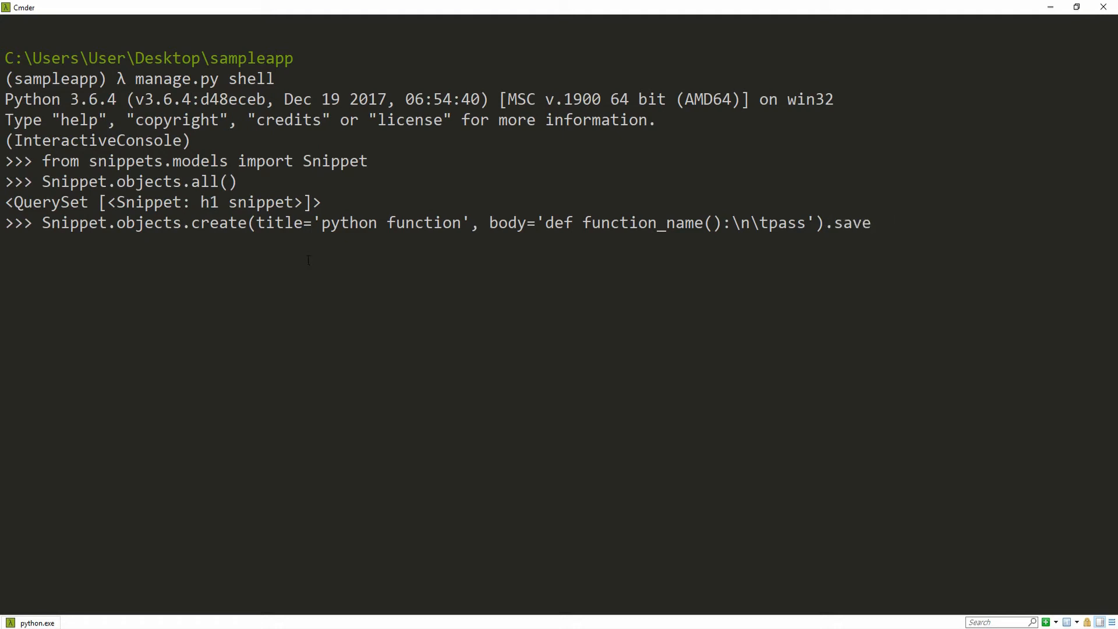
Run Snippet.objects.filter(title__contains=...) queries for 'snippet' and 'python'.
{"action": "type", "text": "S"}
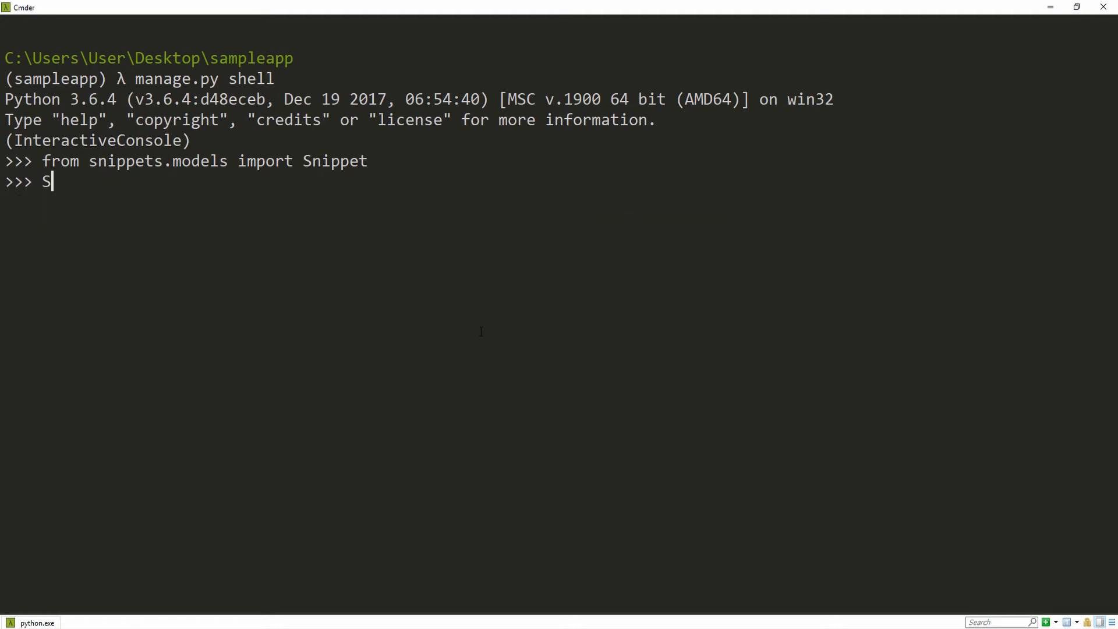
{"action": "type", "text": "nippet.object"}
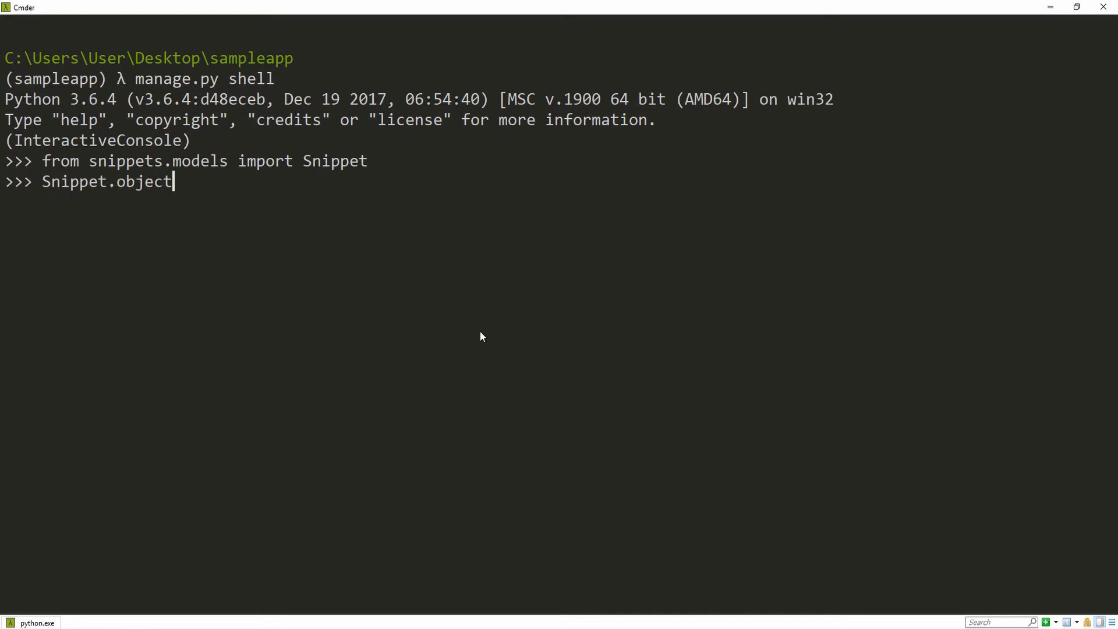
{"action": "type", "text": "s.filter("}
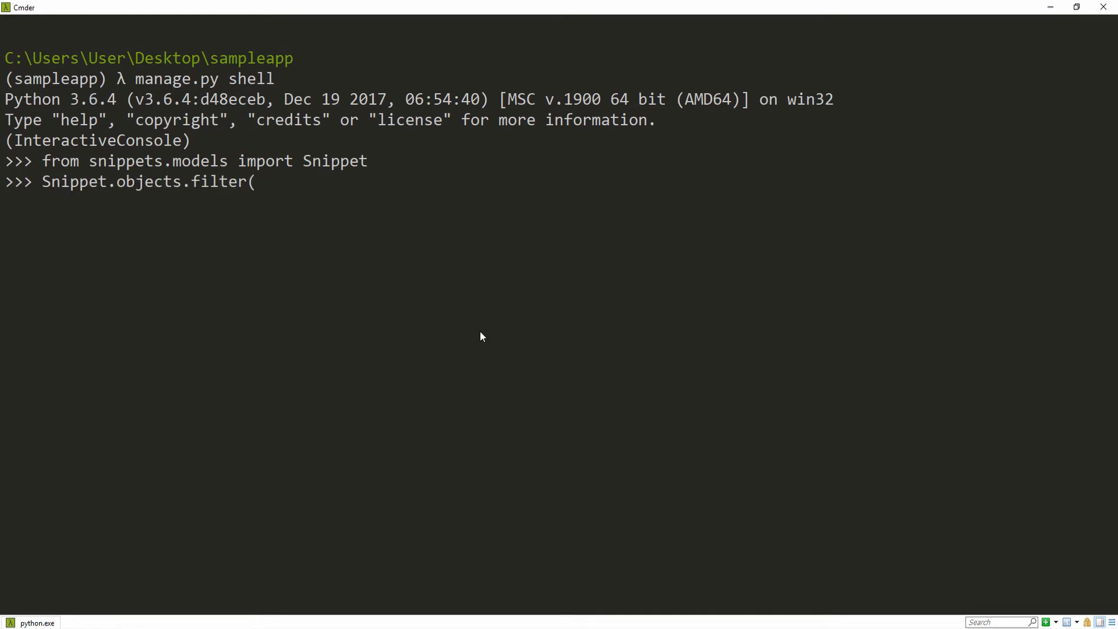
{"action": "type", "text": "tit"}
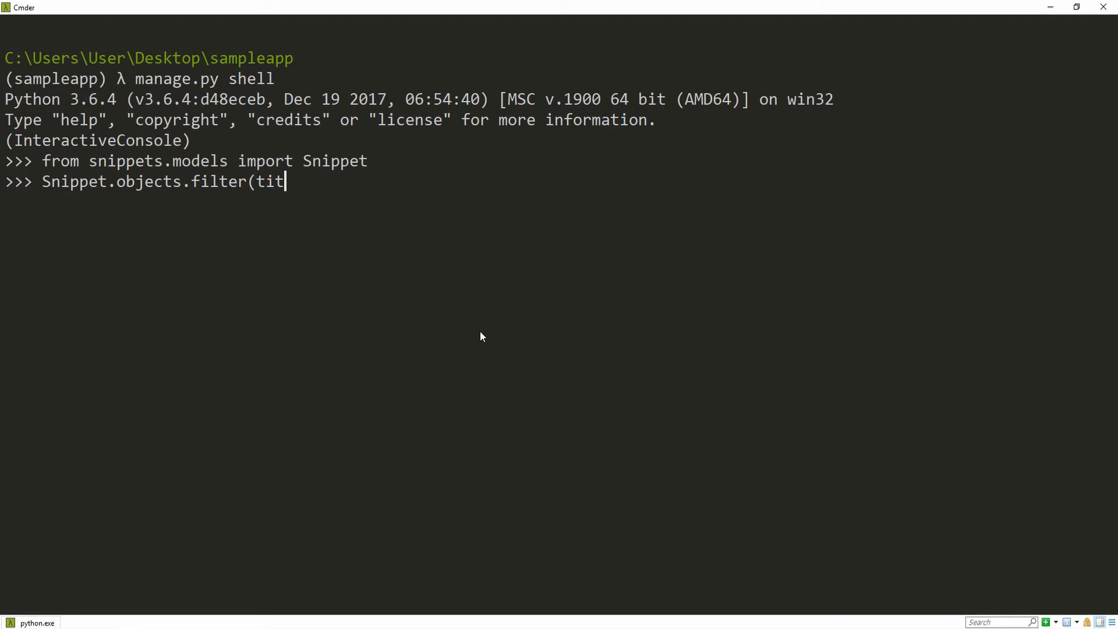
{"action": "type", "text": "le__contain"}
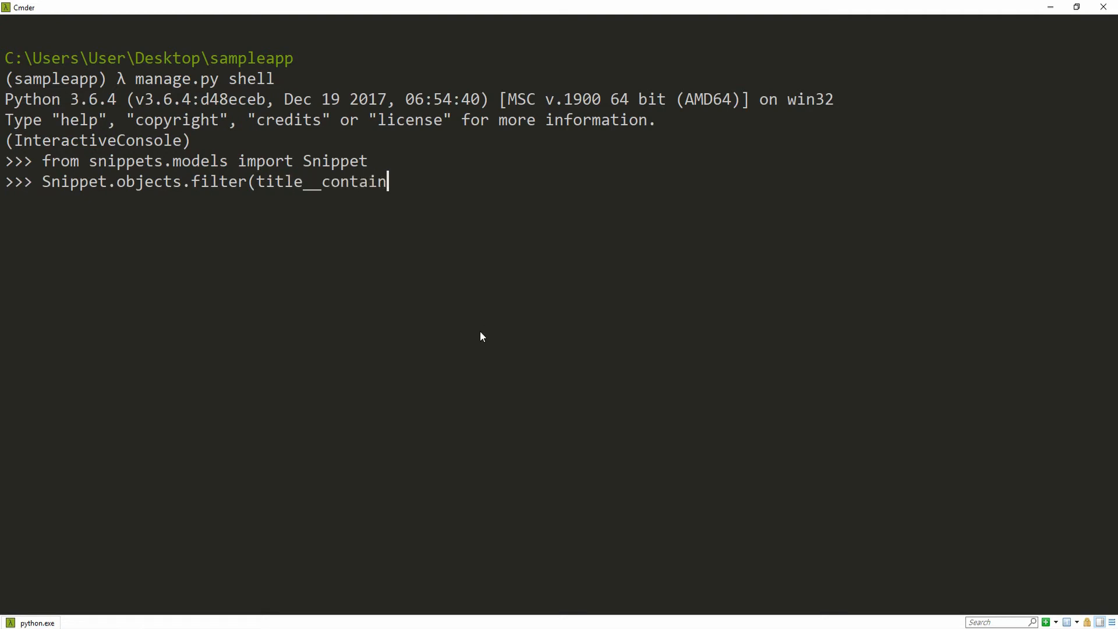
{"action": "type", "text": "s='snippe"}
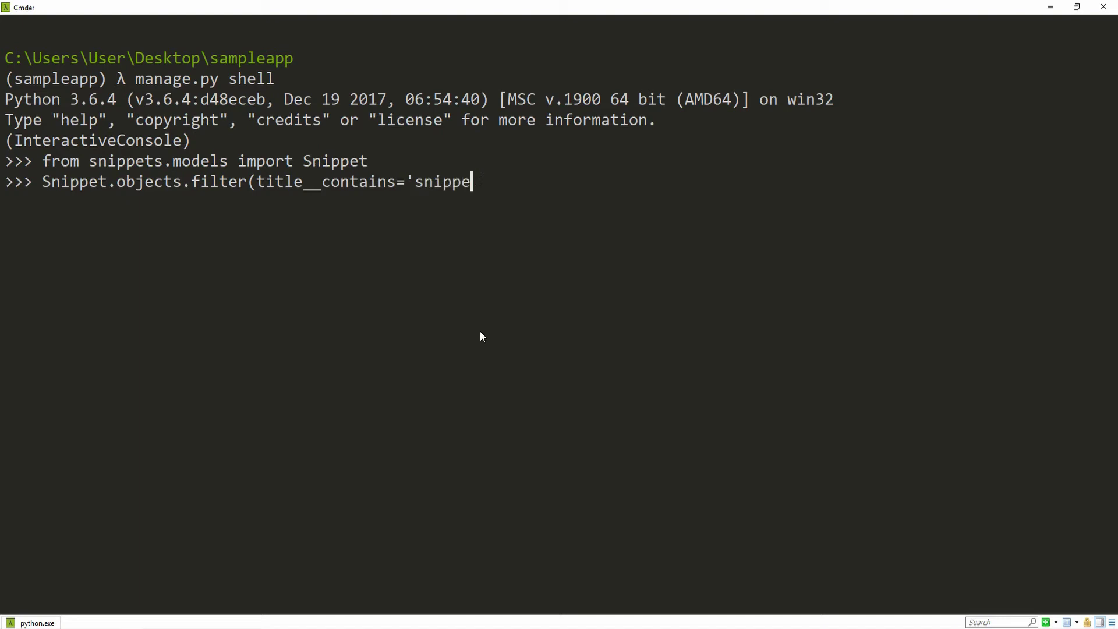
{"action": "key", "text": "Return"}
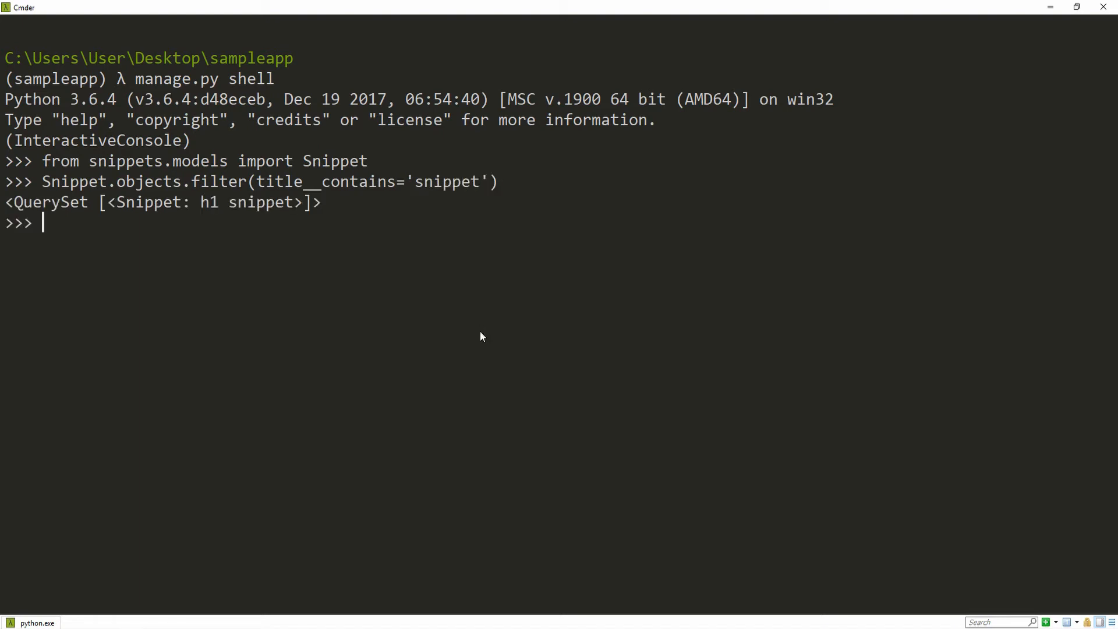
{"action": "mouse_move", "coordinate": [238, 204]}
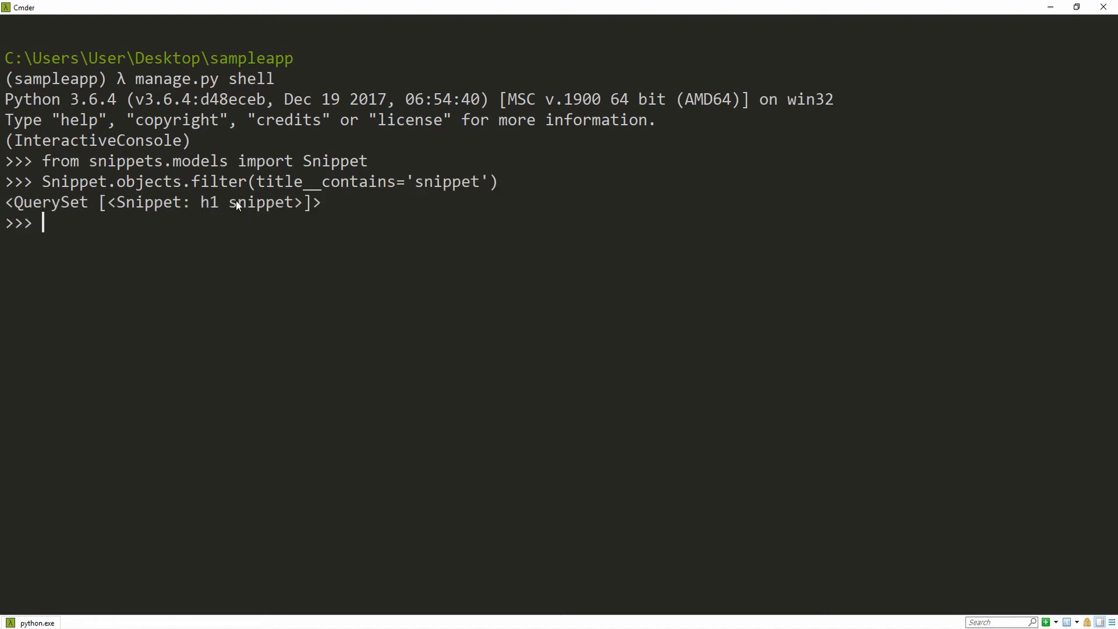
{"action": "mouse_move", "coordinate": [278, 206]}
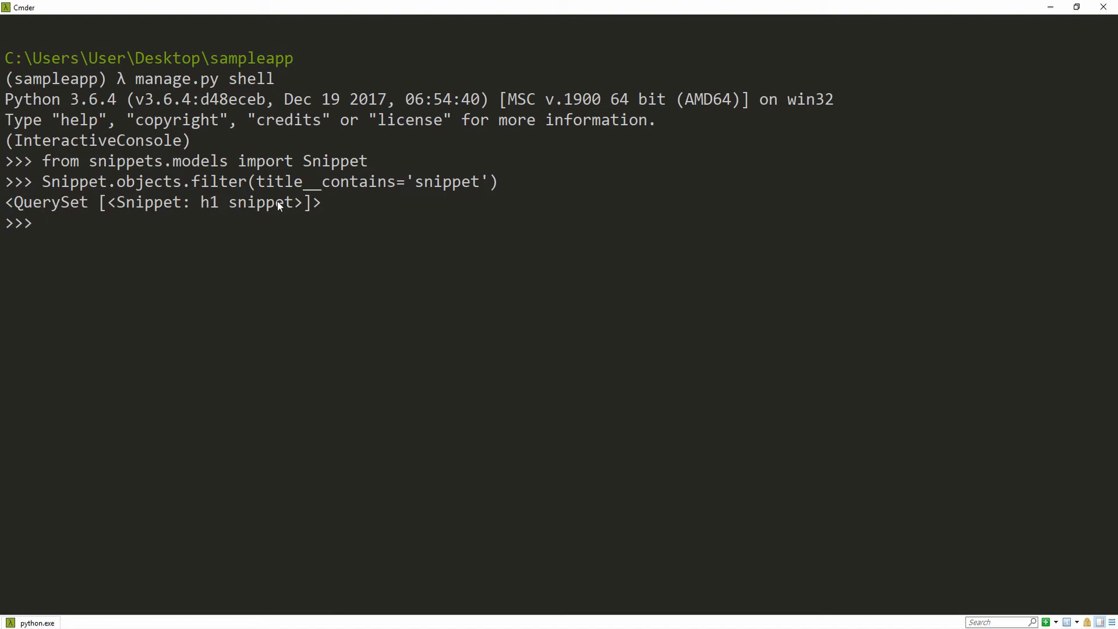
{"action": "type", "text": "Snippet.objects.filter(title__contains='snippe')"}
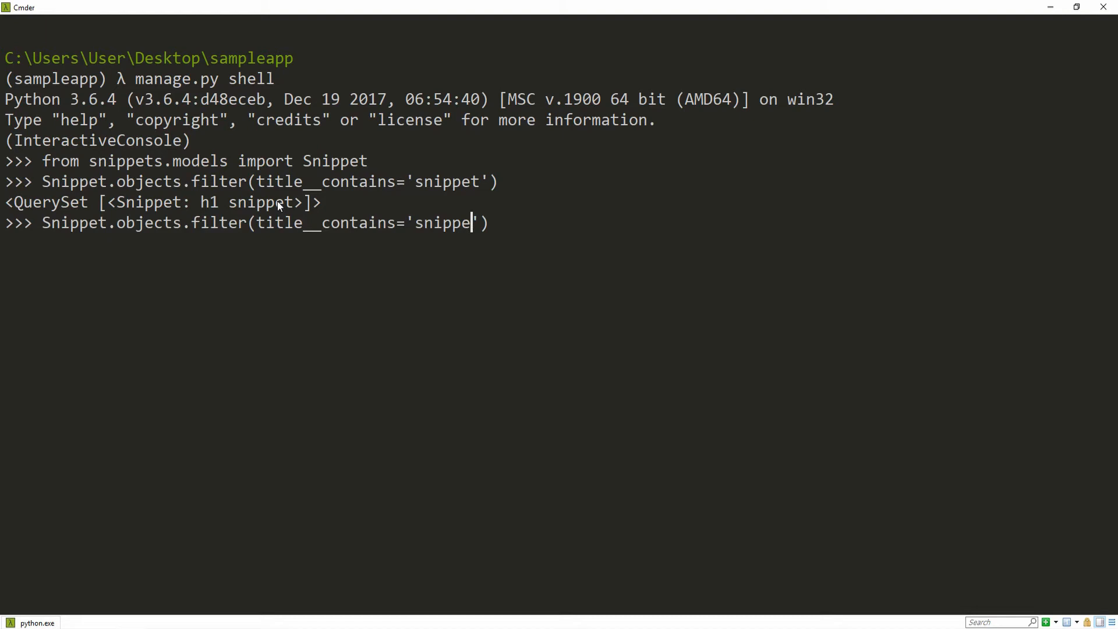
{"action": "key", "text": "Return"}
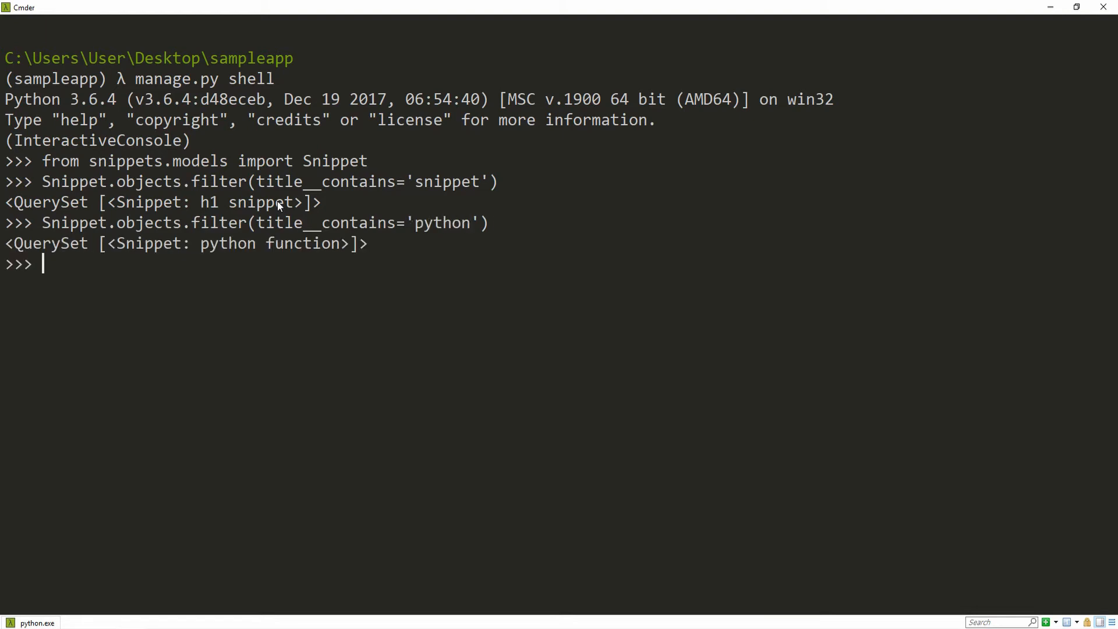
{"action": "mouse_move", "coordinate": [280, 273]}
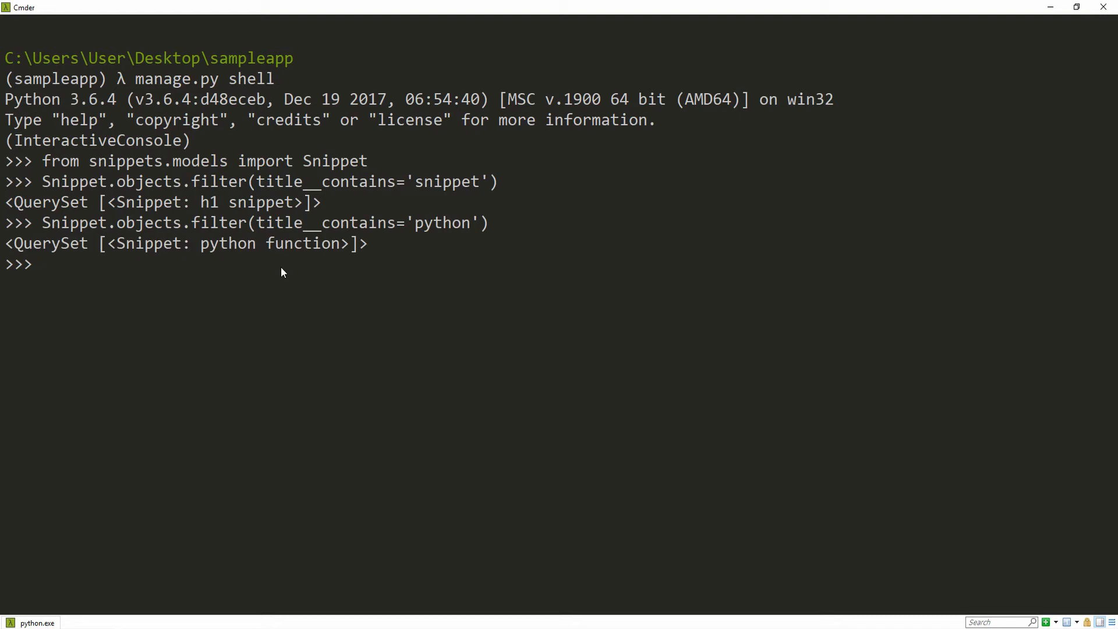
Run Snippet.objects.get(id=1) to retrieve the h1 snippet.
{"action": "type", "text": "Snippet"}
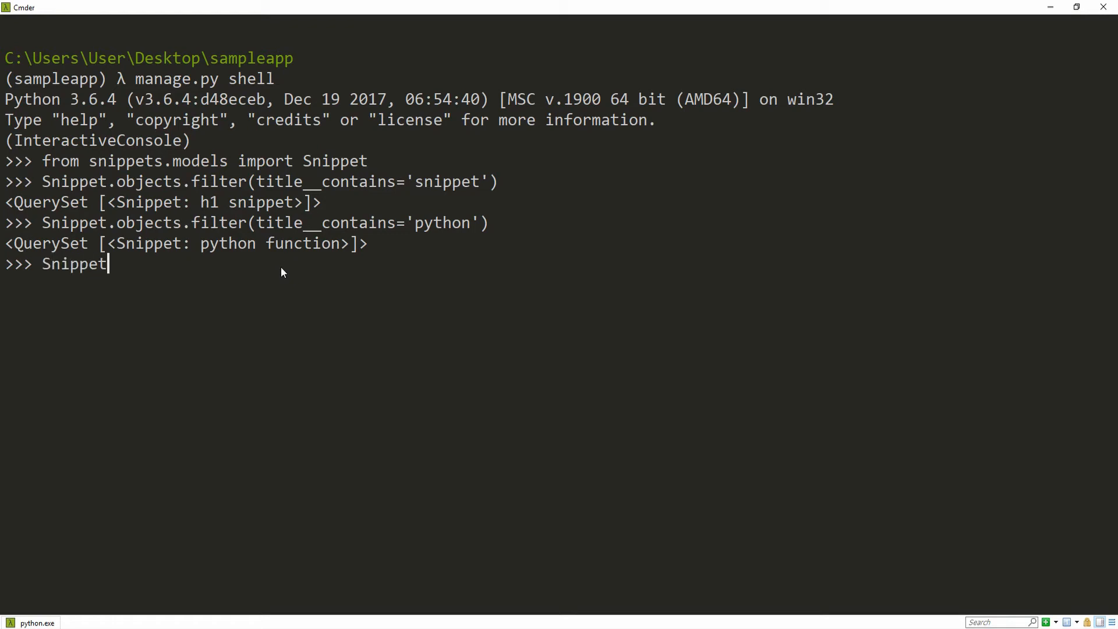
{"action": "type", "text": ".objects.get"}
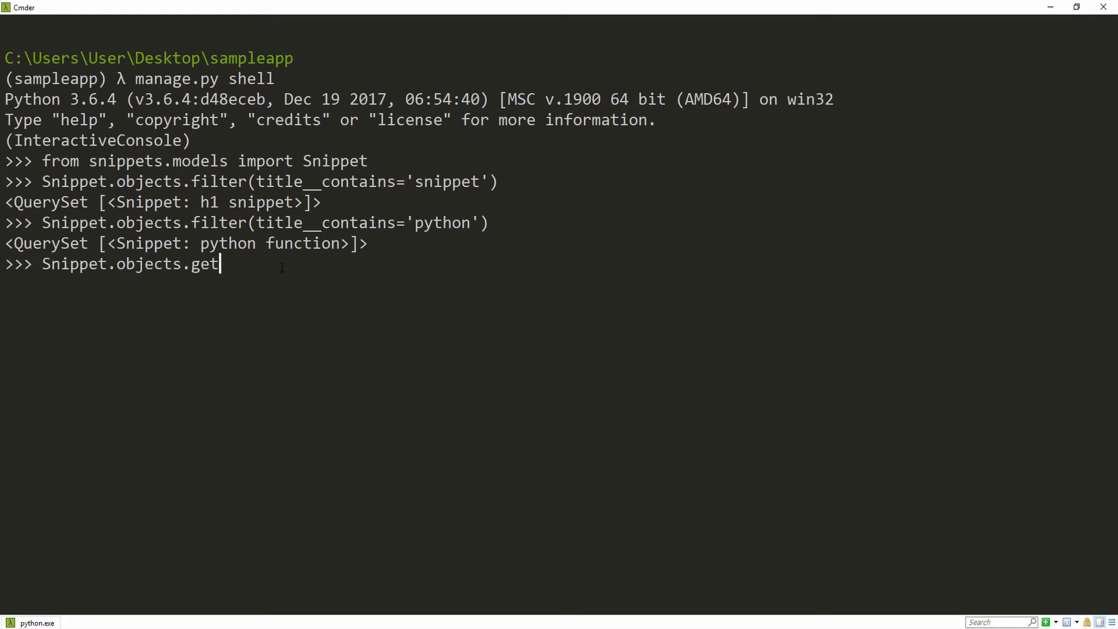
{"action": "type", "text": "("}
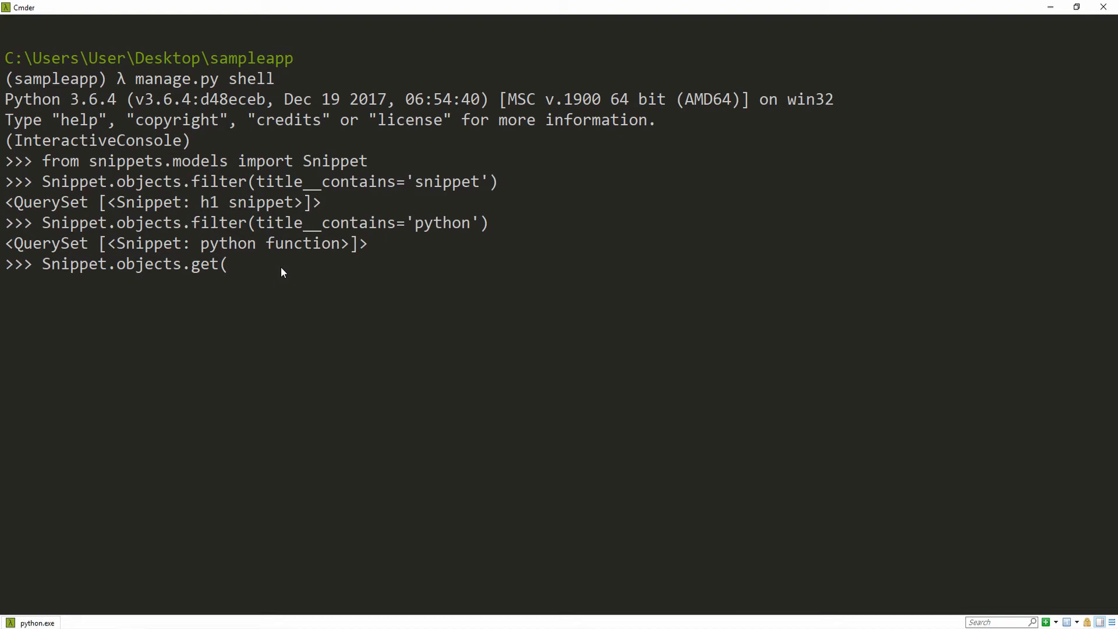
{"action": "type", "text": "id=1"}
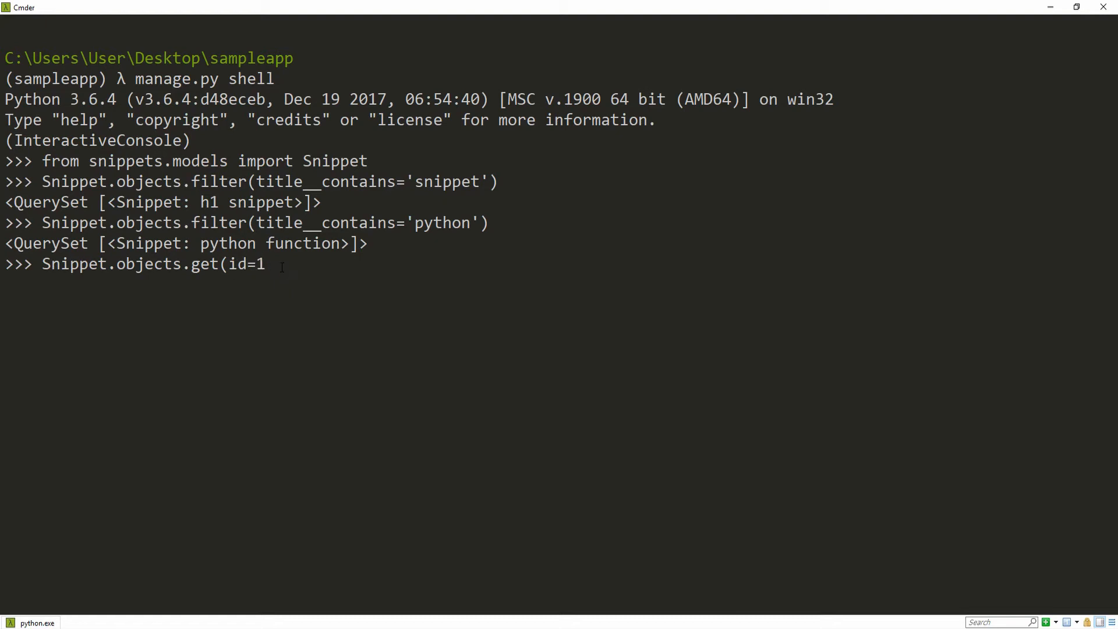
{"action": "key", "text": "Return"}
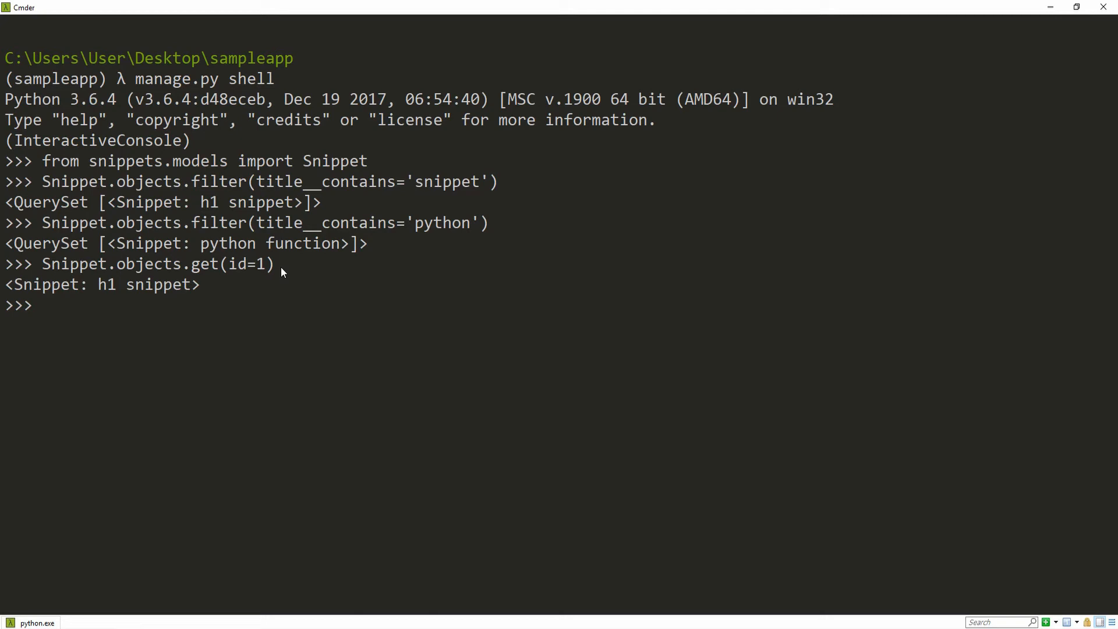
Fetch the snippet with id 2 into obj and delete it.
{"action": "type", "text": "obj"}
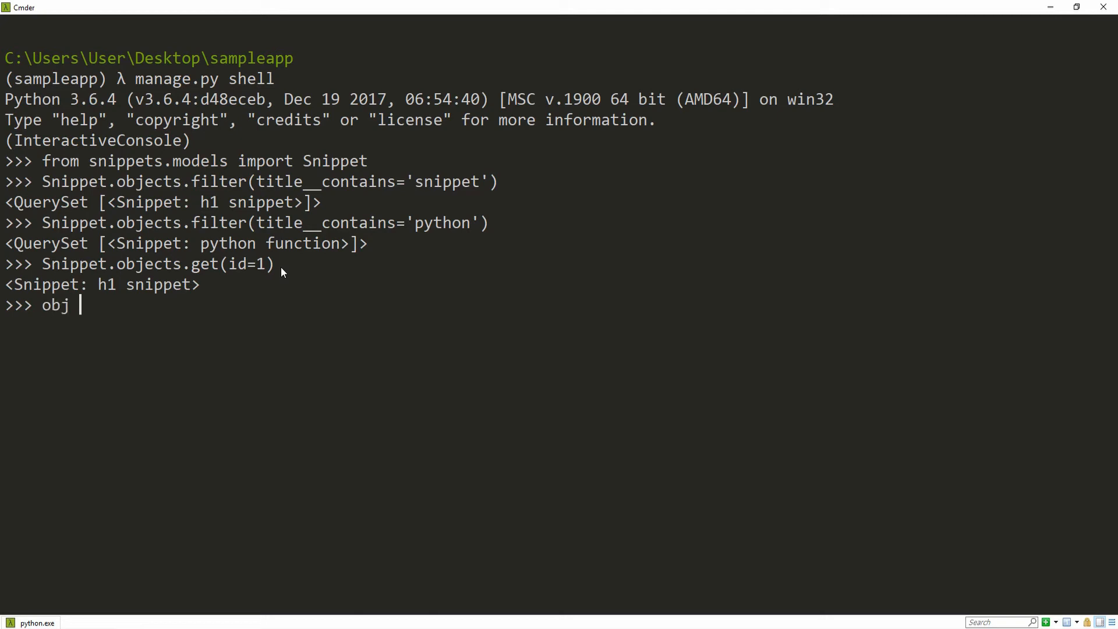
{"action": "type", "text": "= Snippet.obj"}
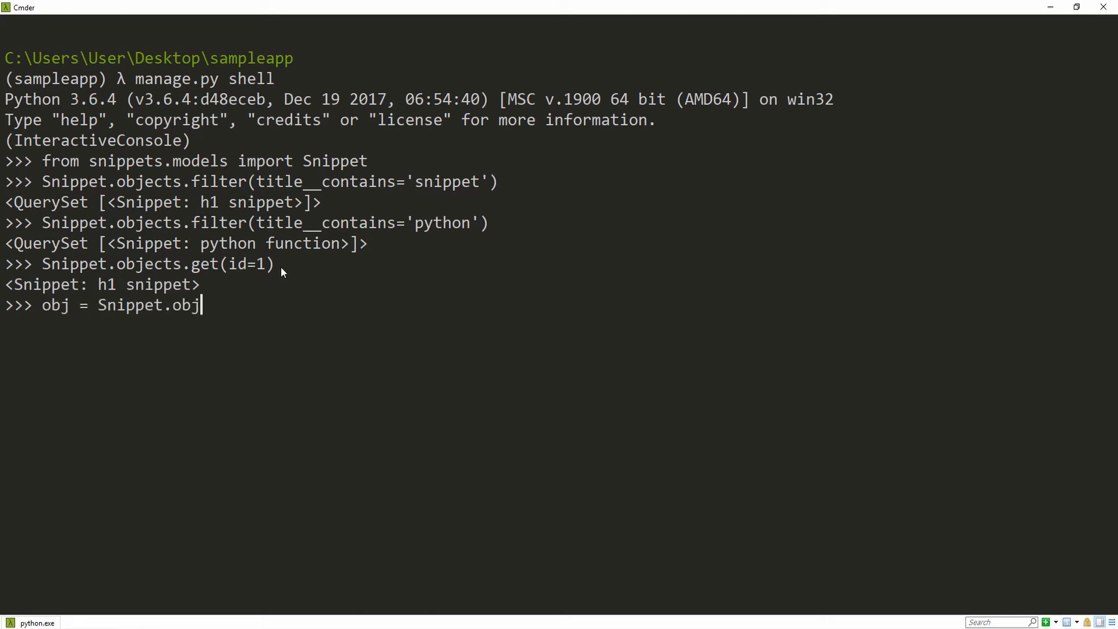
{"action": "type", "text": "ects.get(id=2)"}
{"action": "type", "text": "obj"}
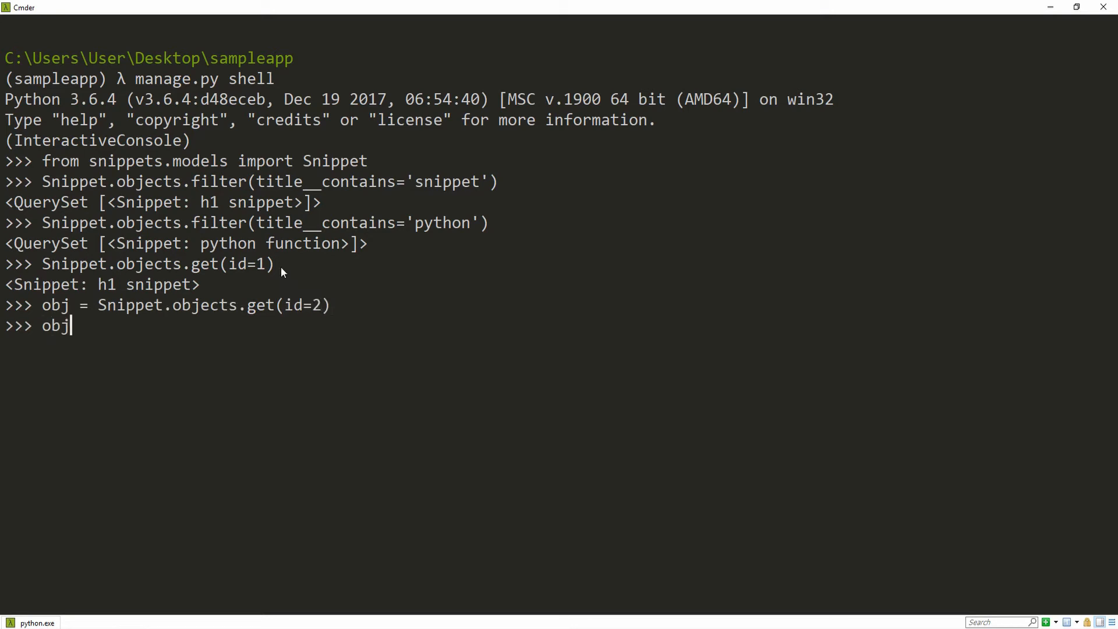
{"action": "key", "text": "Return"}
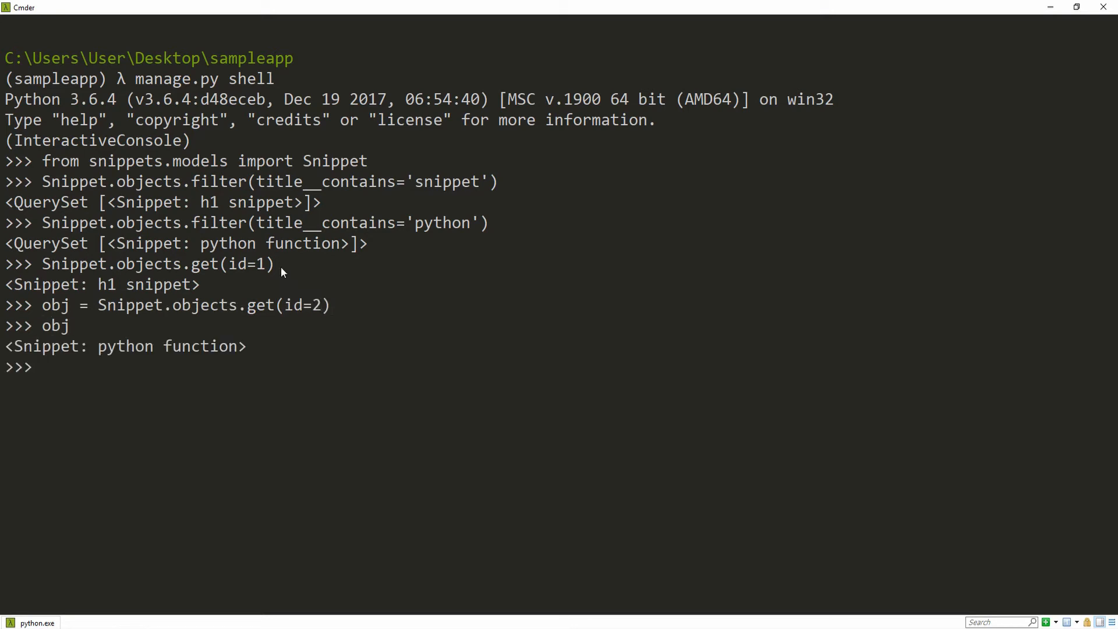
{"action": "type", "text": "obj.delete("}
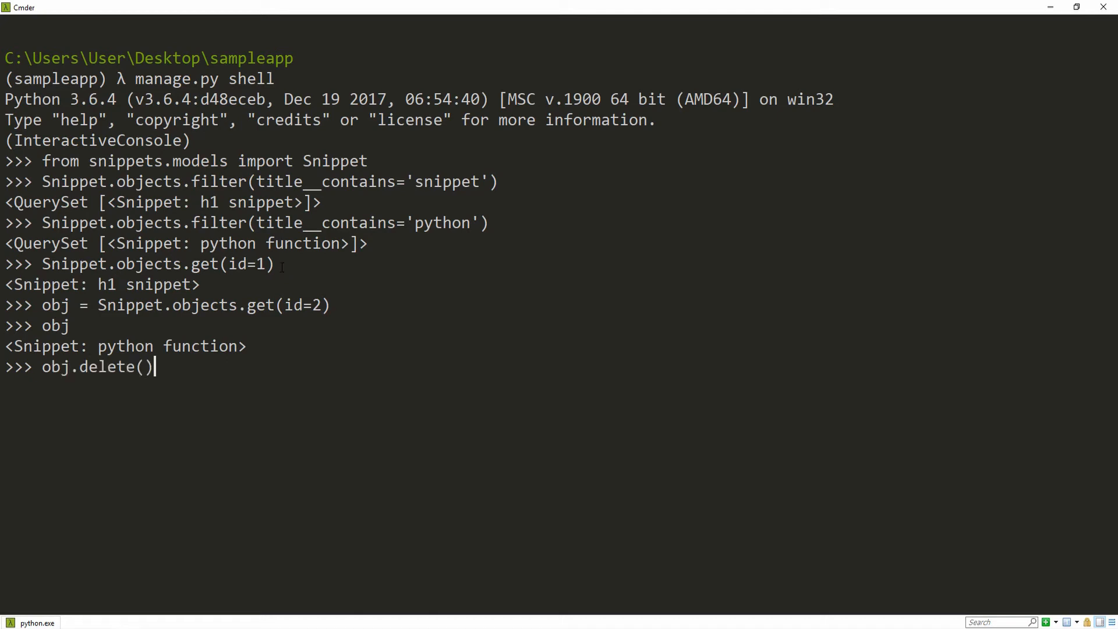
{"action": "key", "text": "Return"}
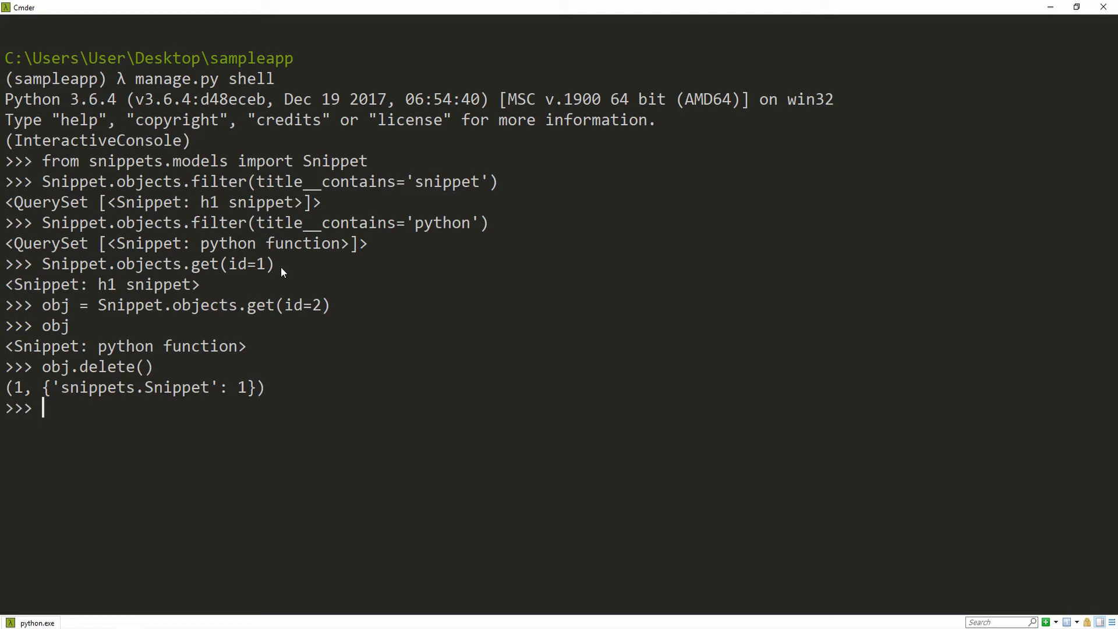
List the remaining snippets with Snippet.objects.all().
{"action": "type", "text": "S"}
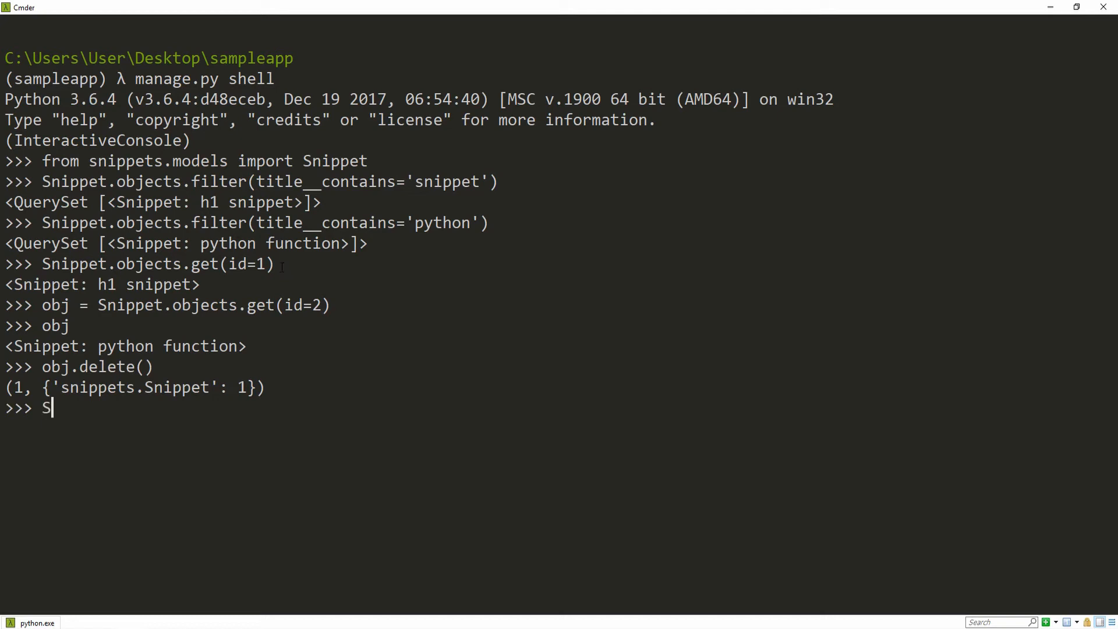
{"action": "type", "text": "nippet.objects.a"}
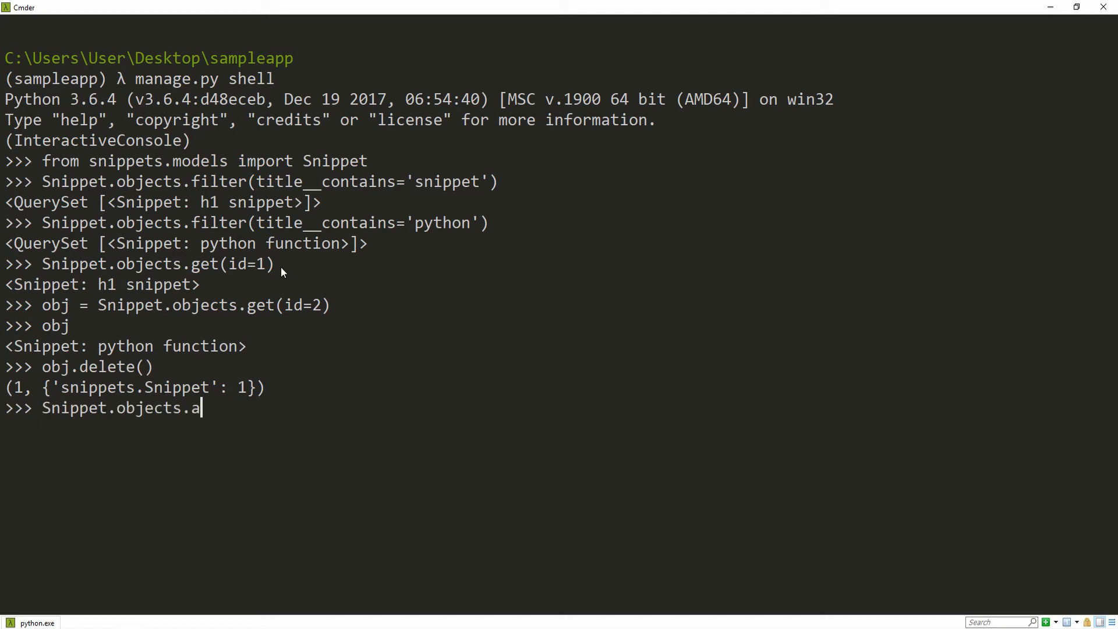
{"action": "key", "text": "Return"}
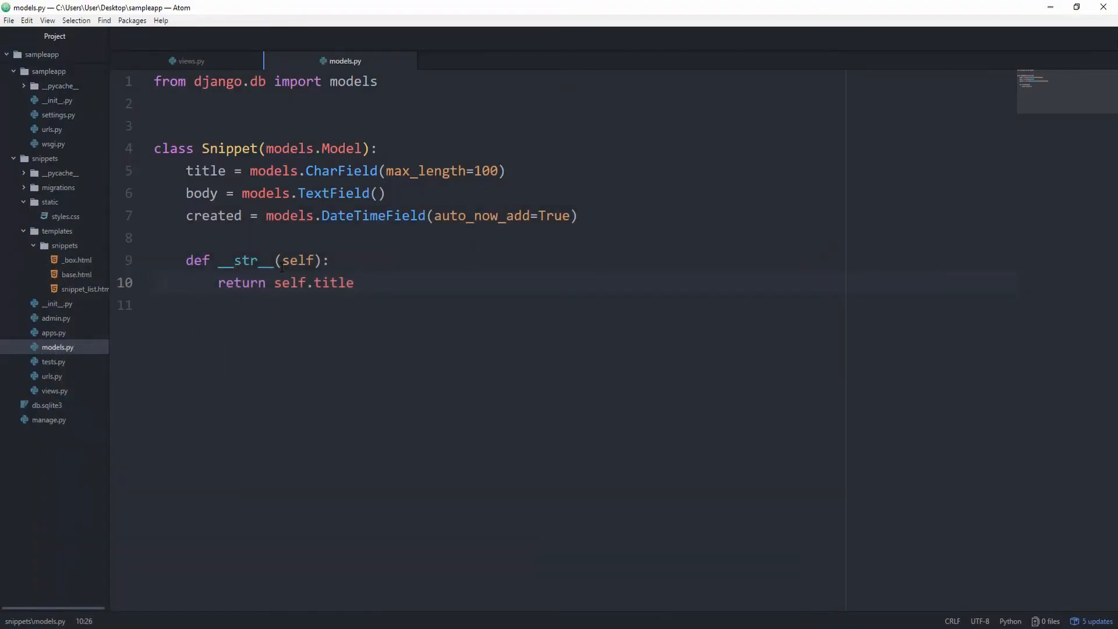
In views.py, add 'from .models import Snippet' below the imports.
{"action": "left_click", "coordinate": [355, 282]}
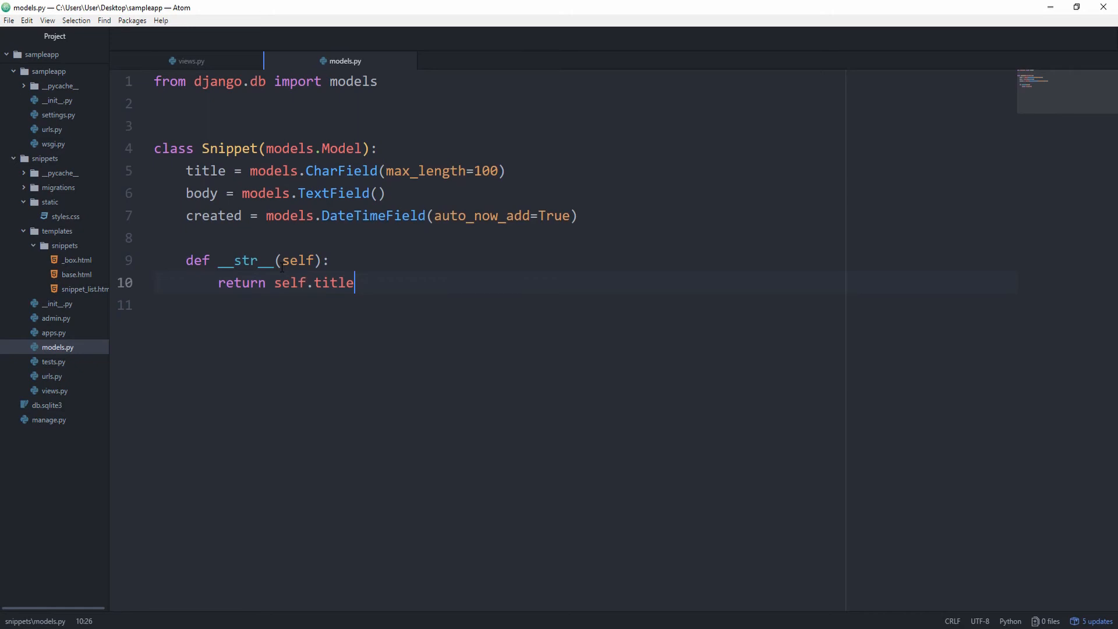
{"action": "left_click", "coordinate": [191, 61]}
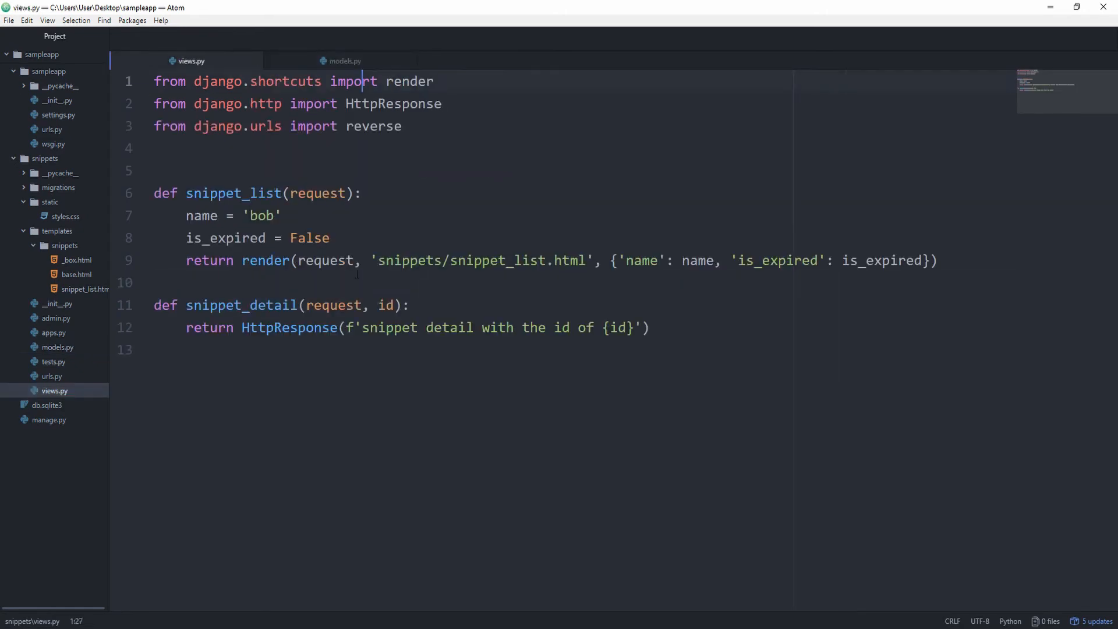
{"action": "left_click", "coordinate": [453, 148]}
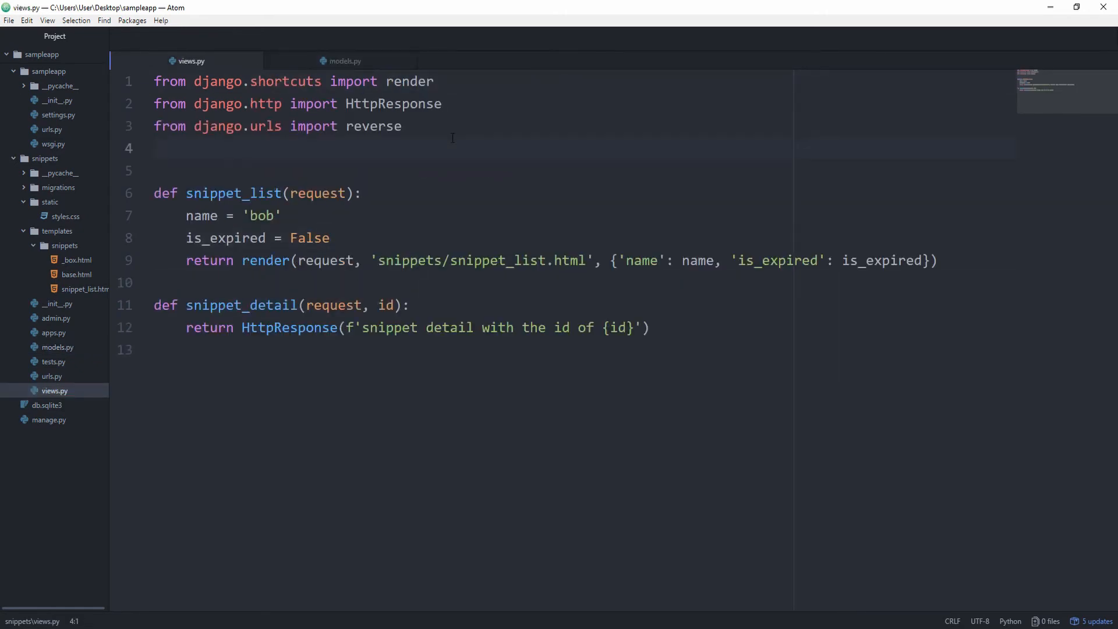
{"action": "type", "text": "from"}
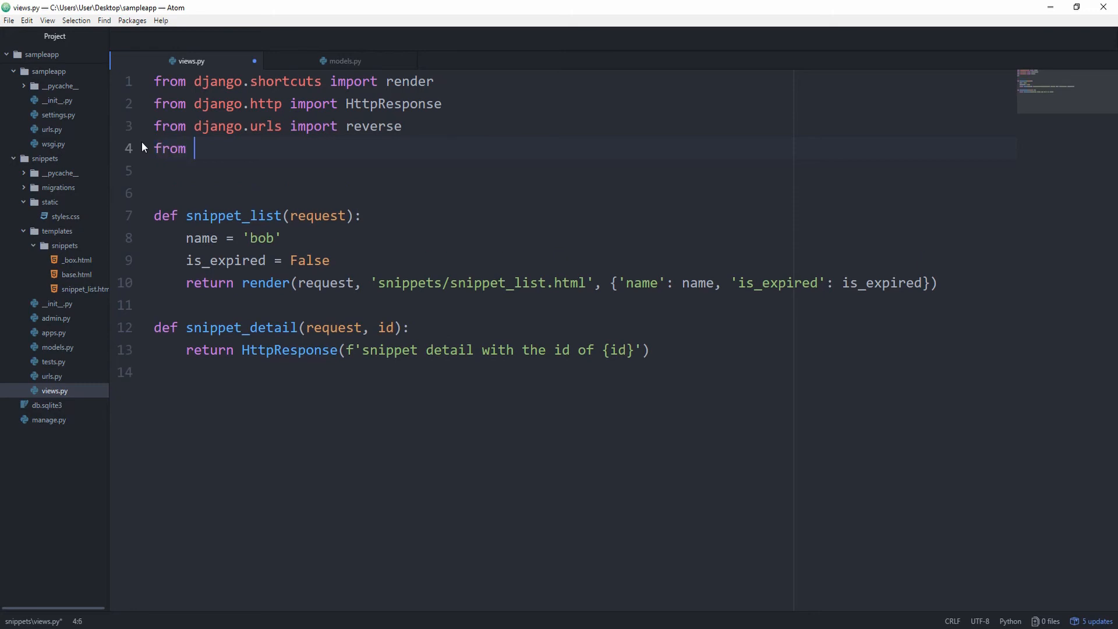
{"action": "type", "text": ".models"}
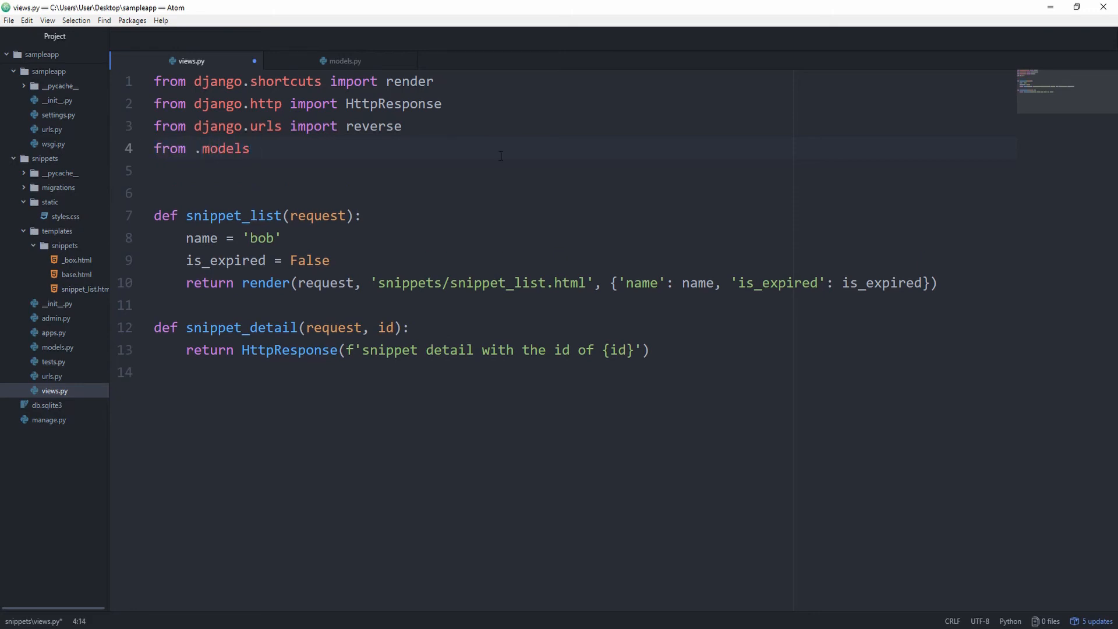
{"action": "type", "text": "import Snippet"}
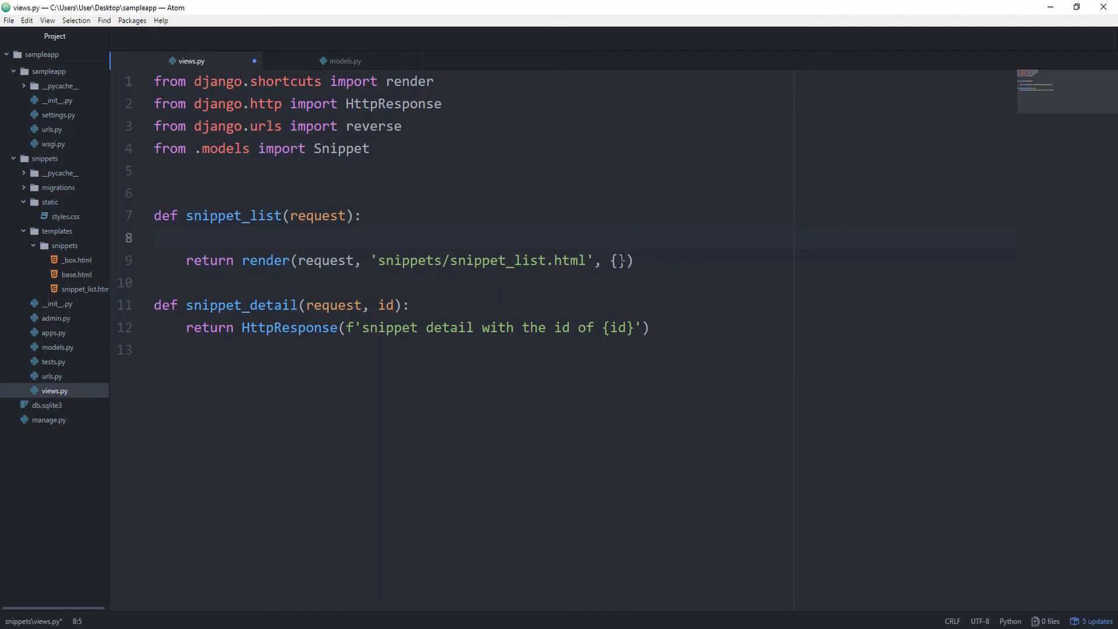
Set snippet_list = Snippet.objects.all() and pass it as 'snippet_list' in the render context.
{"action": "type", "text": "snippet_list"}
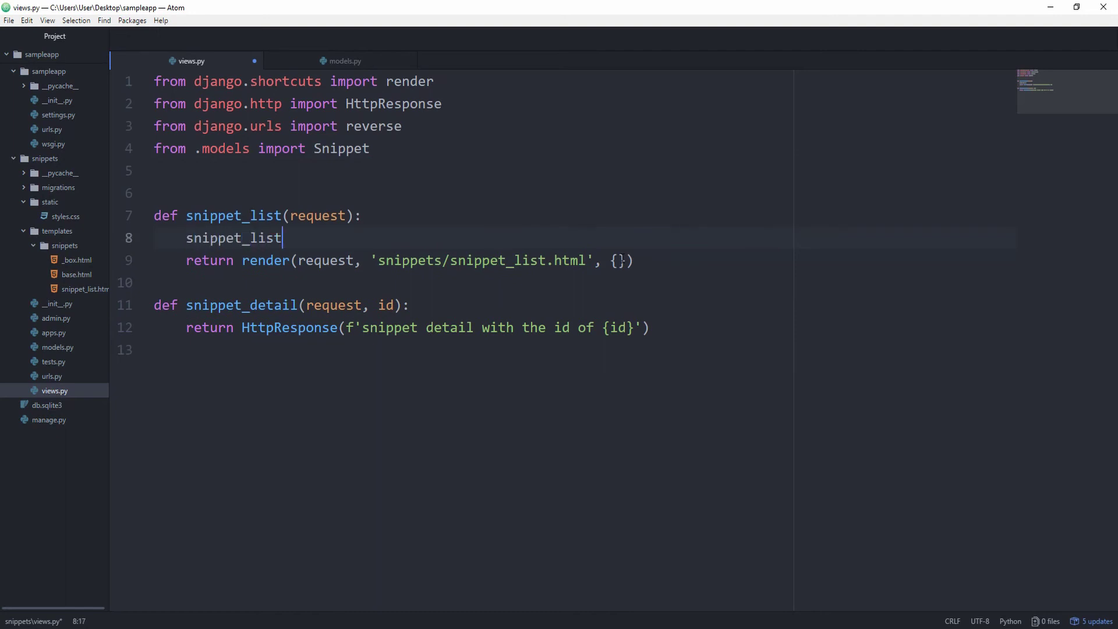
{"action": "type", "text": "= Snippet."}
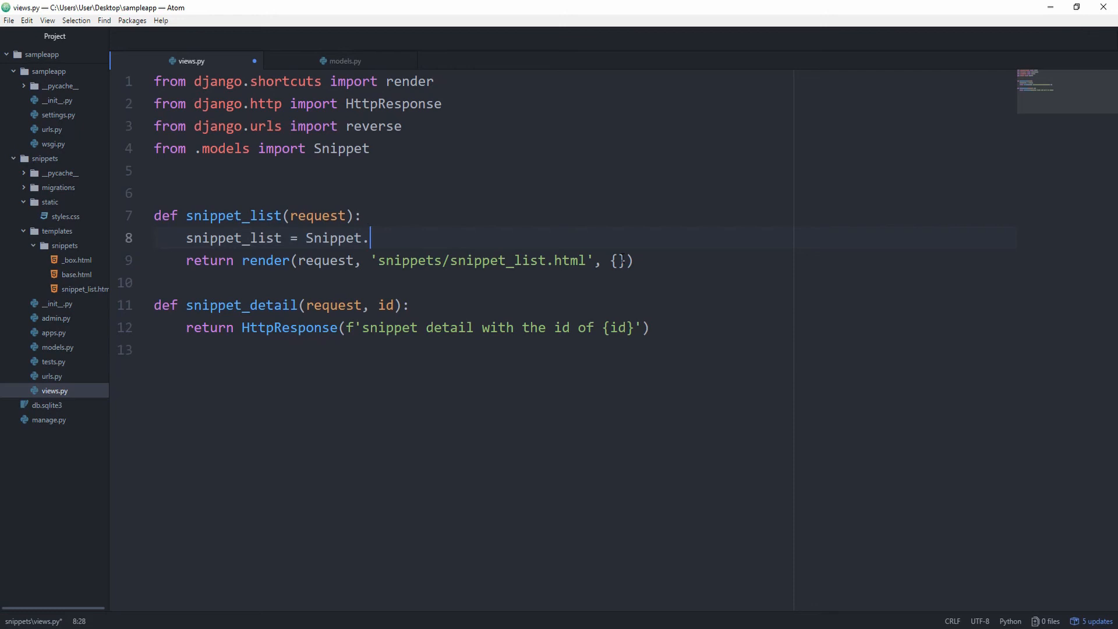
{"action": "type", "text": "objects.all()"}
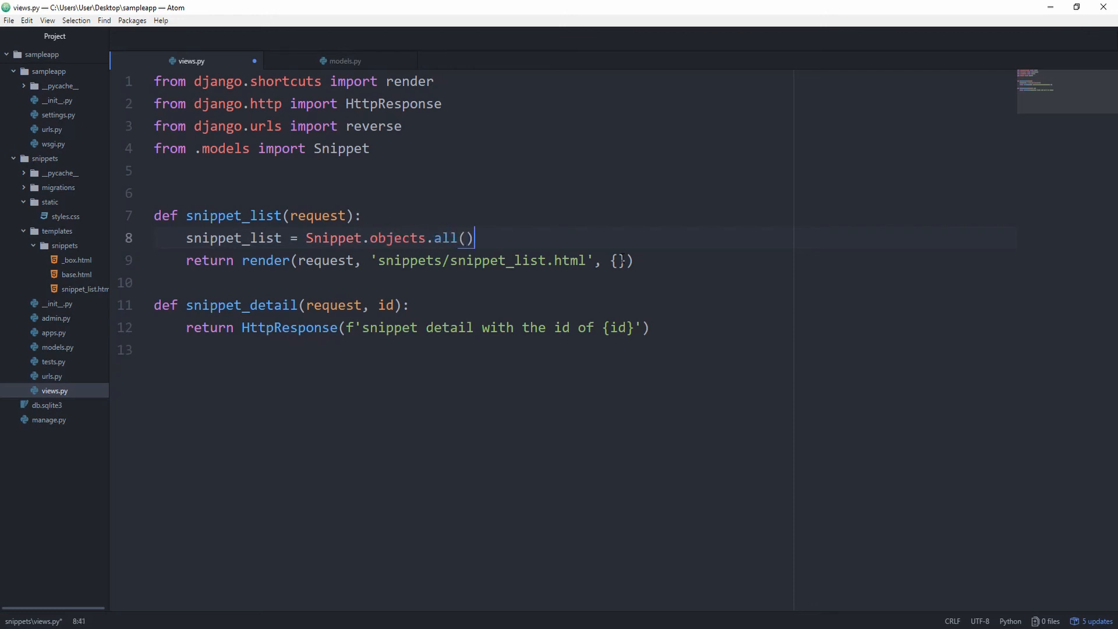
{"action": "type", "text": "'s'"}
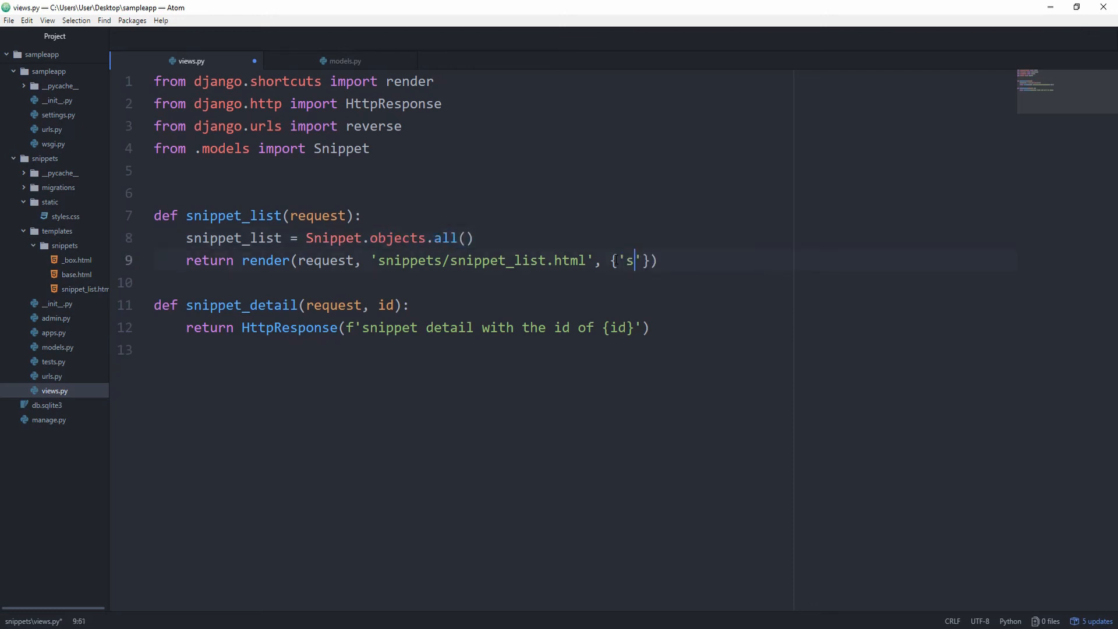
{"action": "type", "text": "nippet_list"}
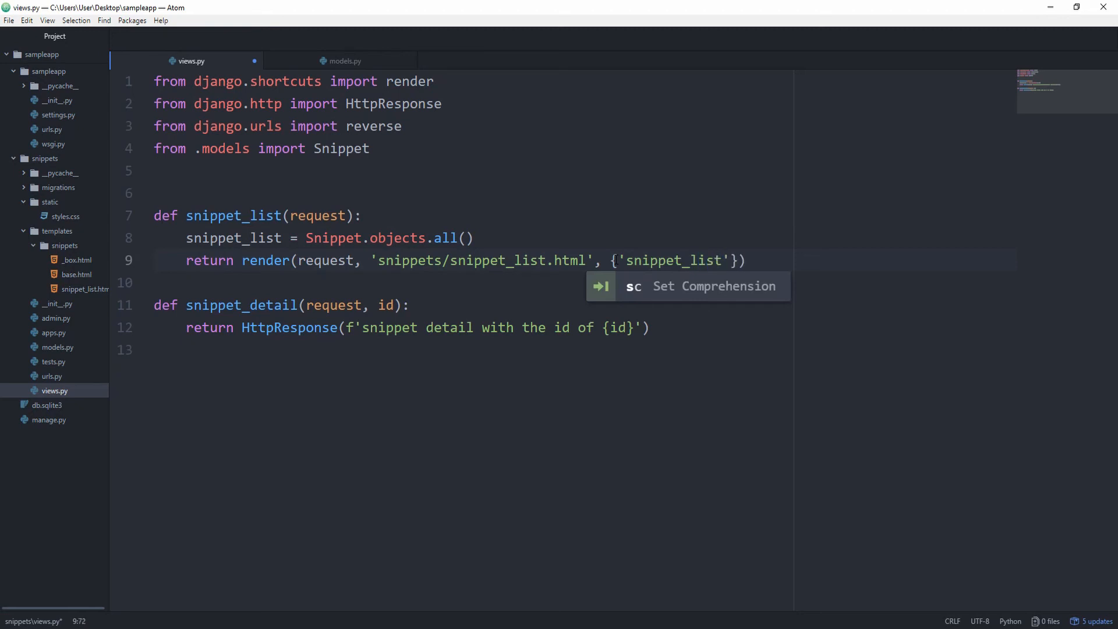
{"action": "type", "text": ": snipp"}
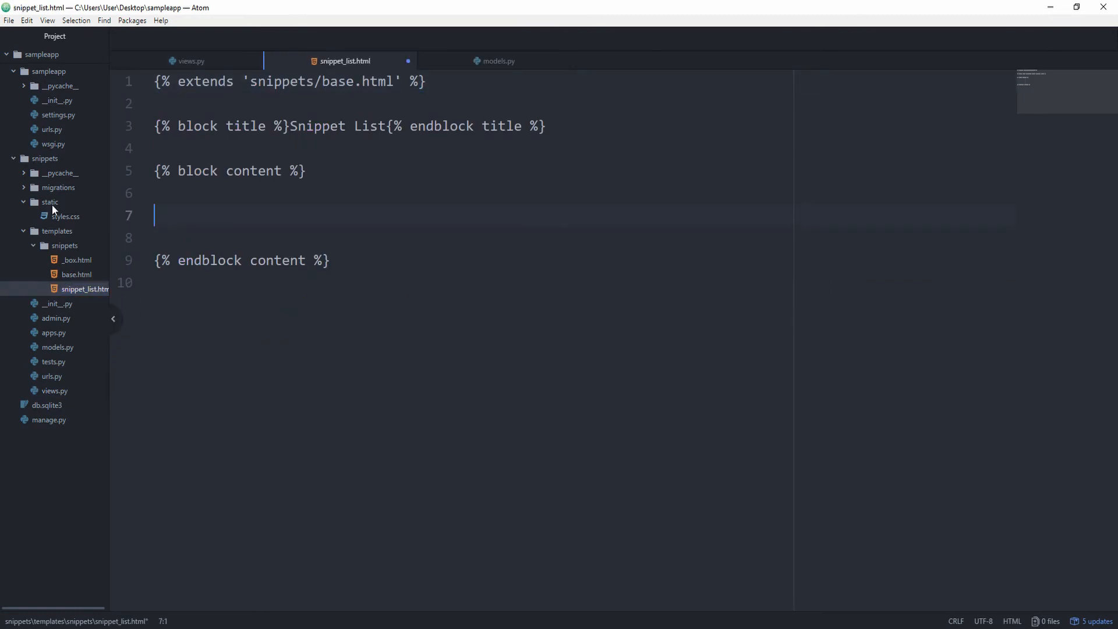
Add a ul looping over snippet_list, with li links using {% url 'snippets:detail' snippet.id %}.
{"action": "type", "text": "u"}
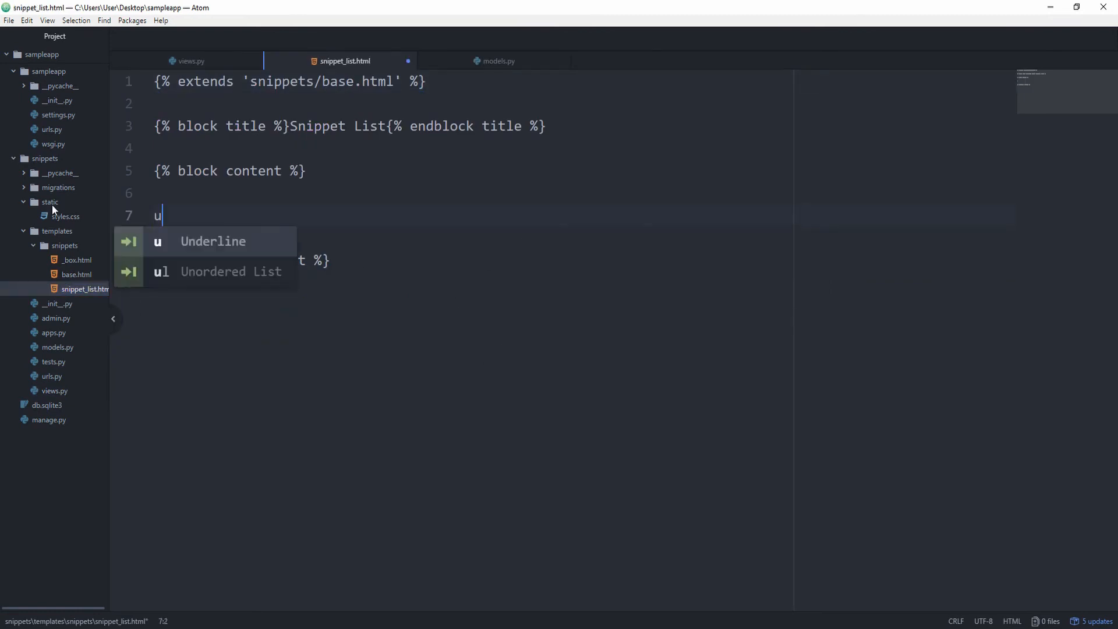
{"action": "type", "text": "l>"}
{"action": "left_click", "coordinate": [583, 239]}
{"action": "type", "text": "{%"}
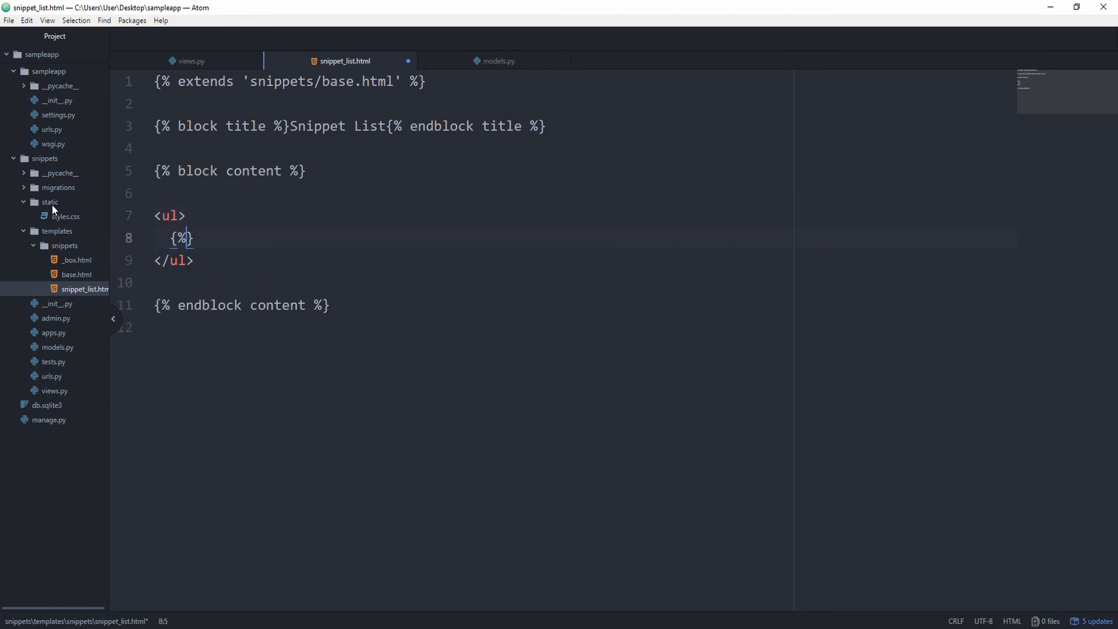
{"action": "type", "text": "for  %"}
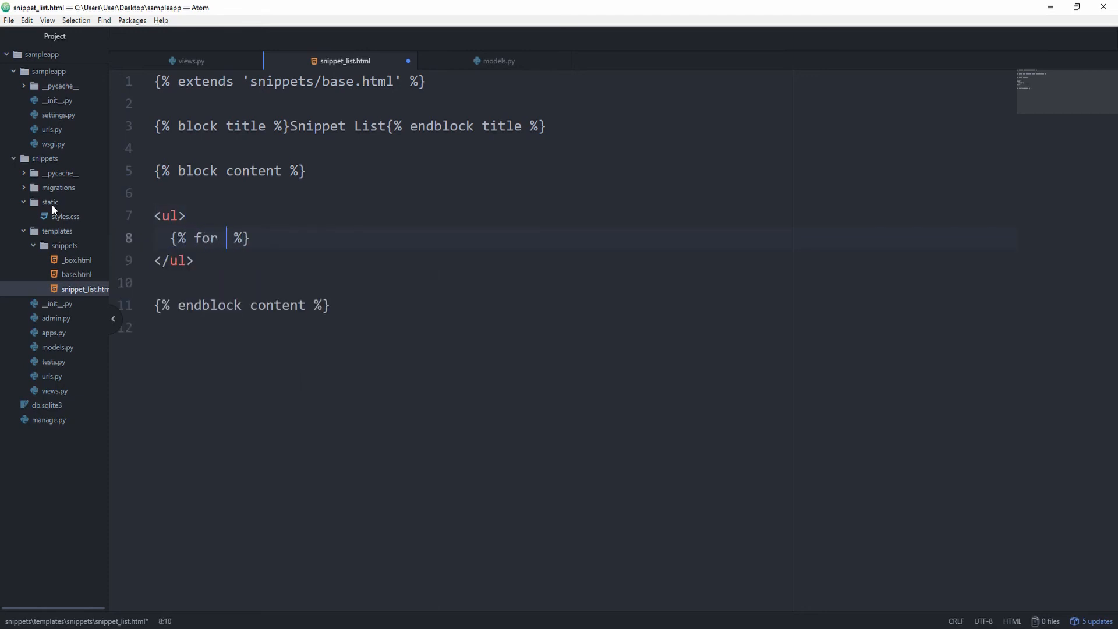
{"action": "type", "text": "snippet in sni"}
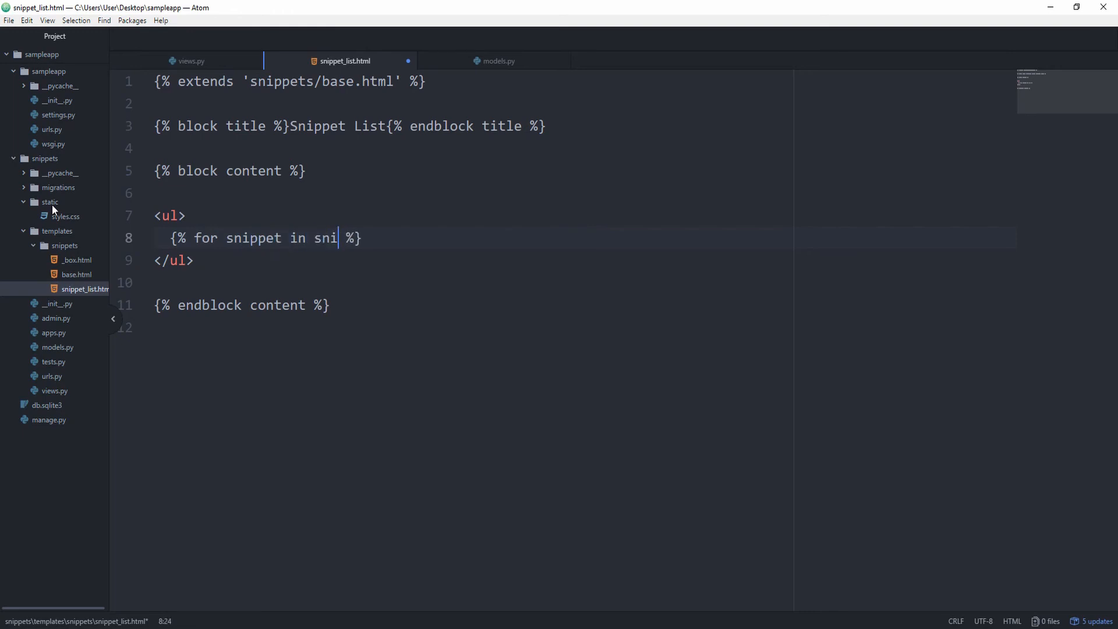
{"action": "type", "text": "ppet_list"}
{"action": "type", "text": "{% endfor %"}
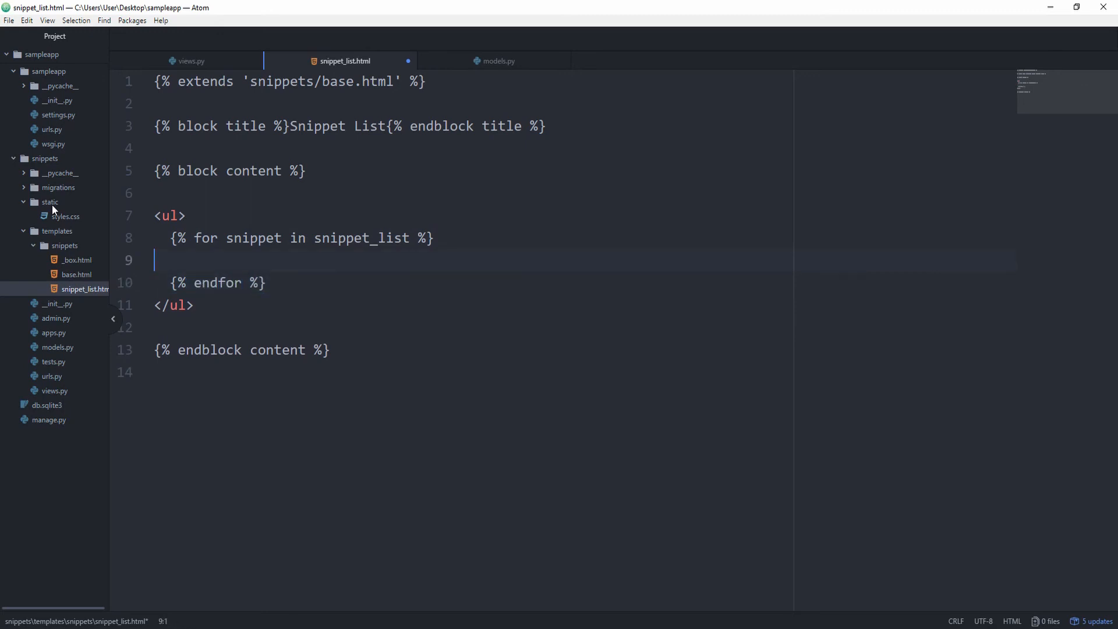
{"action": "type", "text": "li>"}
{"action": "type", "text": "<a href=\"\"></a>"}
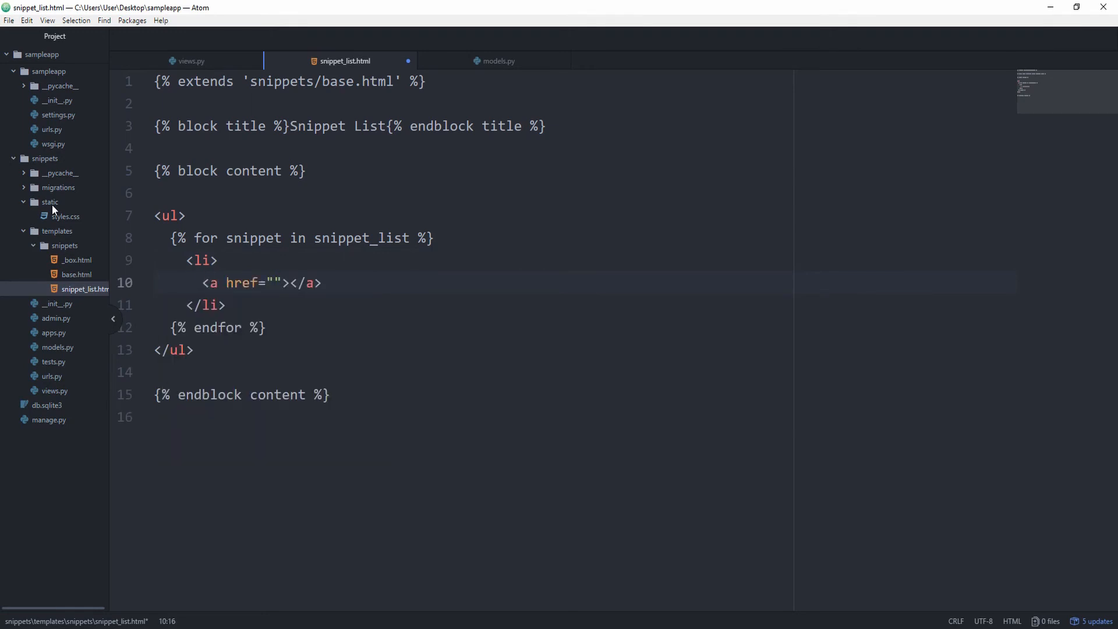
{"action": "type", "text": "{%  %}"}
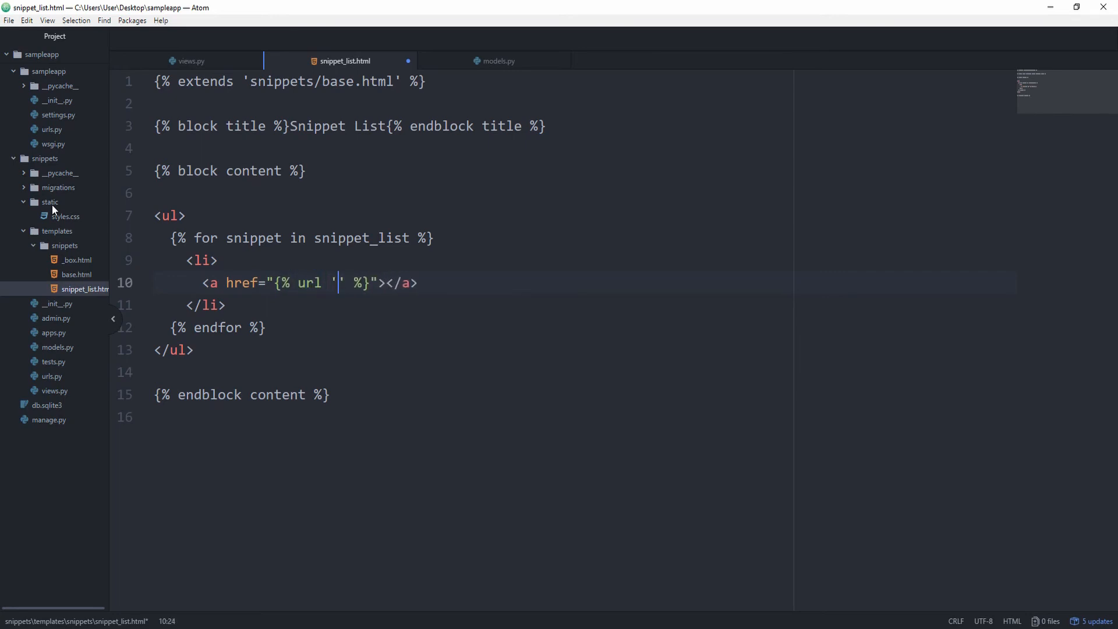
{"action": "type", "text": "snippets:detail"}
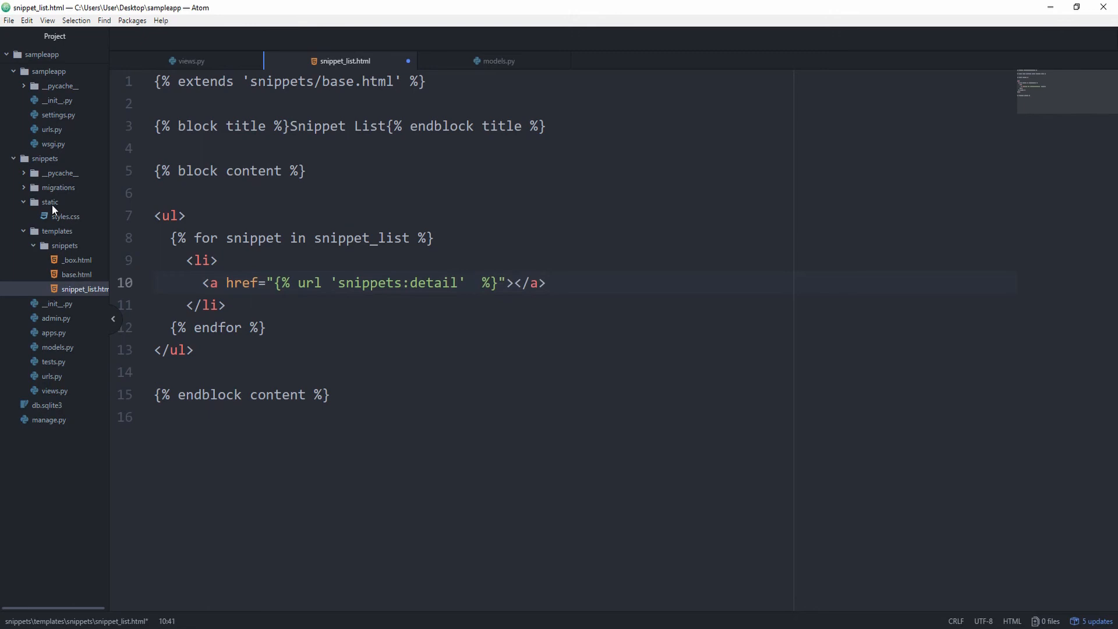
{"action": "type", "text": "snippet.id"}
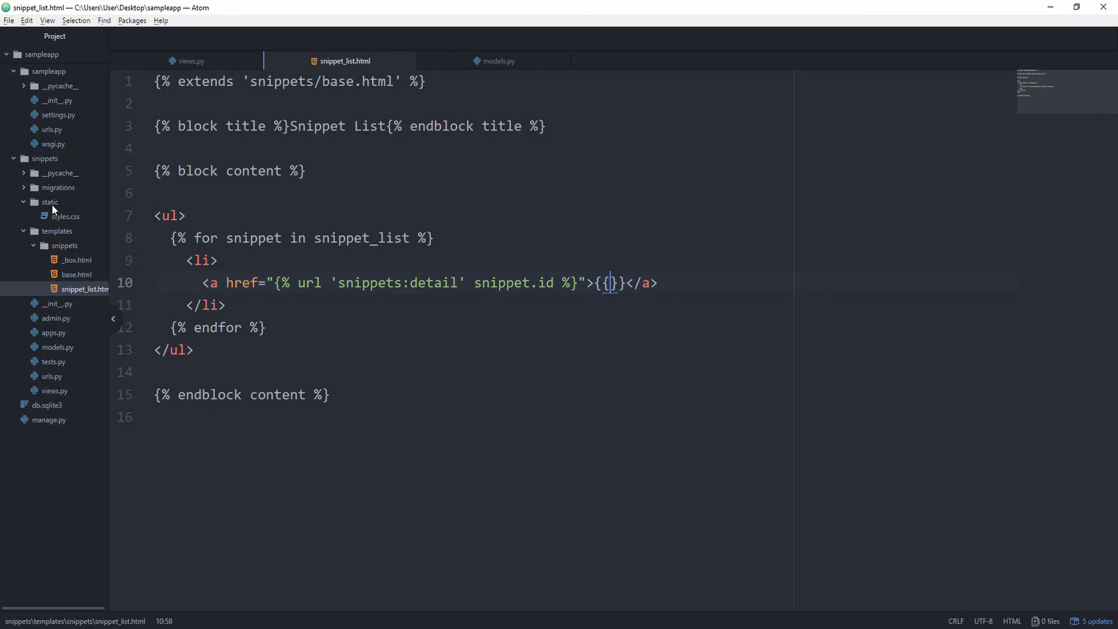
{"action": "type", "text": "snippet."}
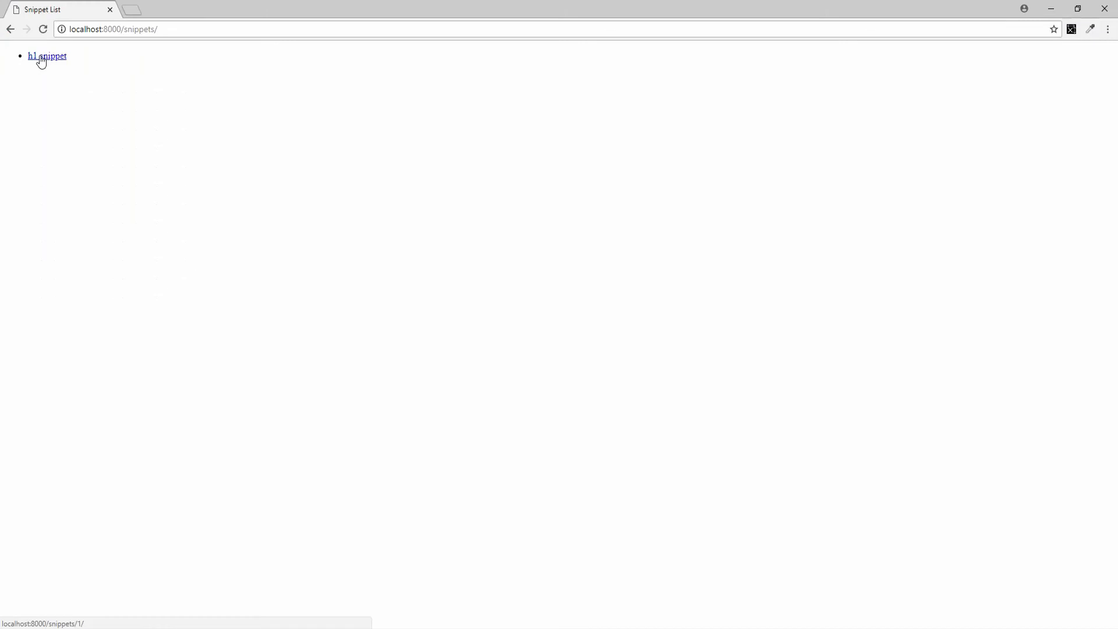
Check the h1 snippet link on the list page in Chrome, then return to snippet_list.html in Atom.
{"action": "left_click", "coordinate": [47, 56]}
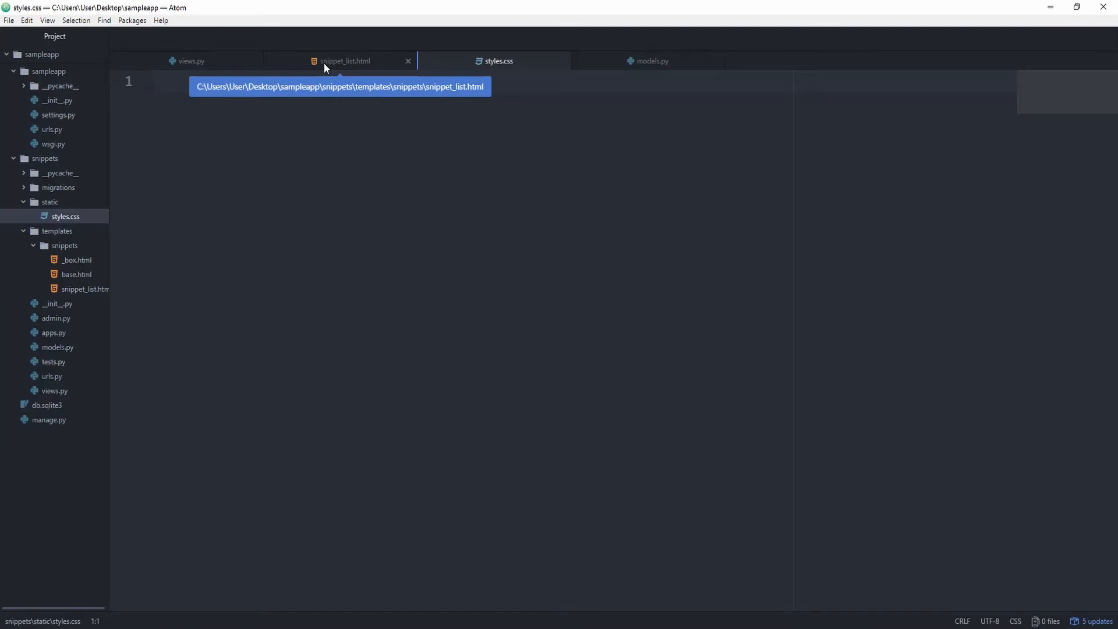
{"action": "left_click", "coordinate": [343, 61]}
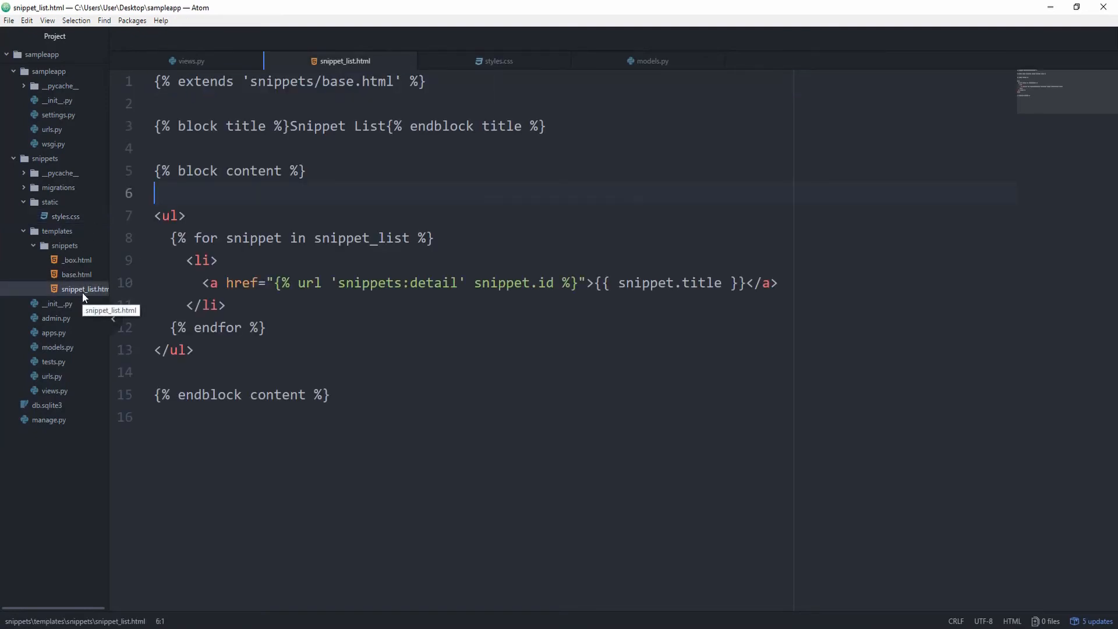
{"action": "mouse_move", "coordinate": [80, 391]}
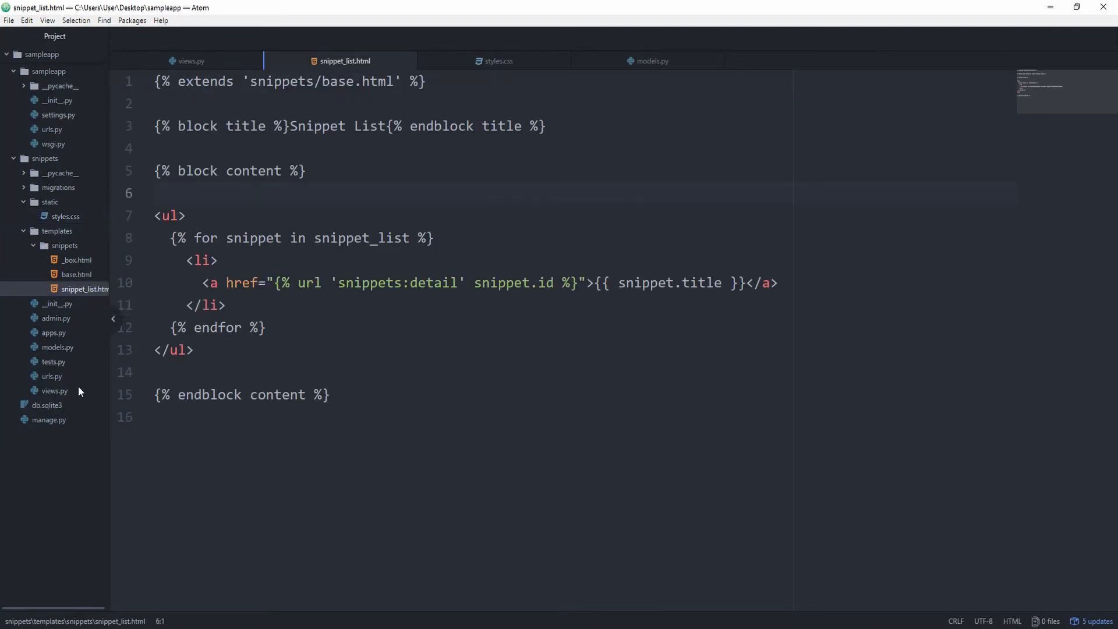
In views.py, make snippet_detail look up the Snippet by id.
{"action": "left_click", "coordinate": [190, 60]}
{"action": "type", "text": "get_object_or_404"}
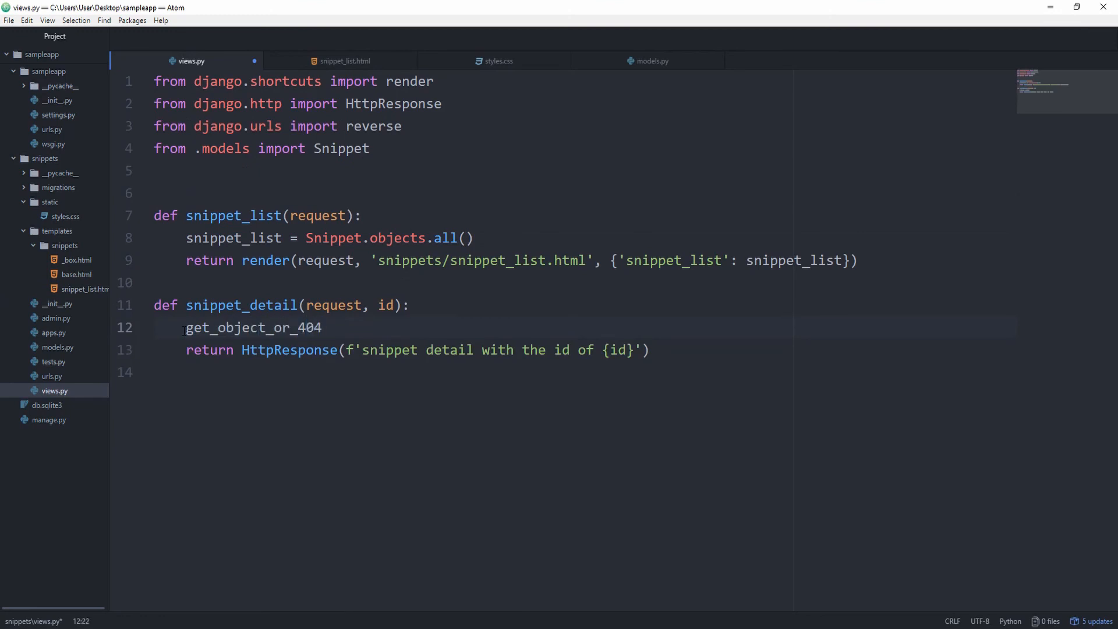
{"action": "type", "text": "()"}
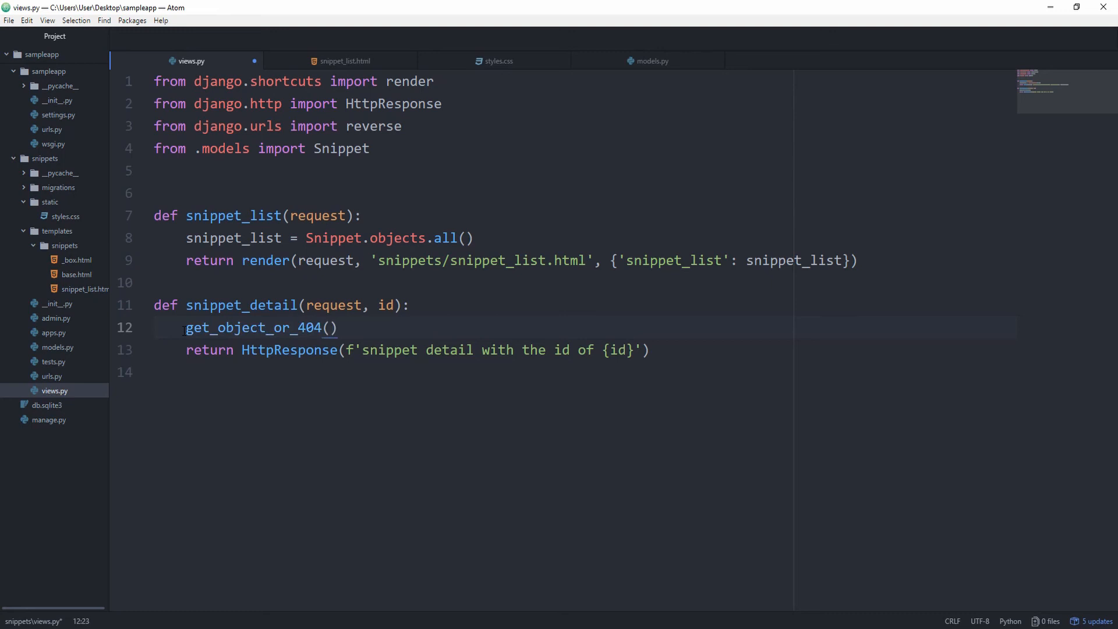
{"action": "type", "text": "Snippet"}
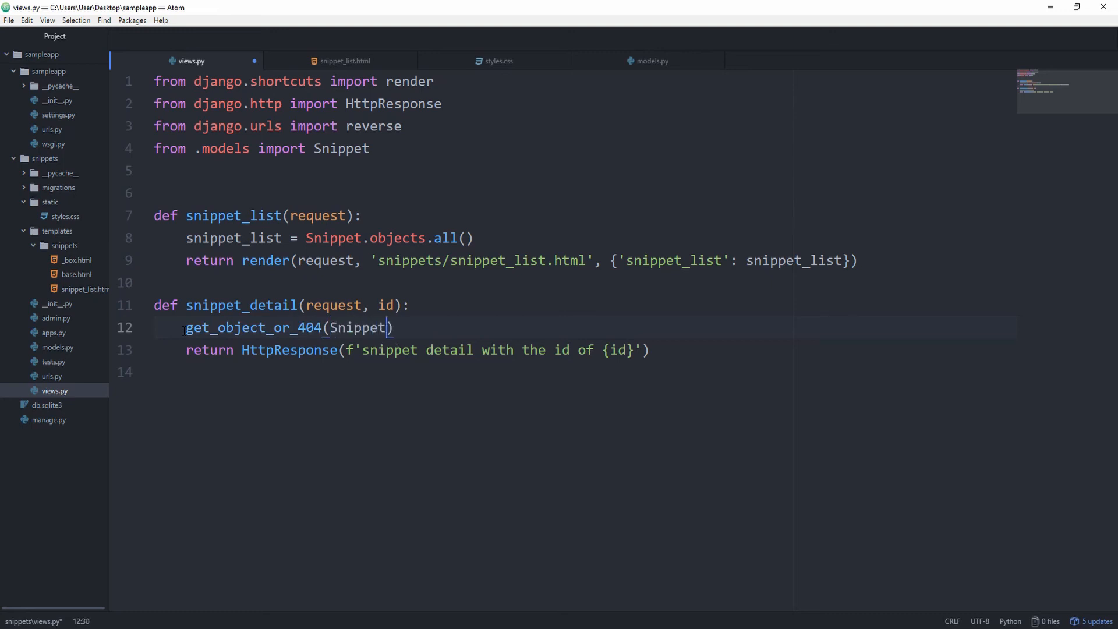
{"action": "type", "text": ", id=id"}
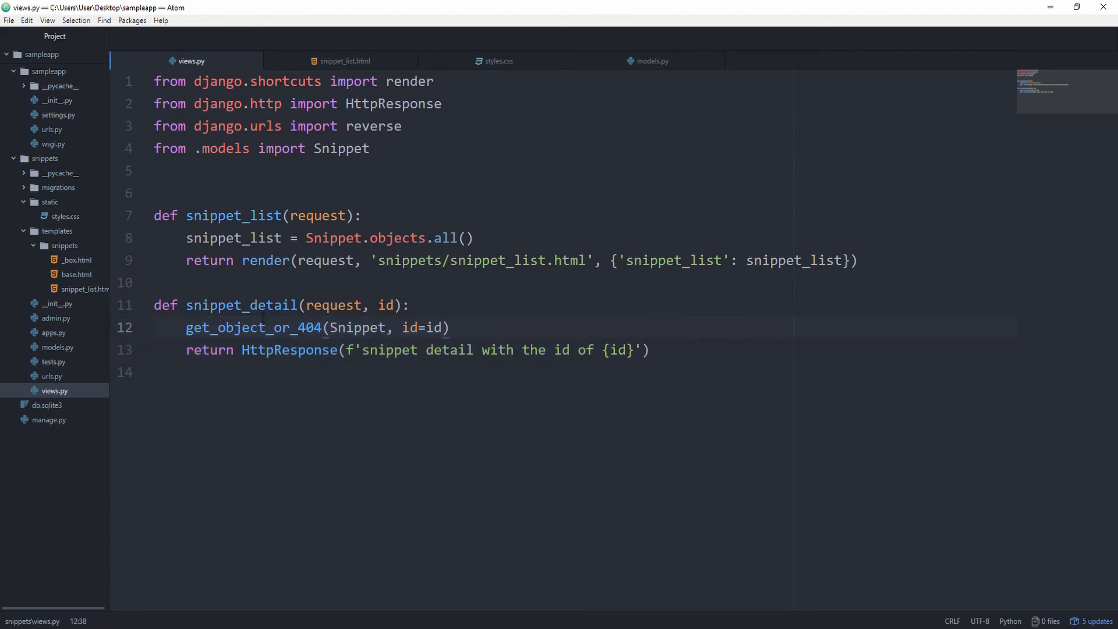
Add get_object_or_404 to the django.shortcuts import in views.py.
{"action": "left_click", "coordinate": [185, 328]}
{"action": "type", "text": "snippet = "}
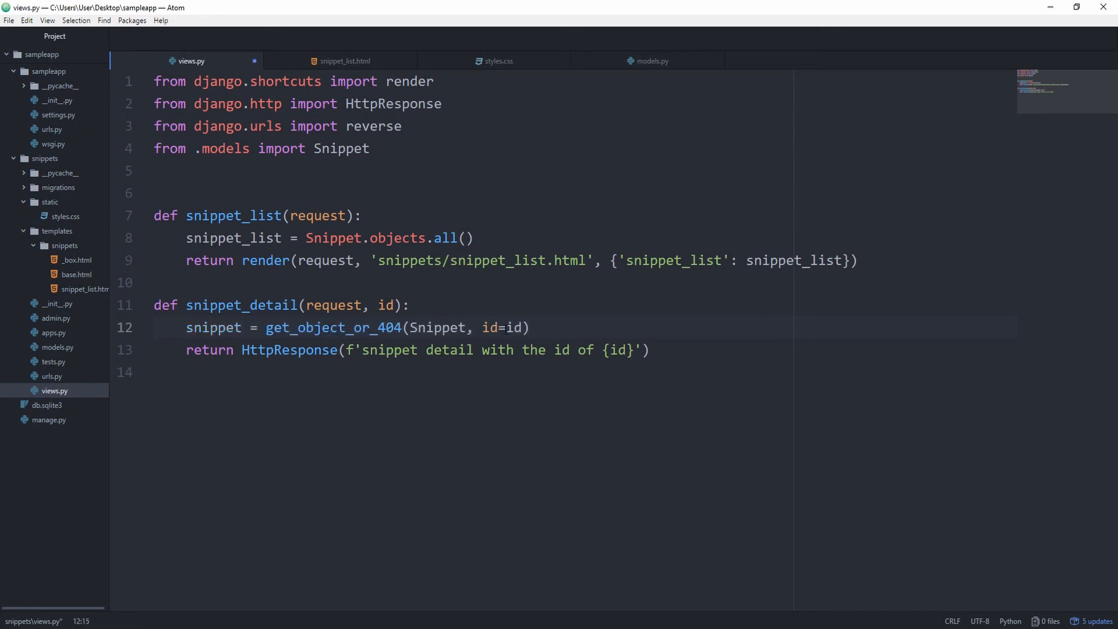
{"action": "type", "text": ","}
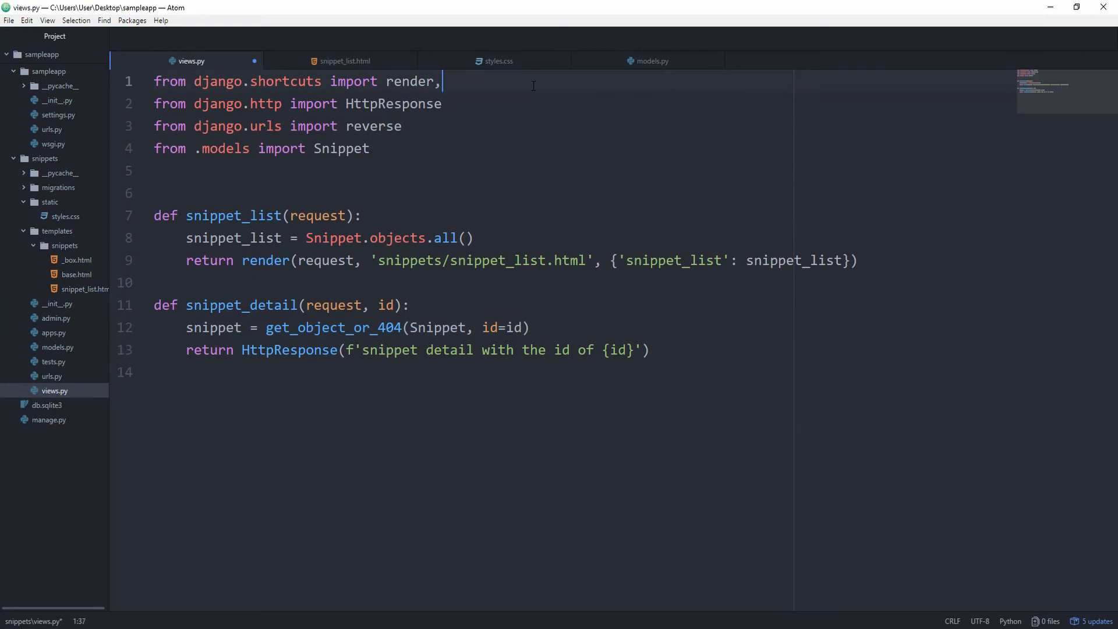
{"action": "type", "text": "get_object_or_"}
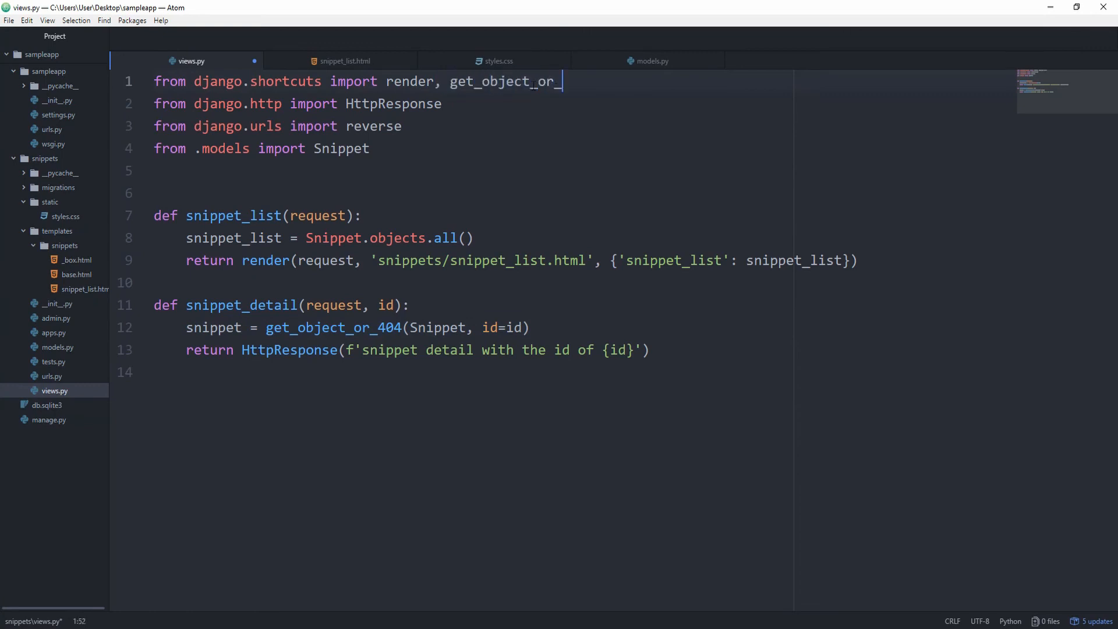
{"action": "type", "text": "404"}
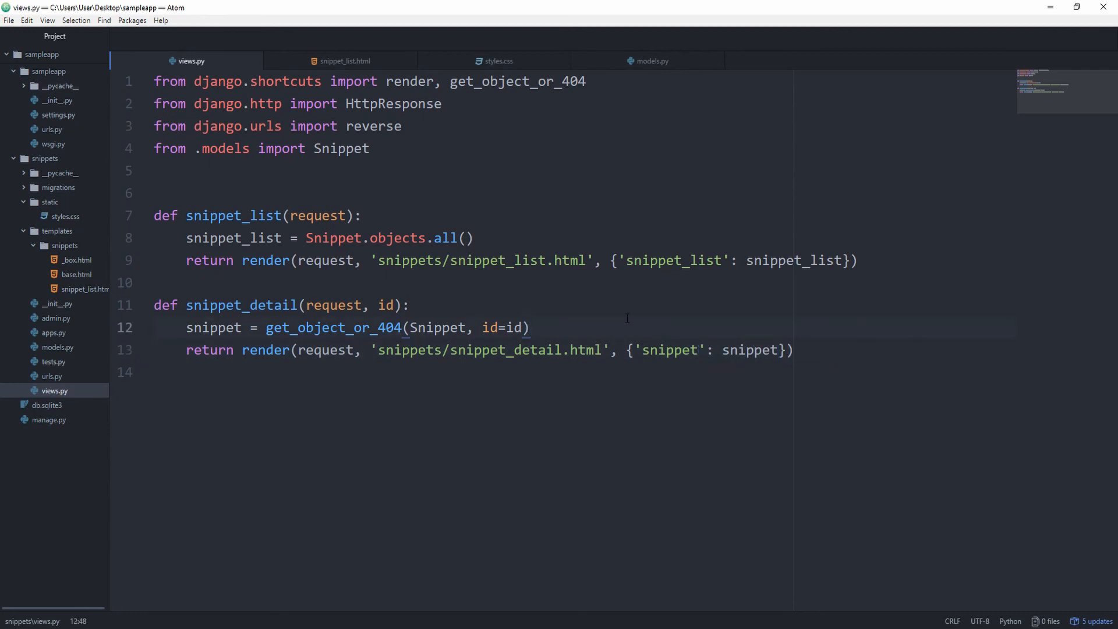
{"action": "left_click", "coordinate": [84, 288]}
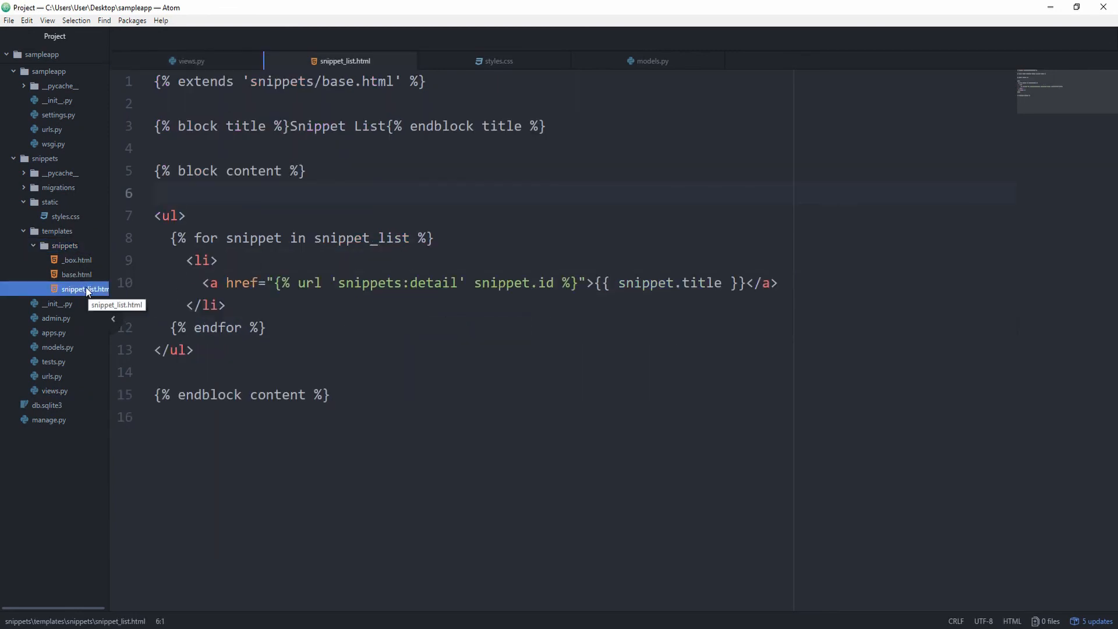
Create a new snippet_detail.html file in templates/snippets.
{"action": "left_click", "coordinate": [227, 305]}
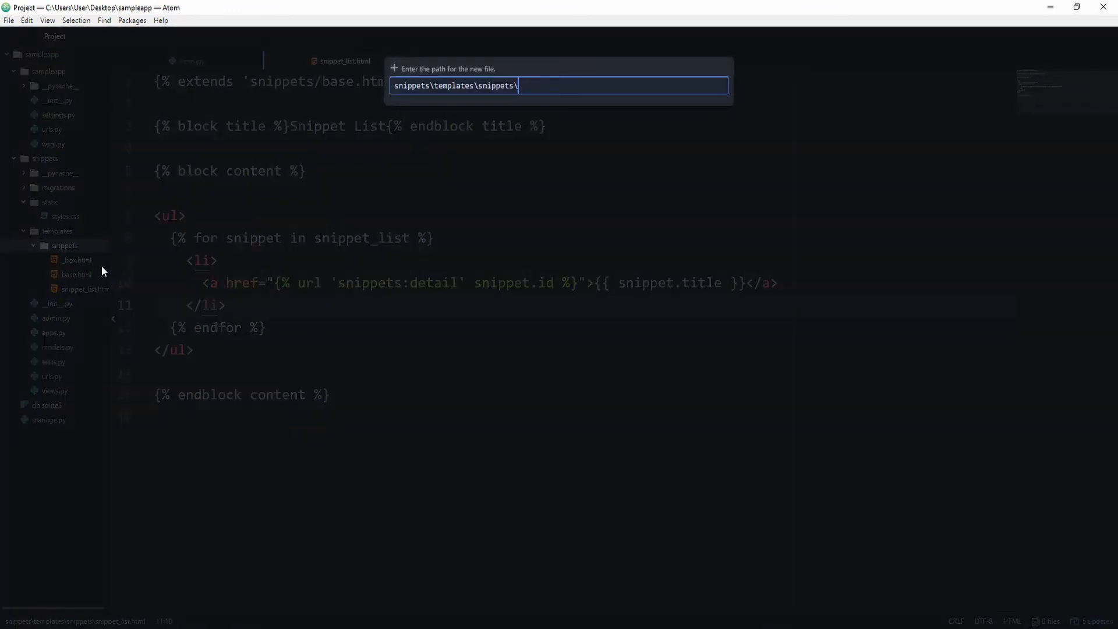
{"action": "type", "text": "snip"}
{"action": "left_click", "coordinate": [351, 126]}
{"action": "type", "text": "D"}
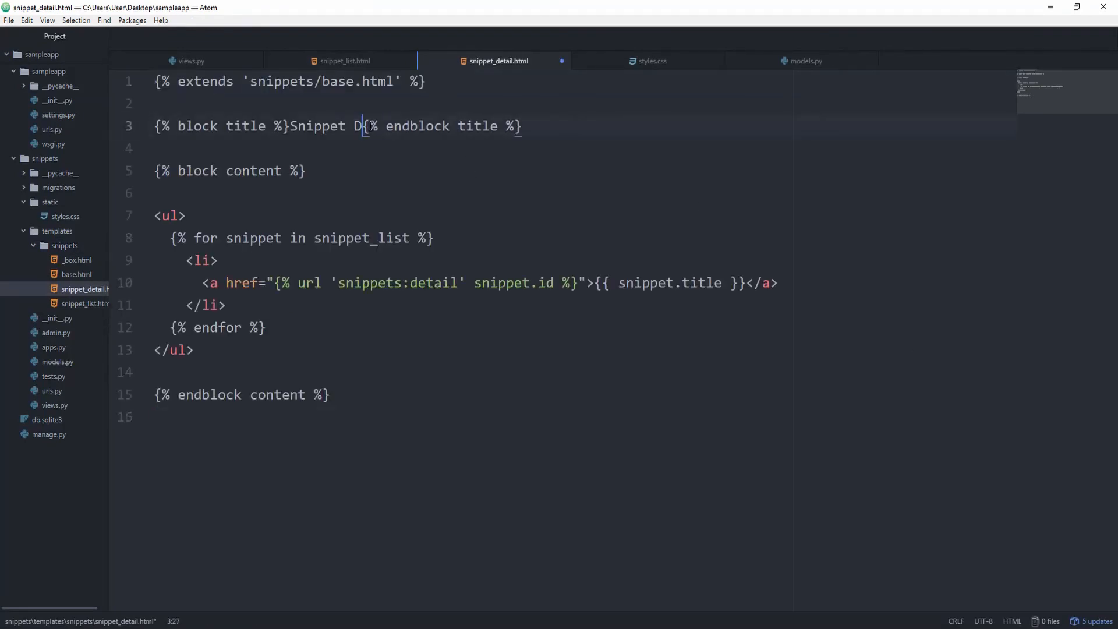
{"action": "type", "text": "etail"}
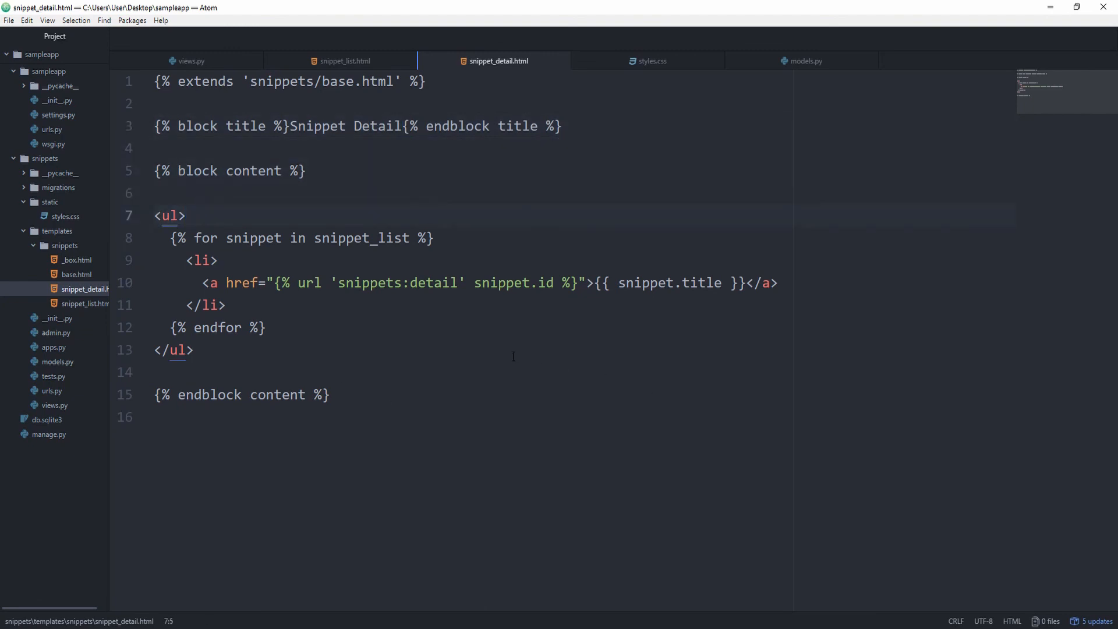
Replace the copied list markup with a snippet title h1 and a pre block.
{"action": "left_click", "coordinate": [592, 350]}
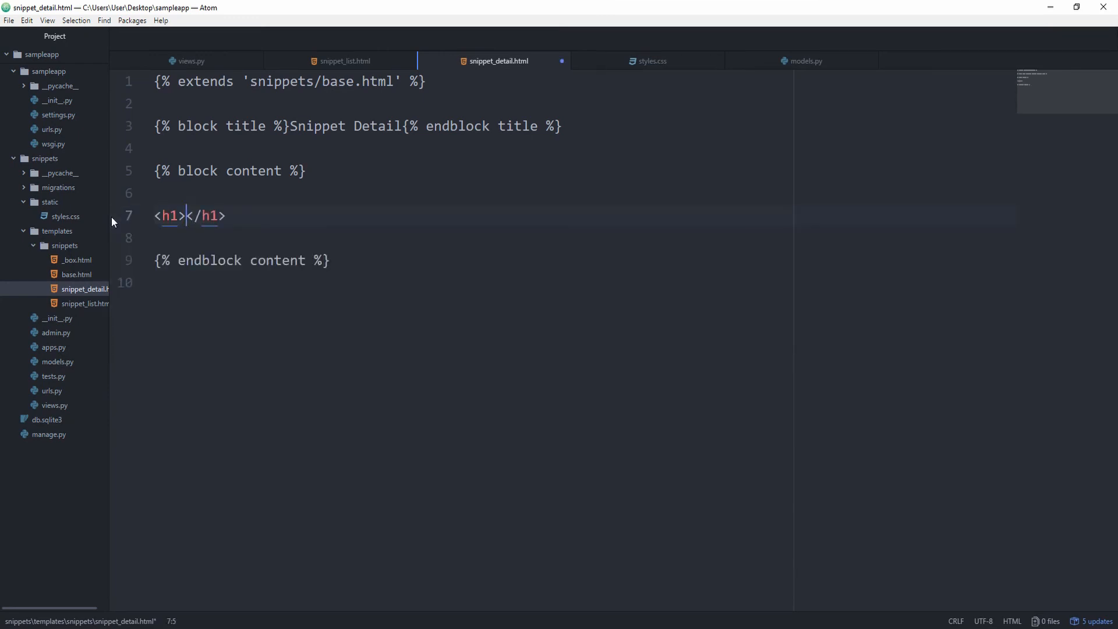
{"action": "type", "text": "{{ sn }}"}
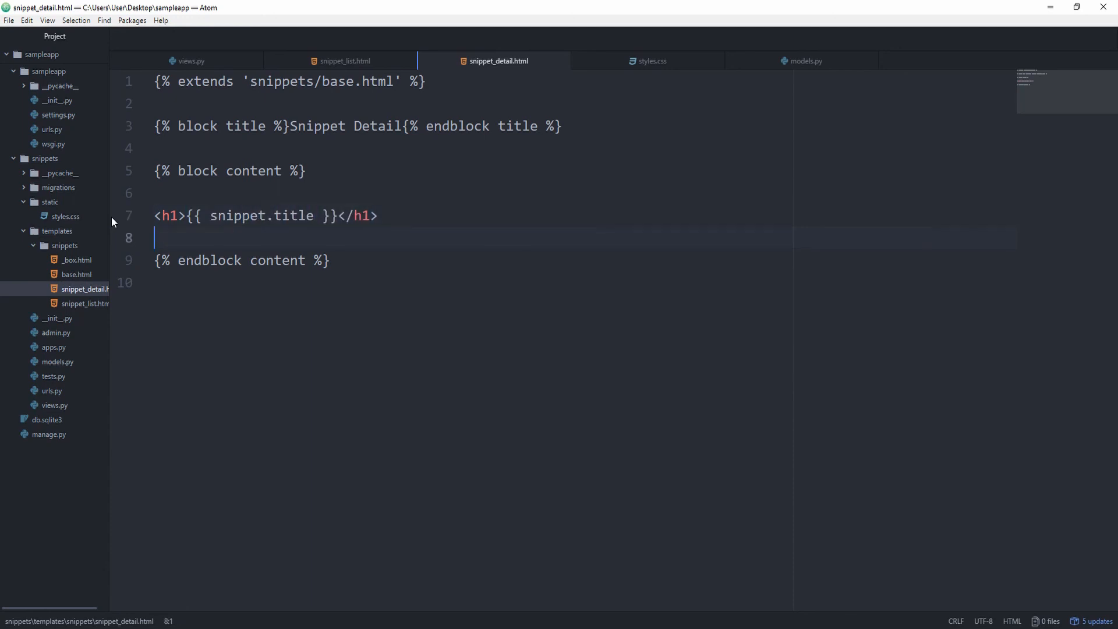
{"action": "key", "text": "enter"}
{"action": "type", "text": "<pre>"}
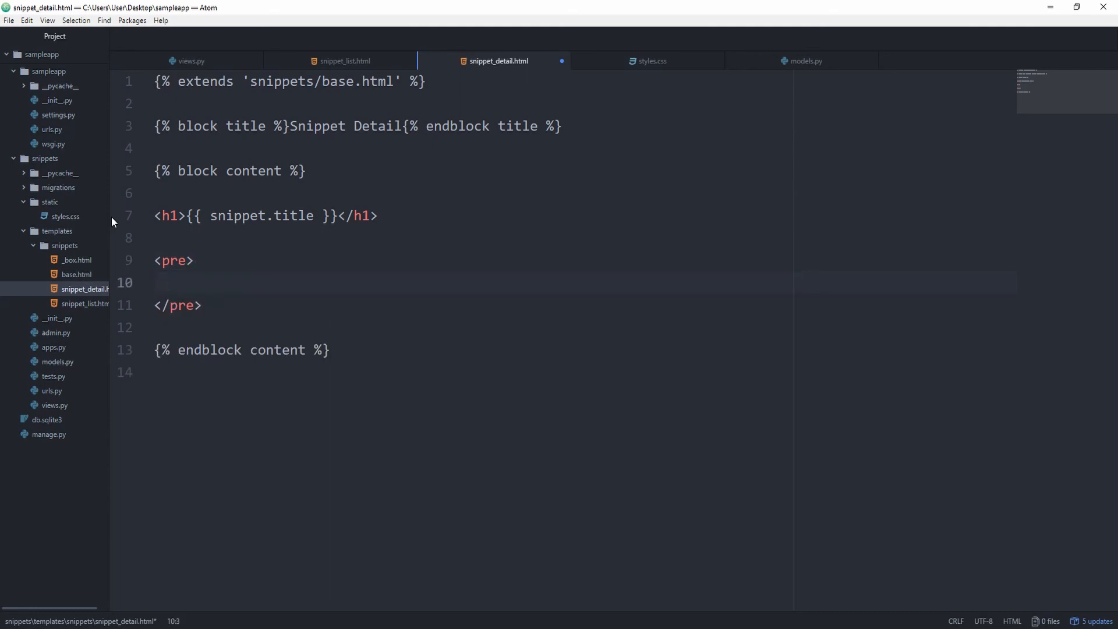
{"action": "type", "text": "{{ sn }}"}
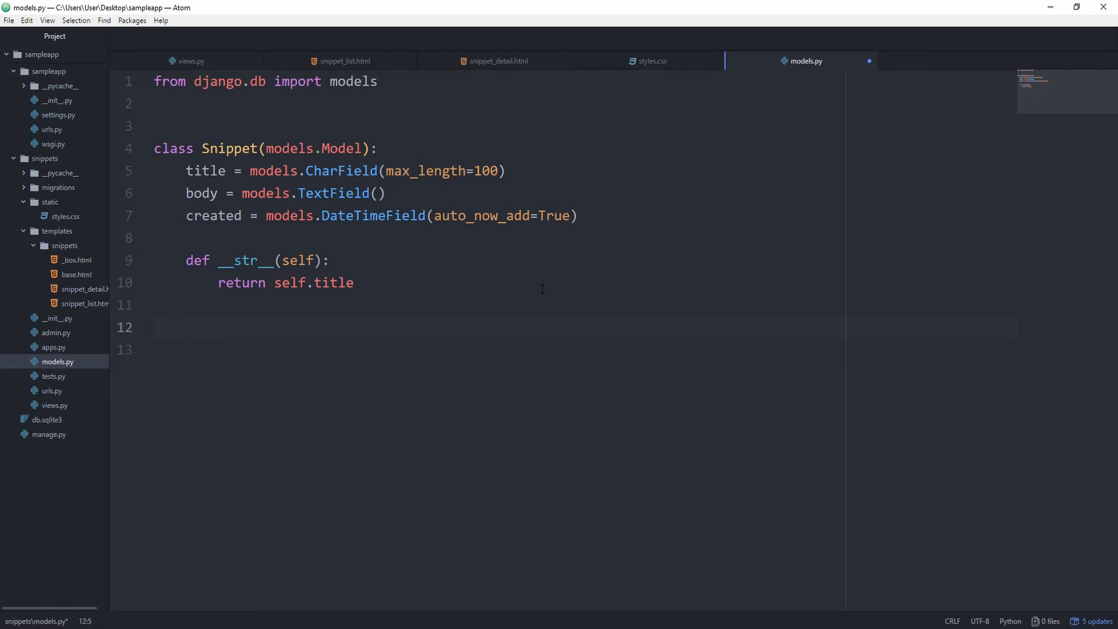
Add a body_preview(self) method below __str__ that returns self.body[:].
{"action": "left_click", "coordinate": [185, 327]}
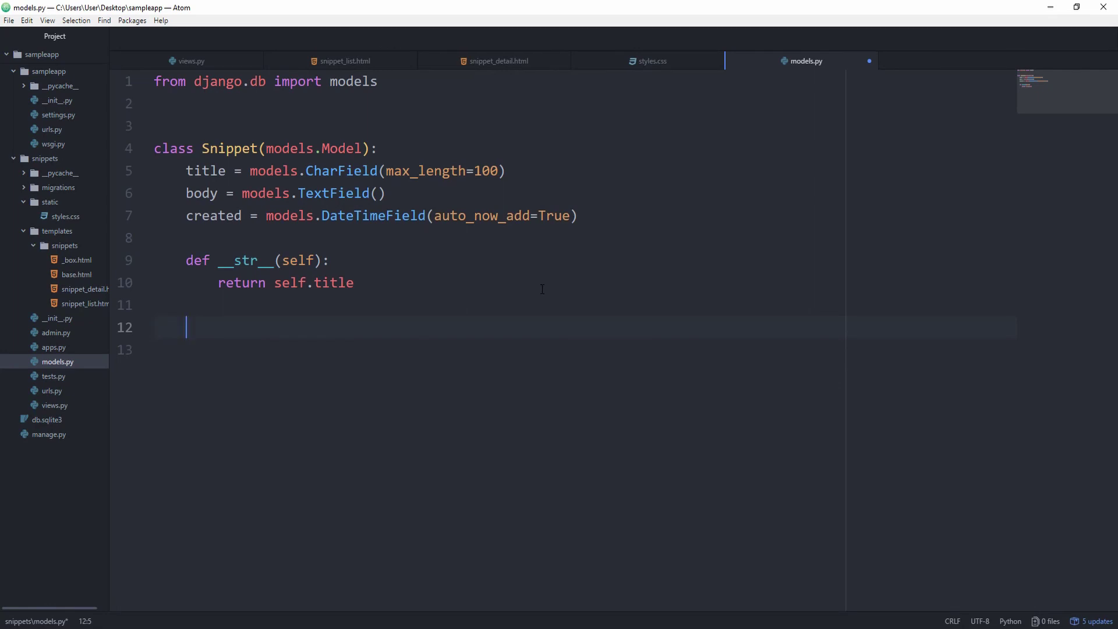
{"action": "type", "text": "def"}
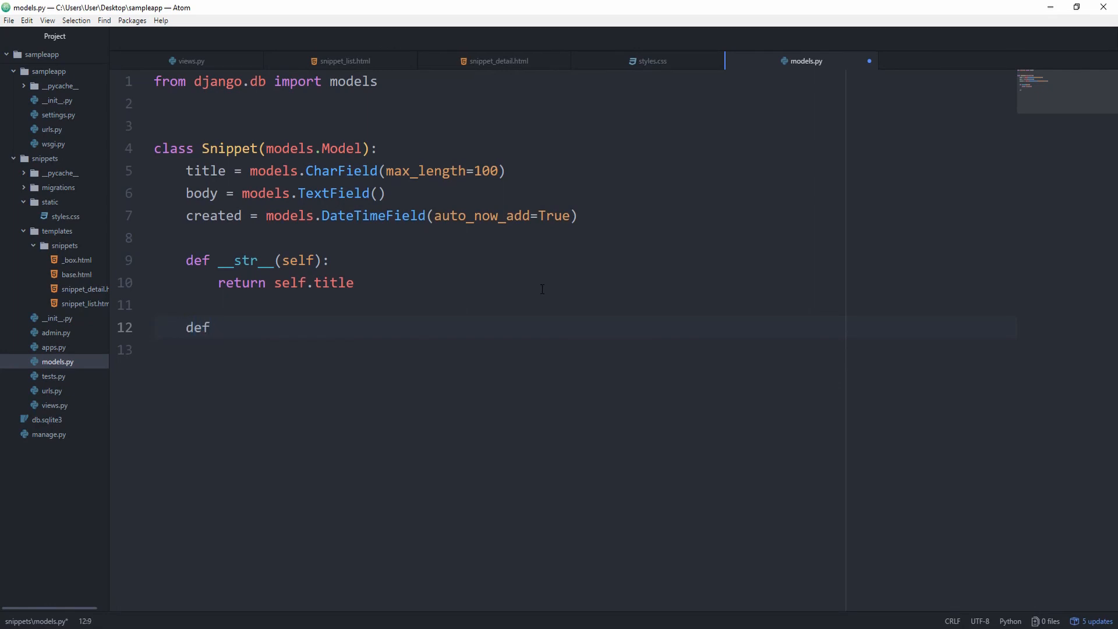
{"action": "type", "text": "body_pre"}
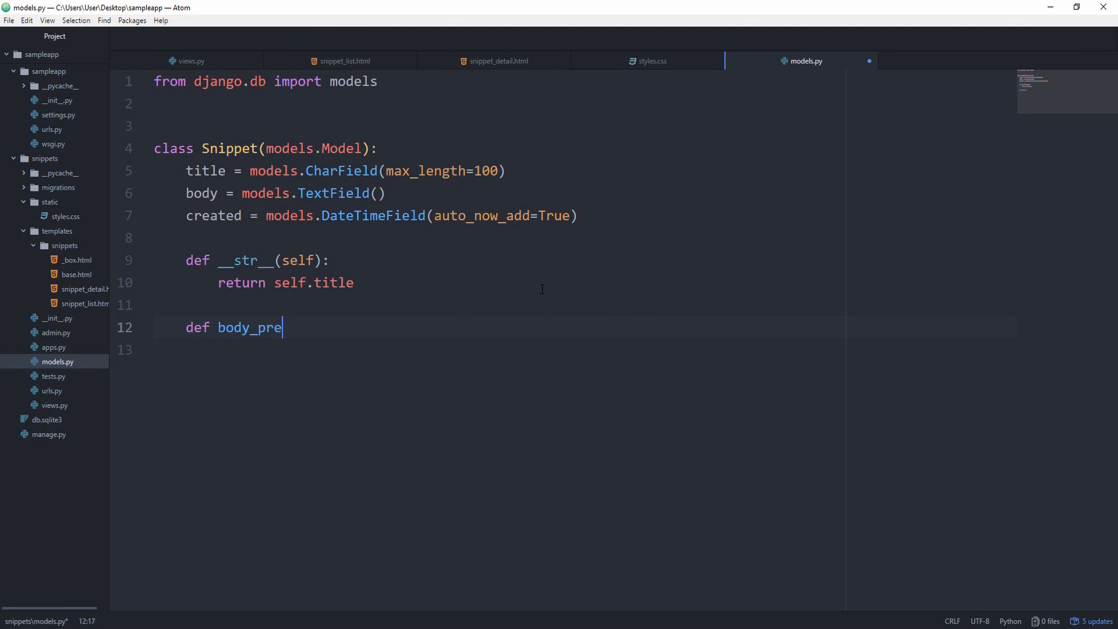
{"action": "type", "text": "view()"}
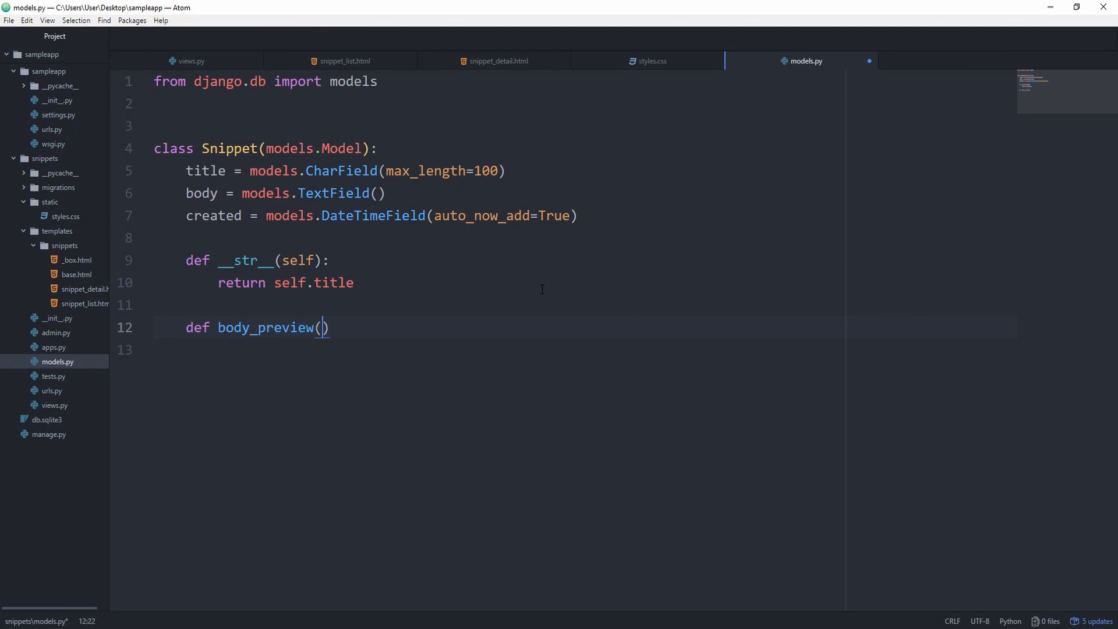
{"action": "type", "text": "self):"}
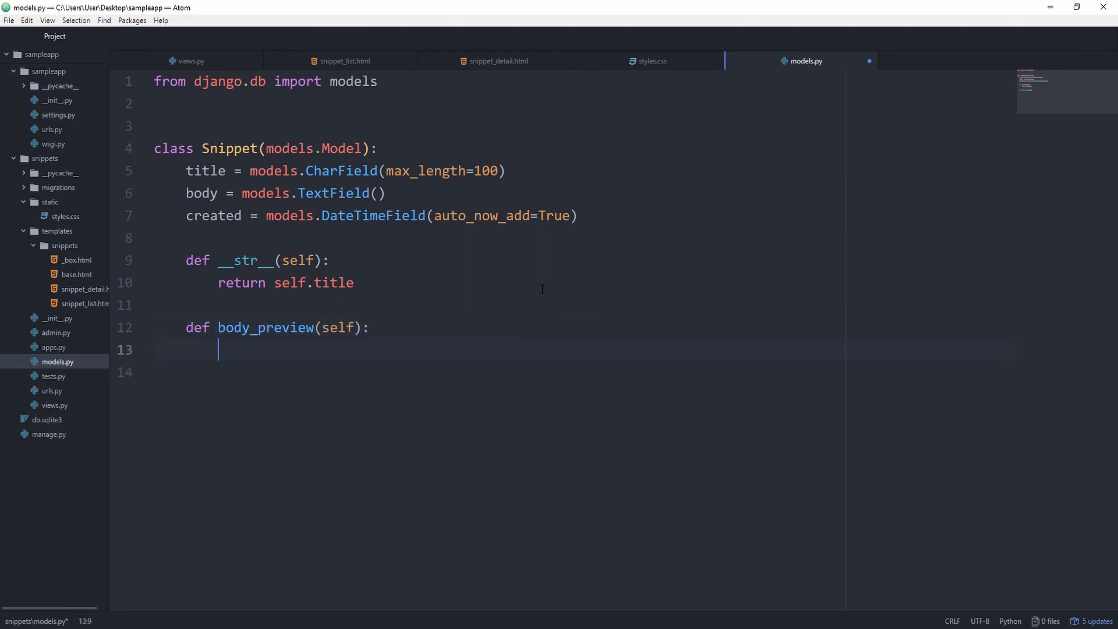
{"action": "type", "text": "return self."}
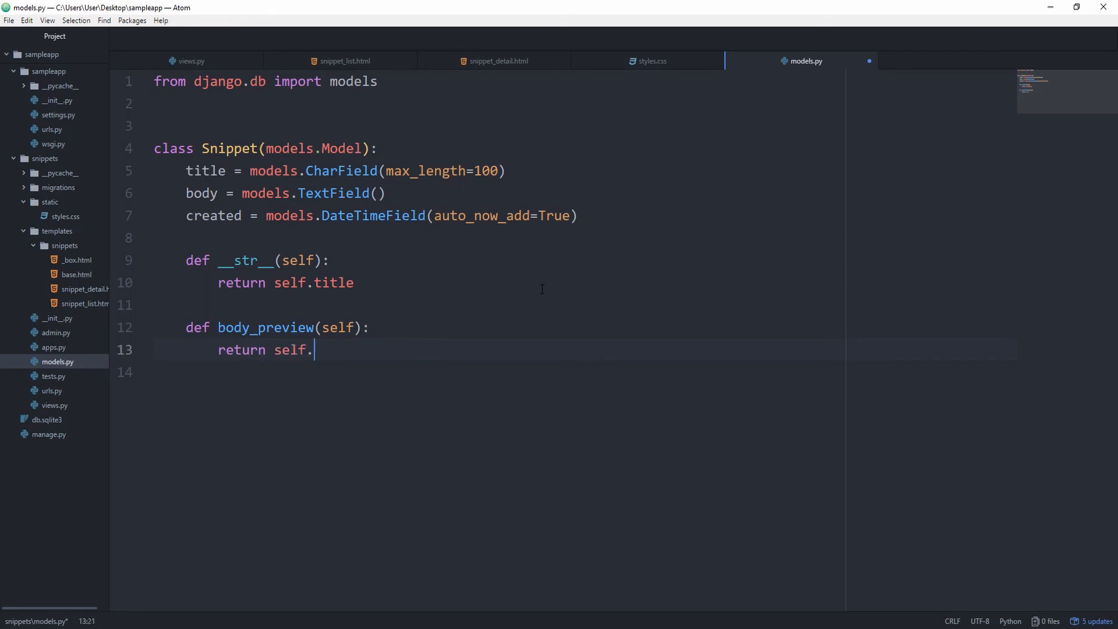
{"action": "type", "text": "body"}
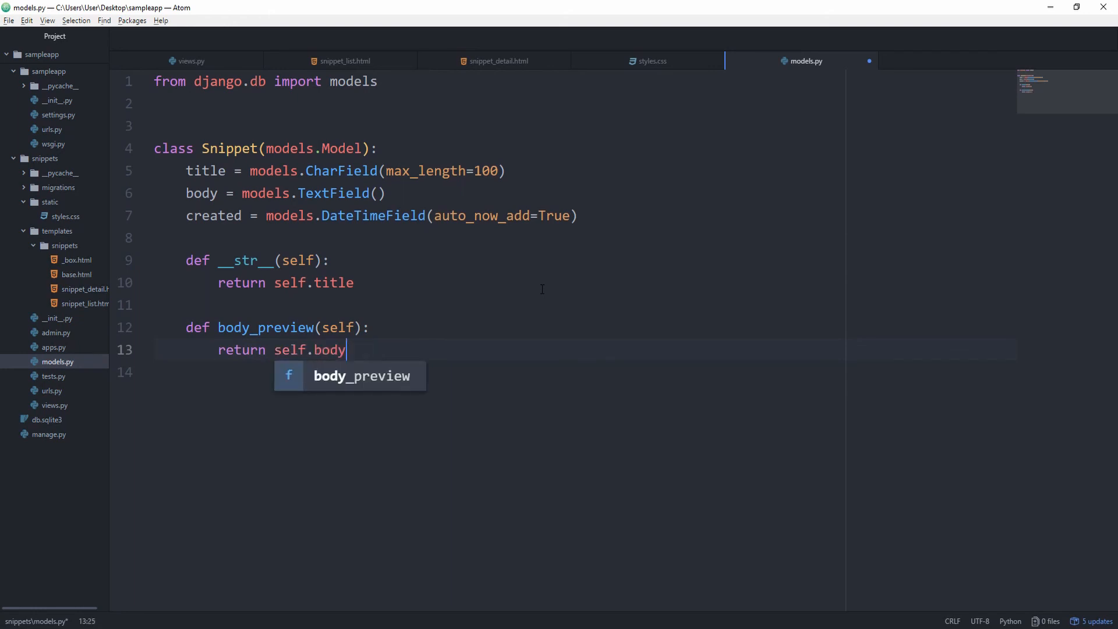
{"action": "type", "text": "[:]"}
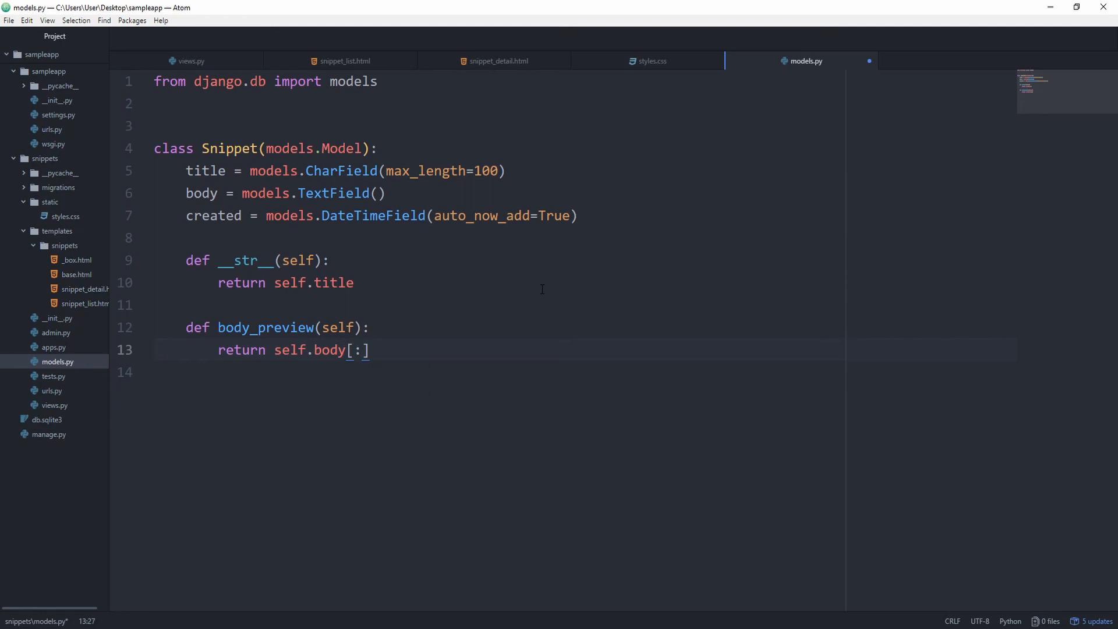
{"action": "left_click", "coordinate": [498, 60]}
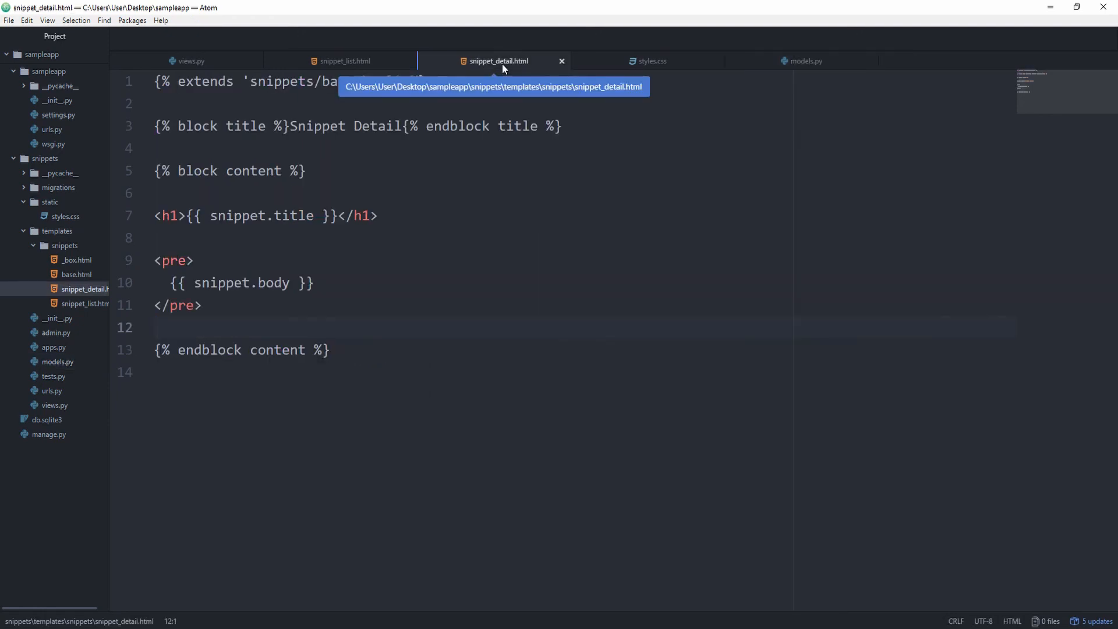
Show snippet.body_preview in the detail template's pre block and shorten the preview slice in models.py.
{"action": "left_click", "coordinate": [291, 282]}
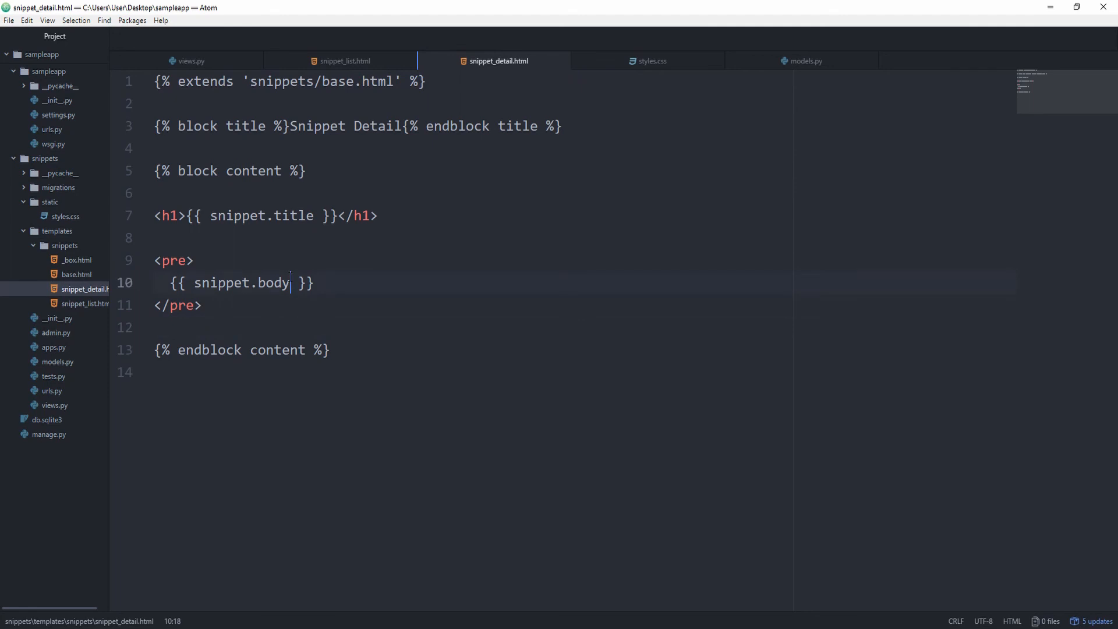
{"action": "type", "text": "()"}
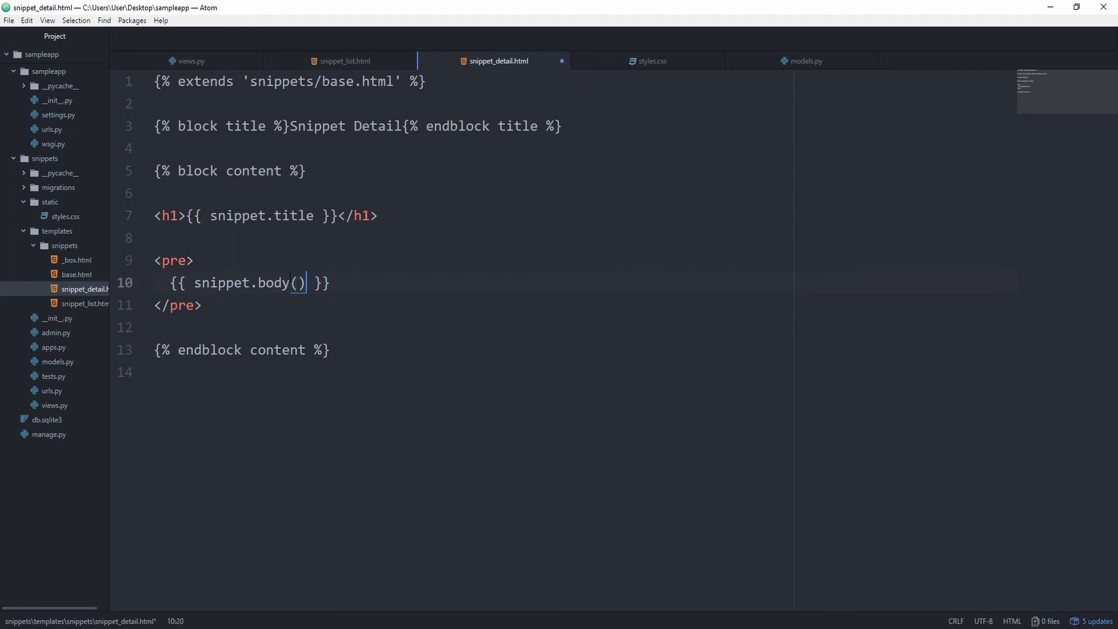
{"action": "key", "text": "BackSpace"}
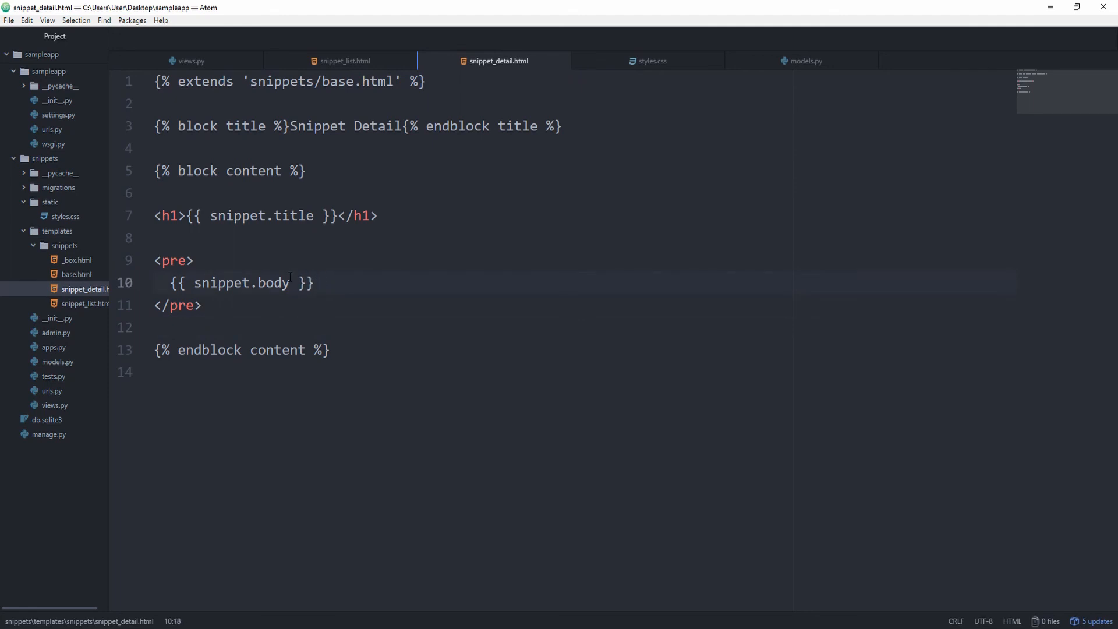
{"action": "type", "text": "_preview"}
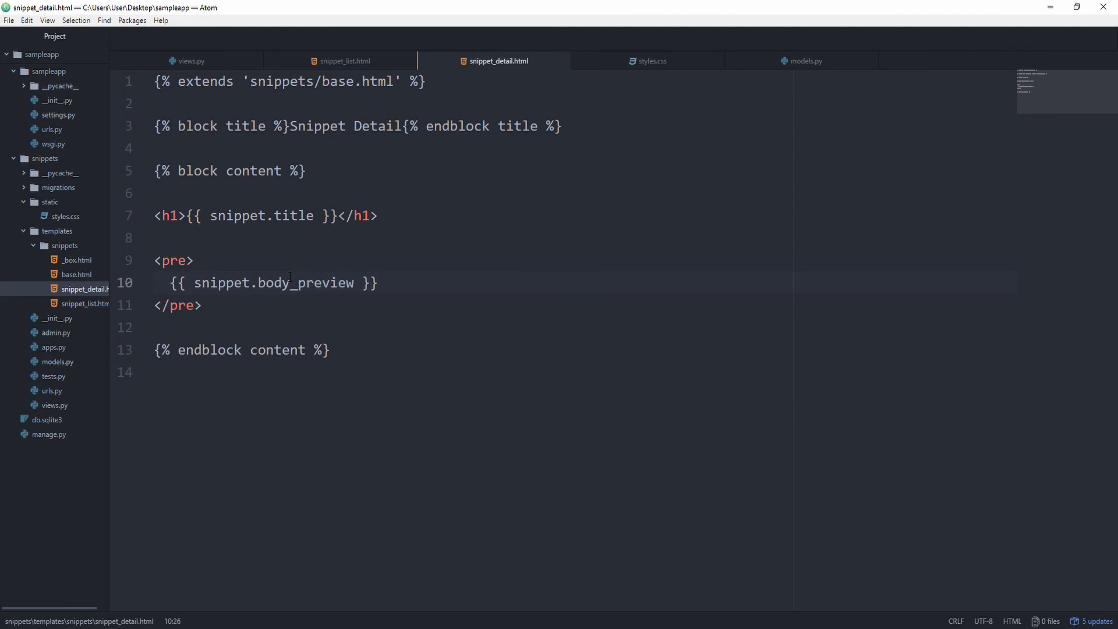
{"action": "left_click", "coordinate": [804, 61]}
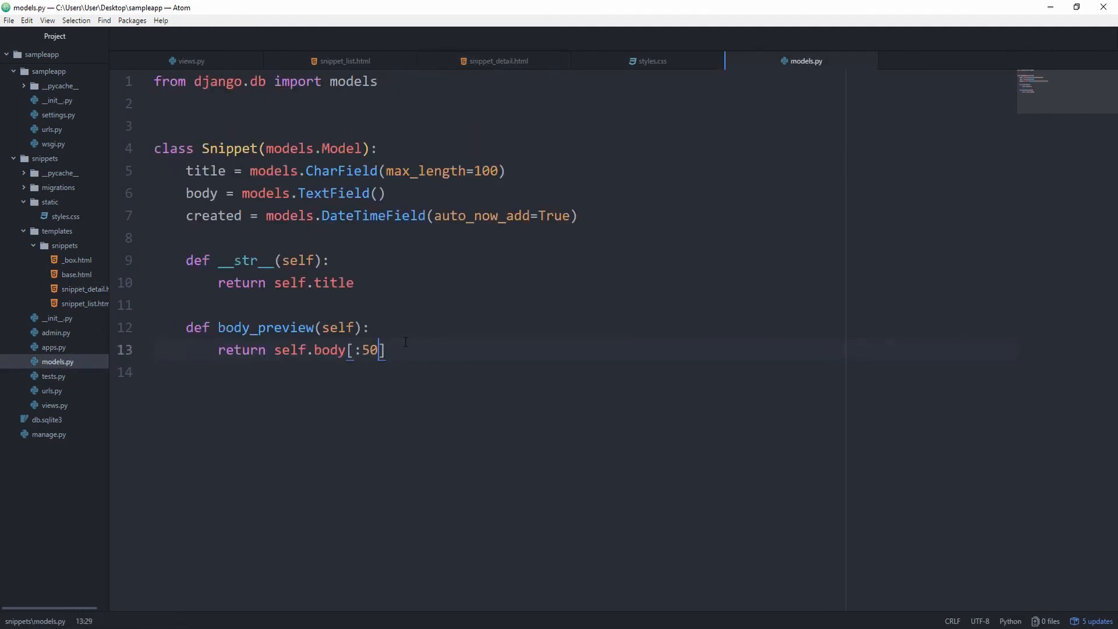
{"action": "key", "text": "Backspace"}
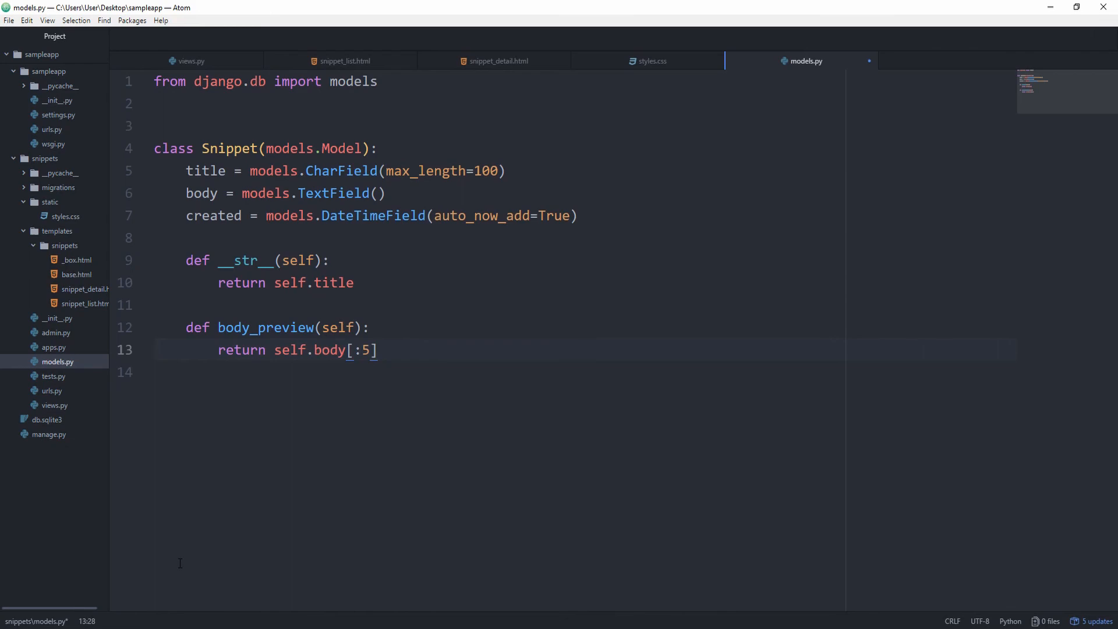